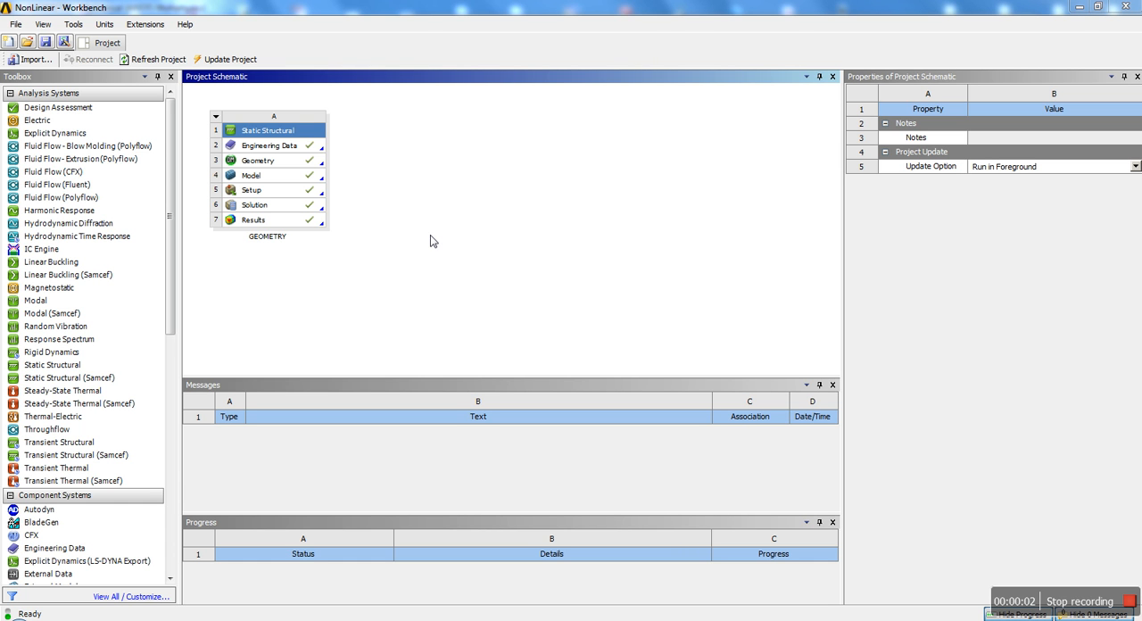
mouse_move(471, 324)
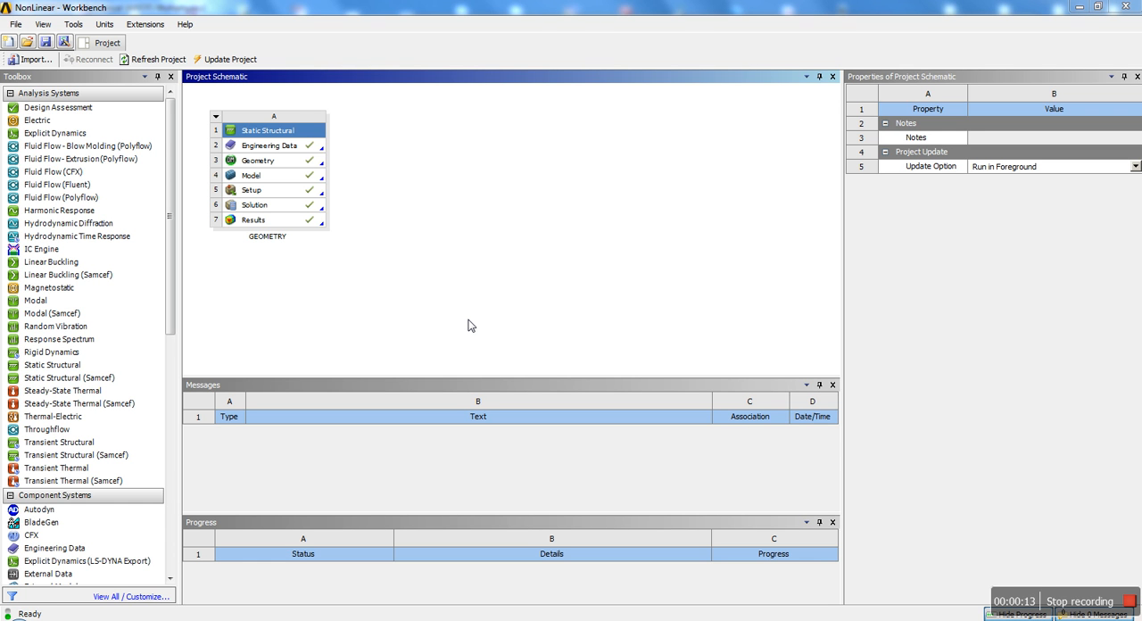
- Add a Static Structural system named NonLinear and link its geometry to the GEOMETRY system's A3 Geometry
left_click(52, 364)
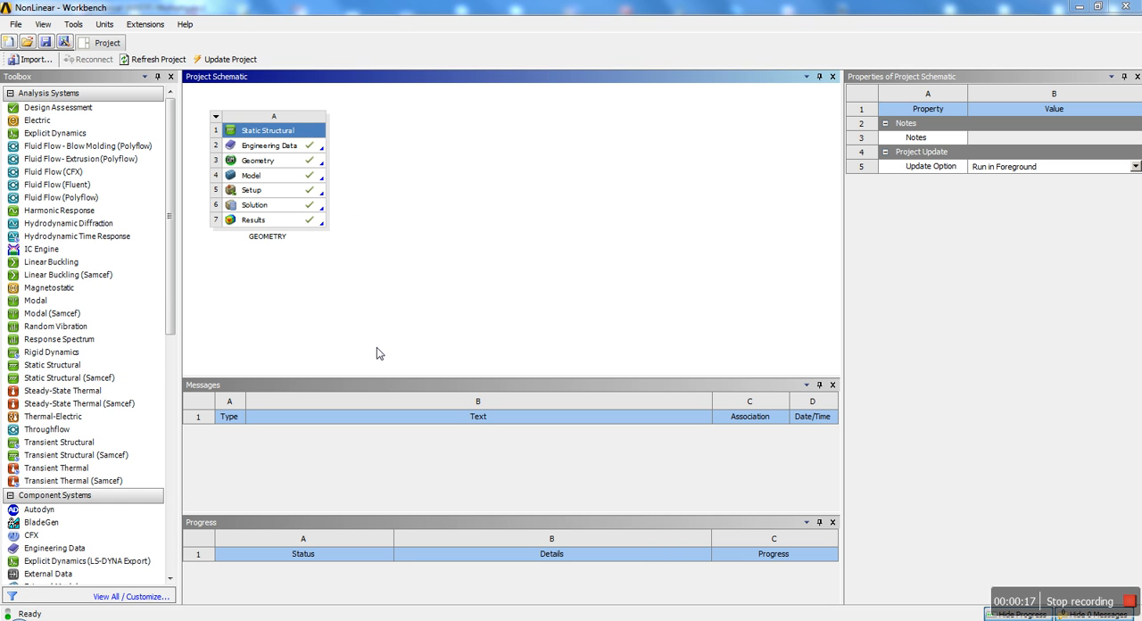
mouse_move(425, 364)
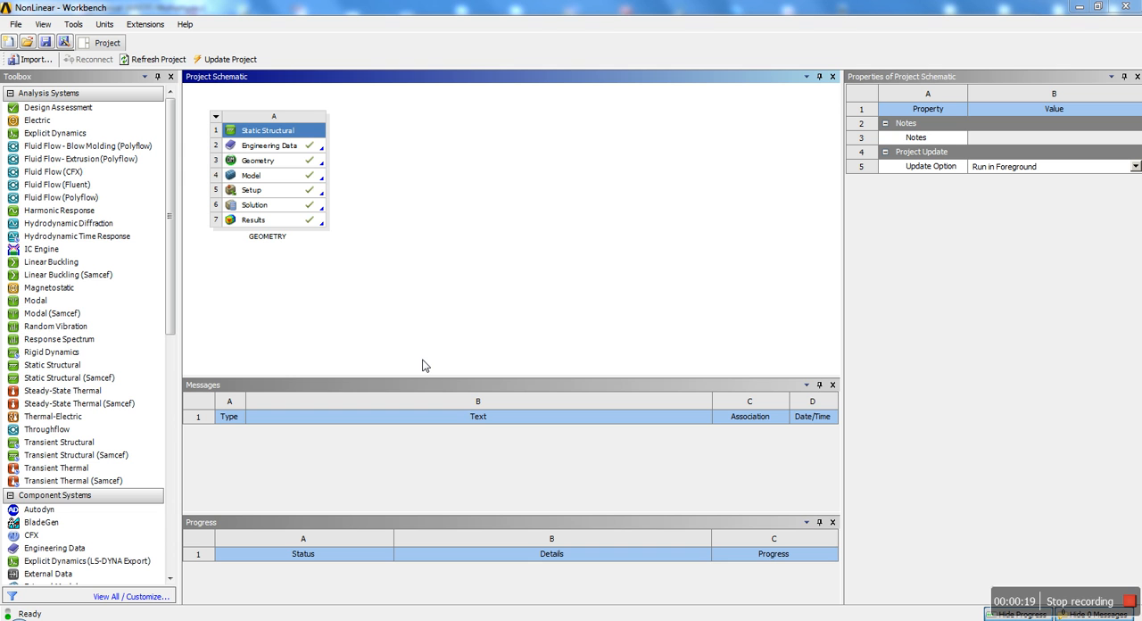
mouse_move(225, 317)
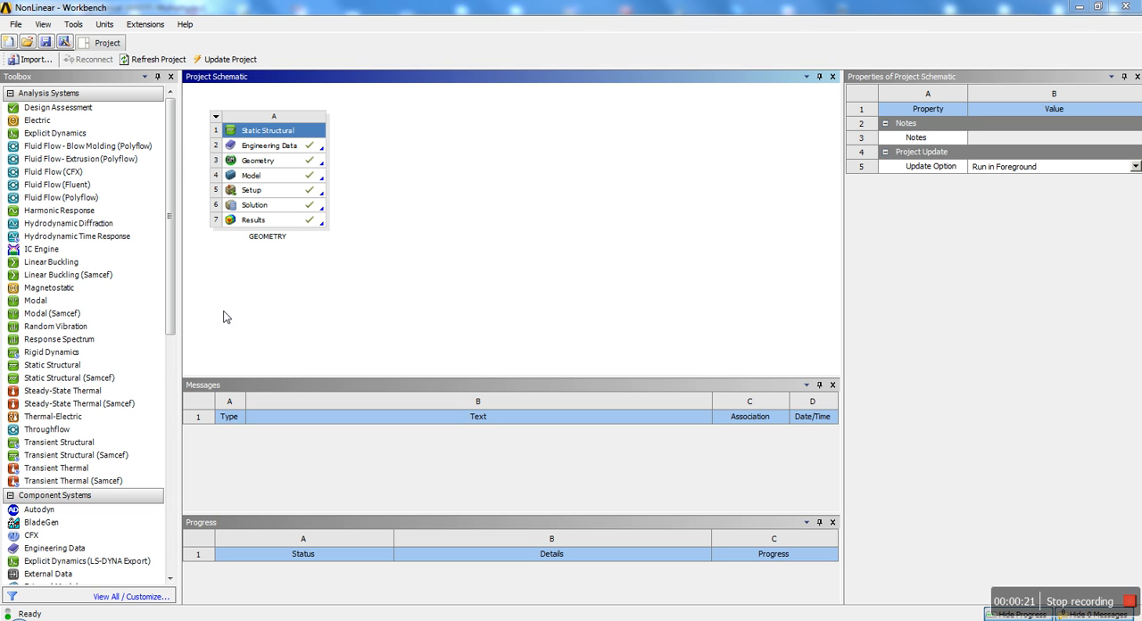
mouse_move(375, 355)
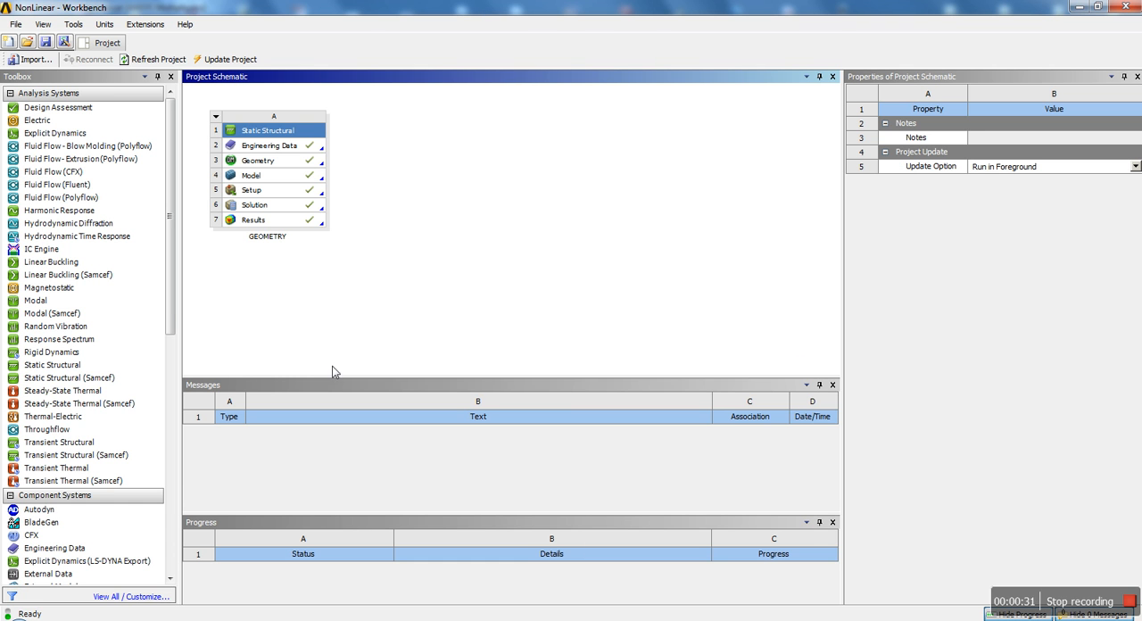
mouse_move(52, 364)
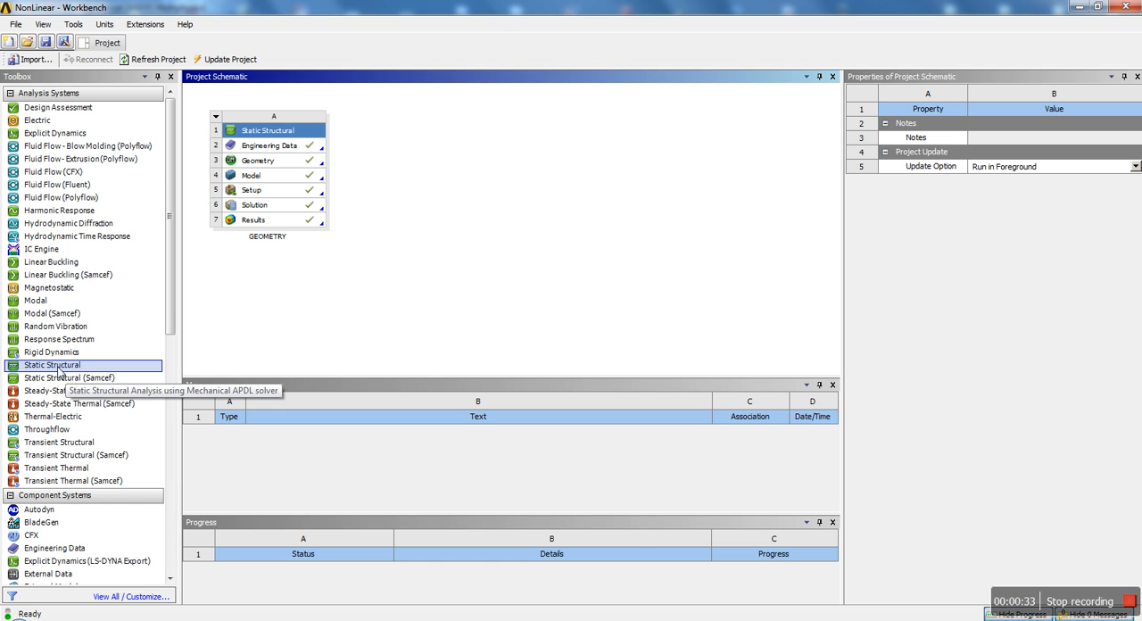
mouse_move(357, 289)
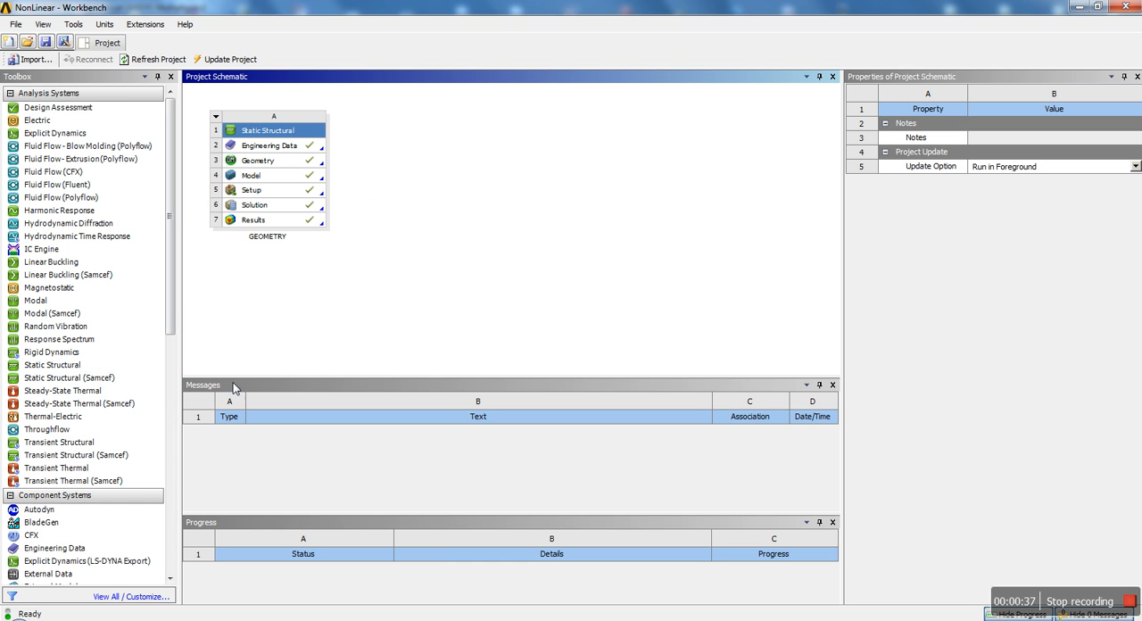
mouse_move(334, 332)
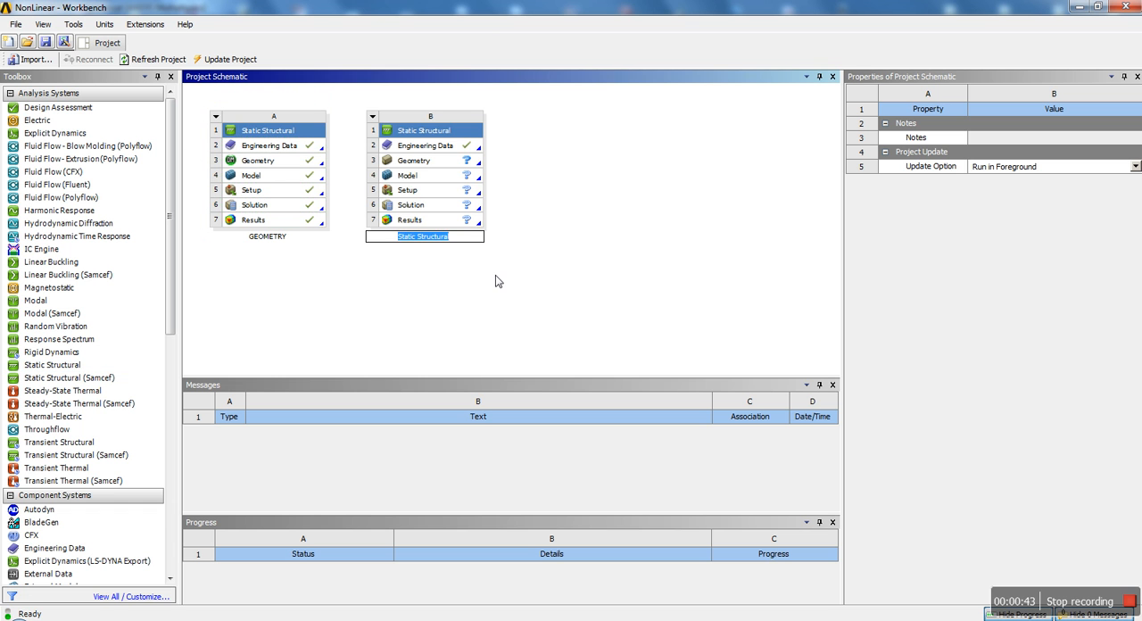
type("NonLinear")
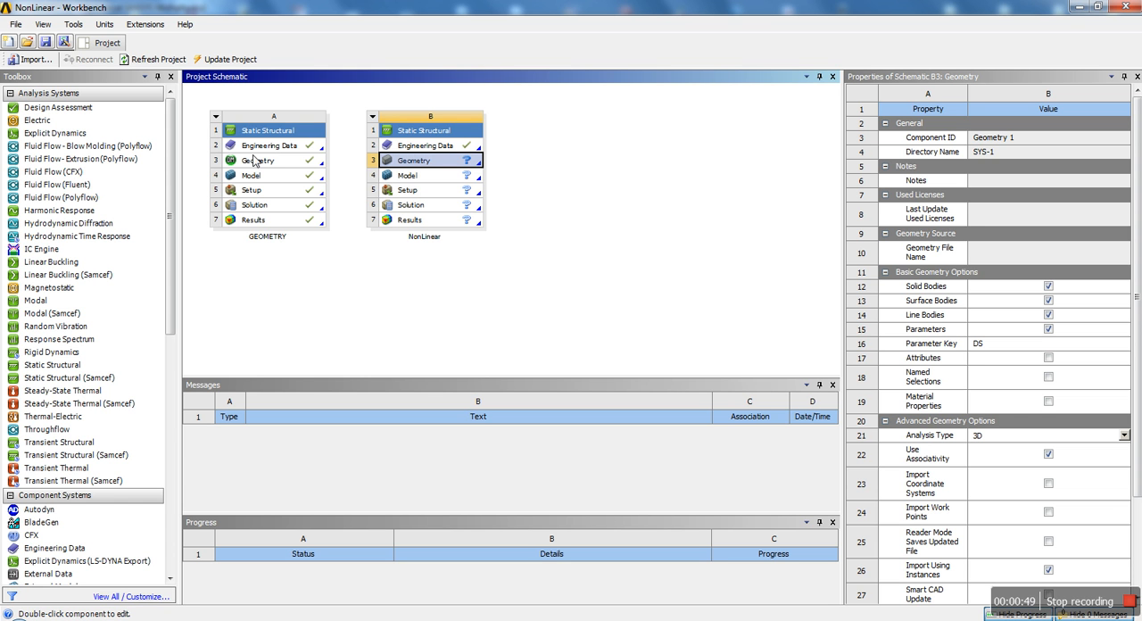
left_click(257, 160)
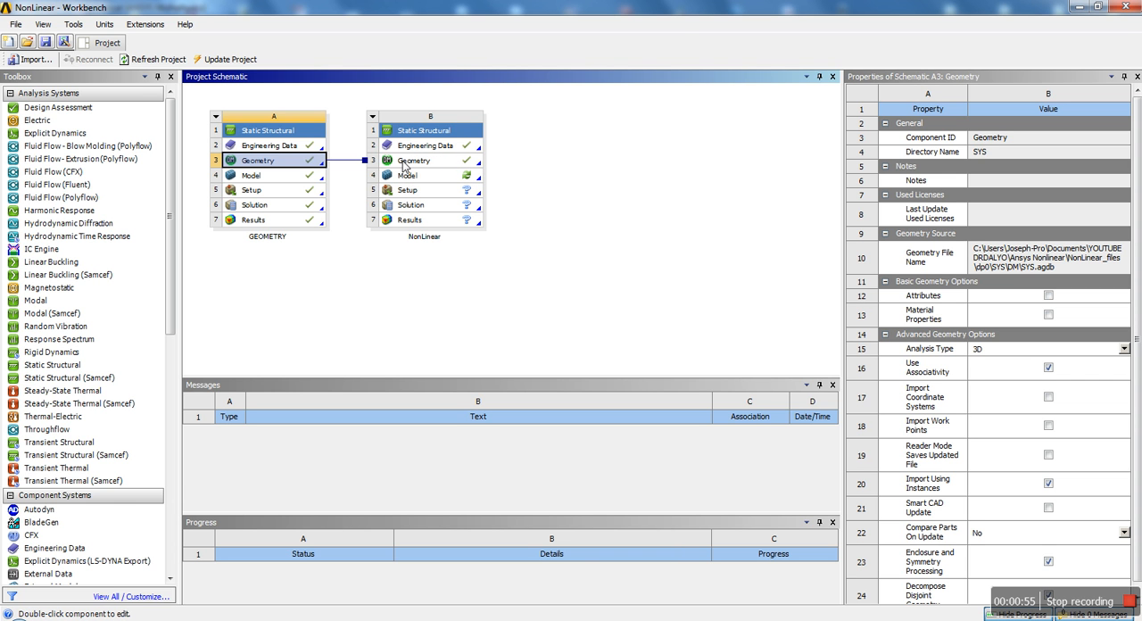
left_click(424, 146)
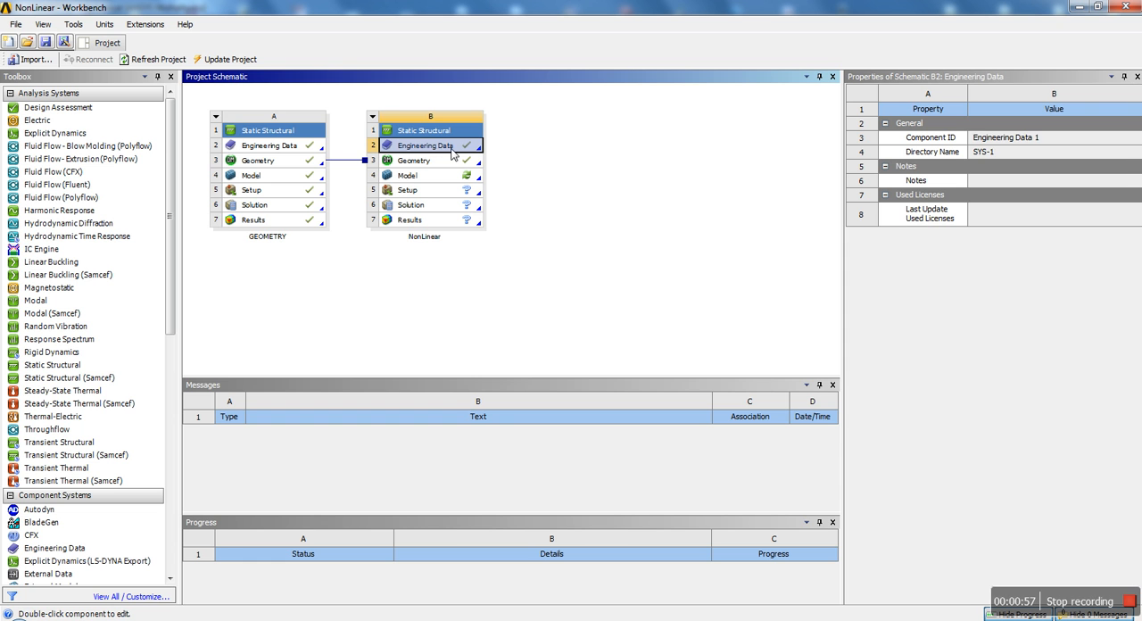
- Review Structural Steel's Compressive and Tensile Yield Strength in the NonLinear Engineering Data
double_click(424, 146)
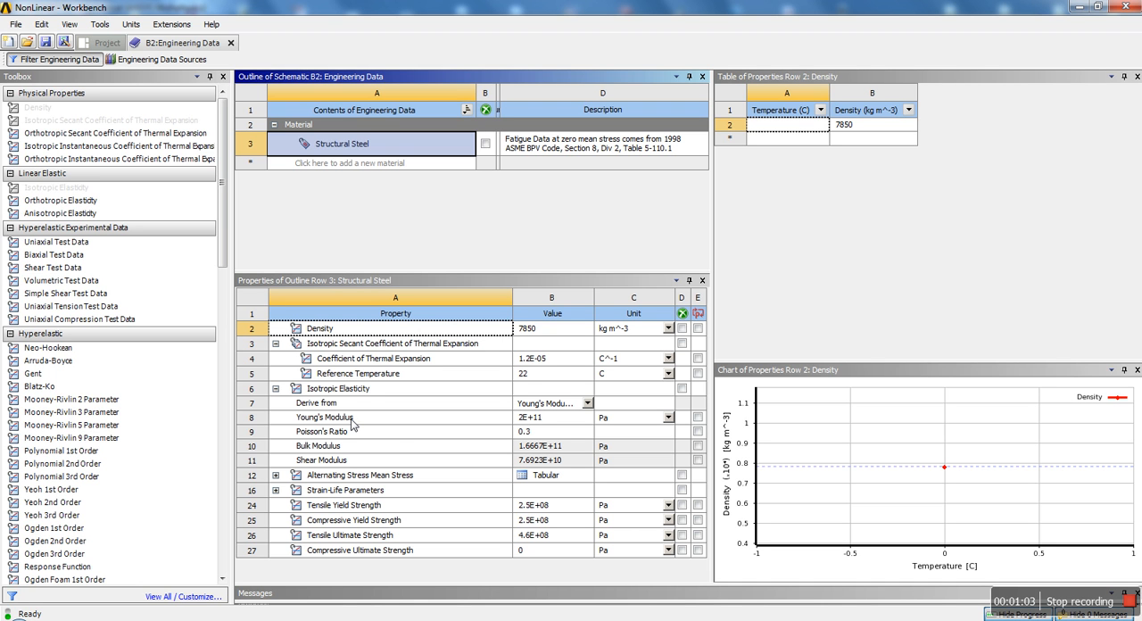
mouse_move(391, 475)
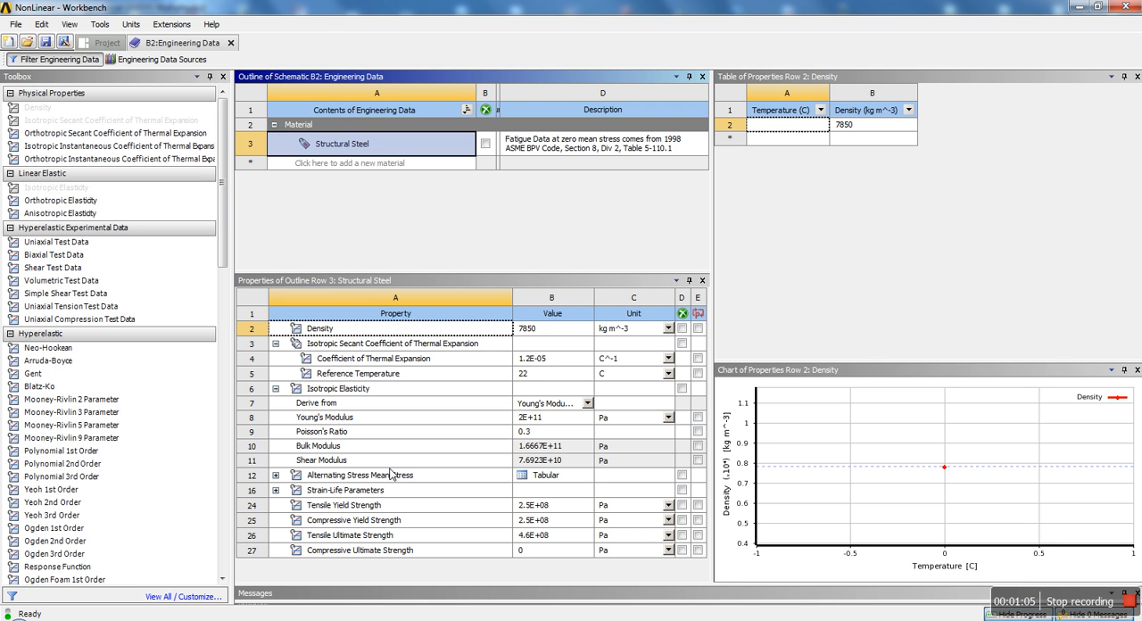
mouse_move(381, 396)
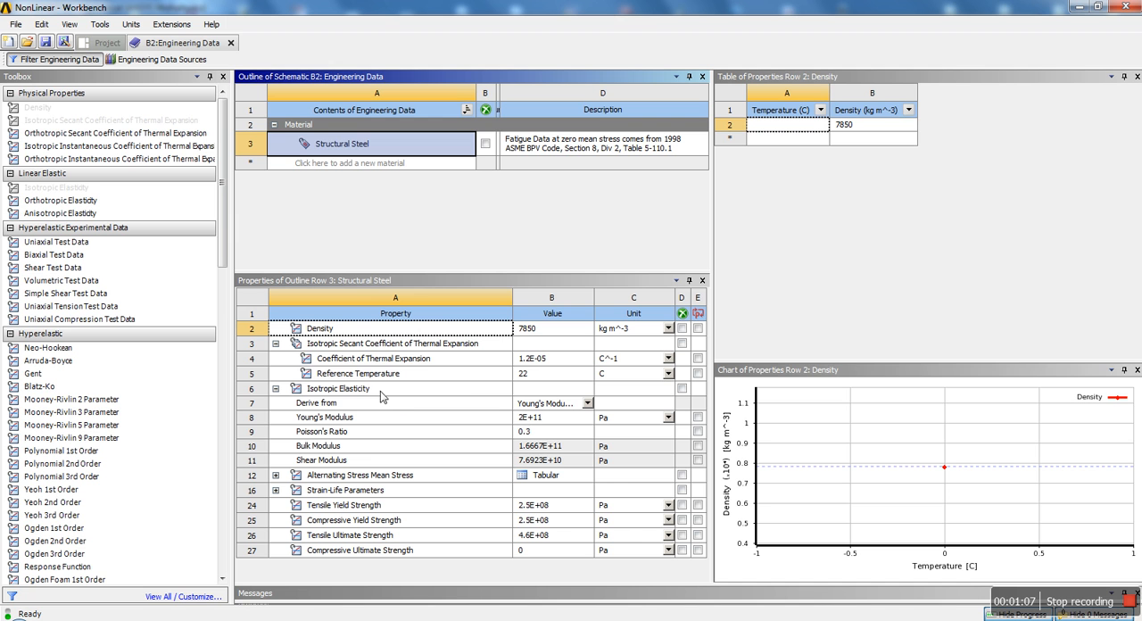
mouse_move(489, 429)
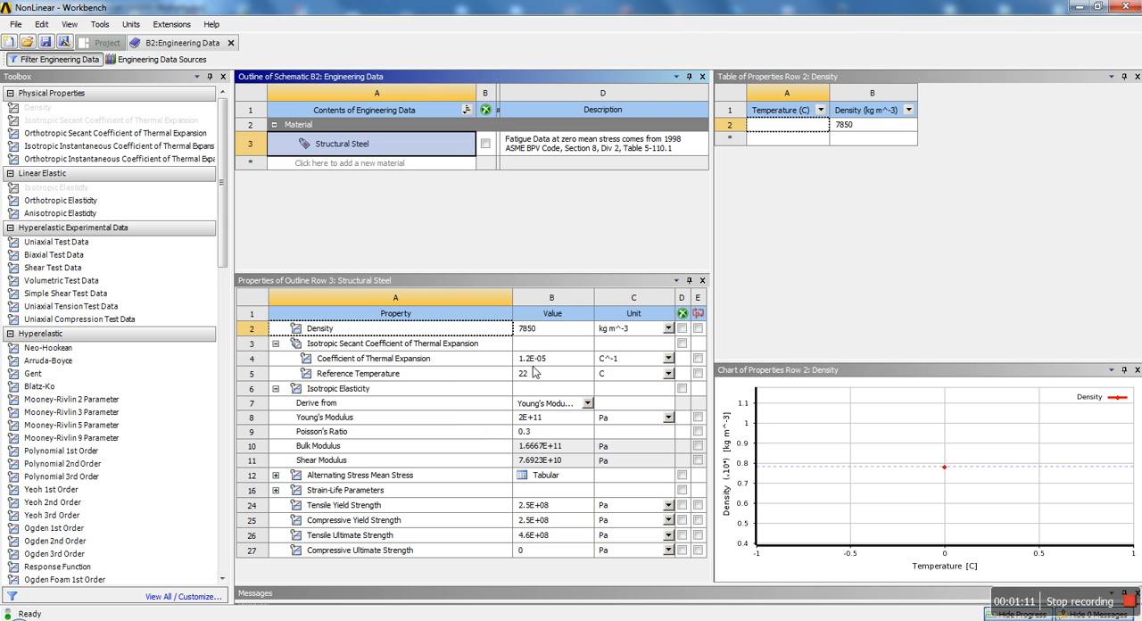
left_click(552, 328)
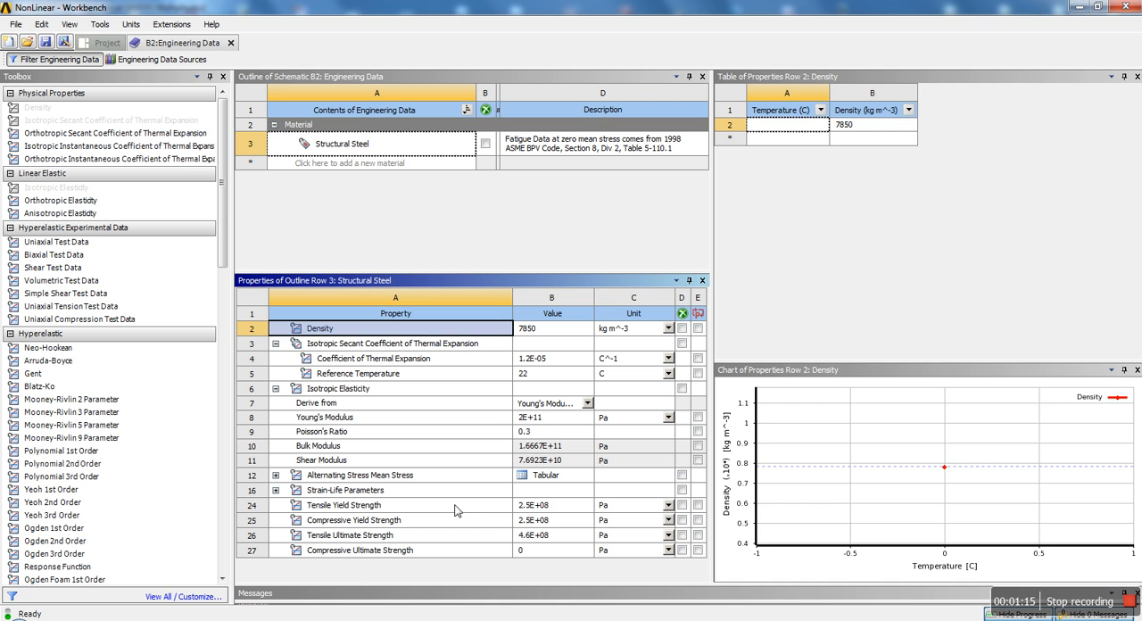
left_click(353, 519)
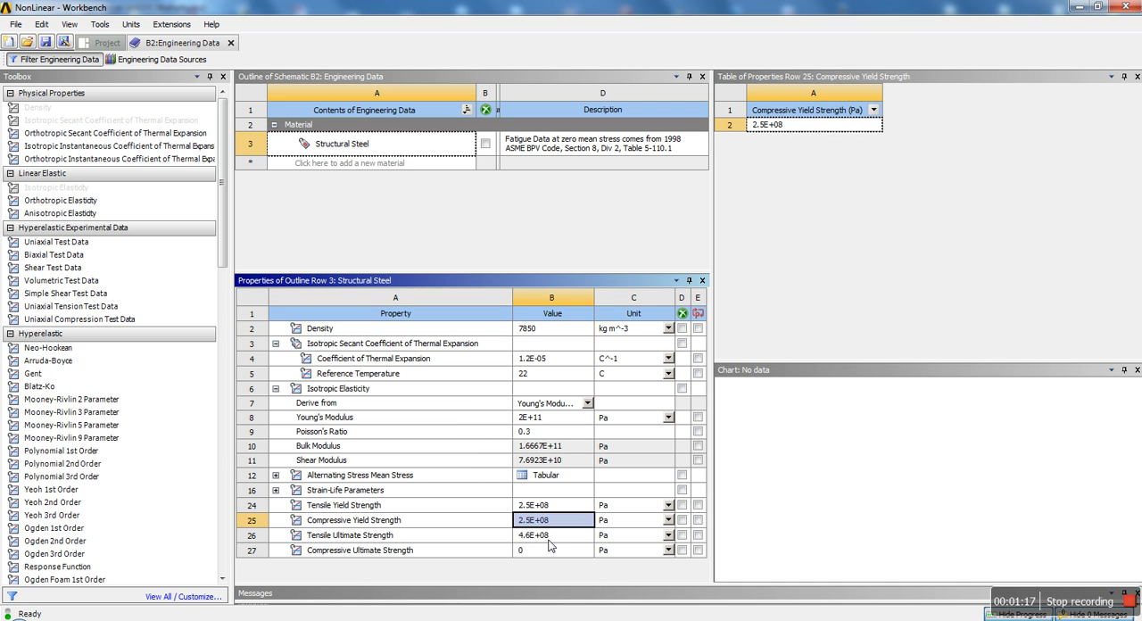
left_click(343, 504)
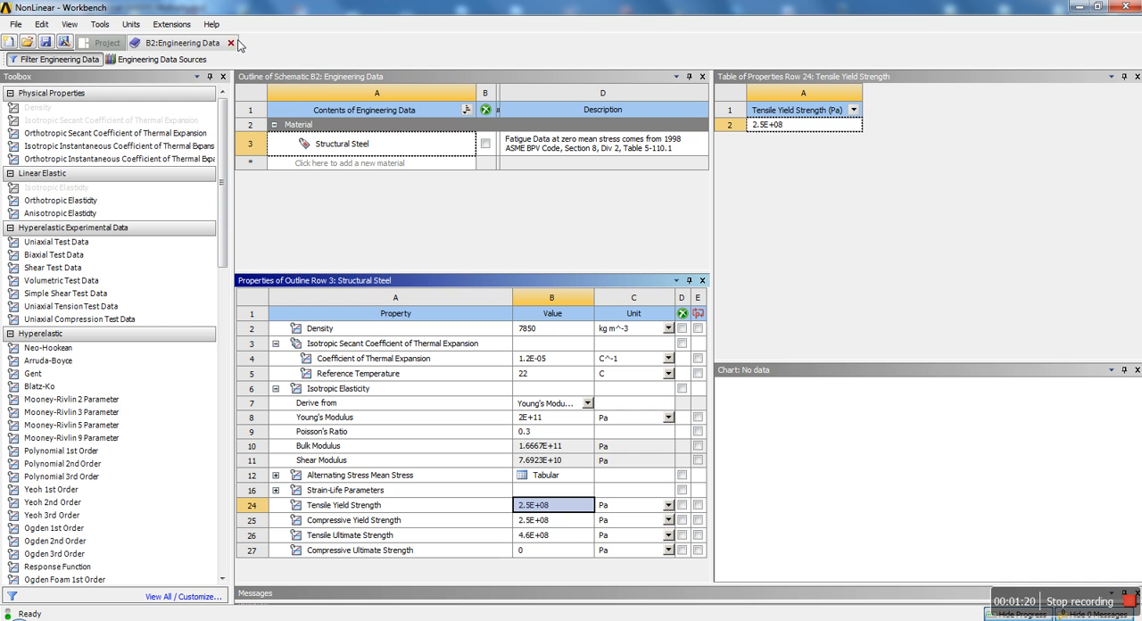
mouse_move(235, 46)
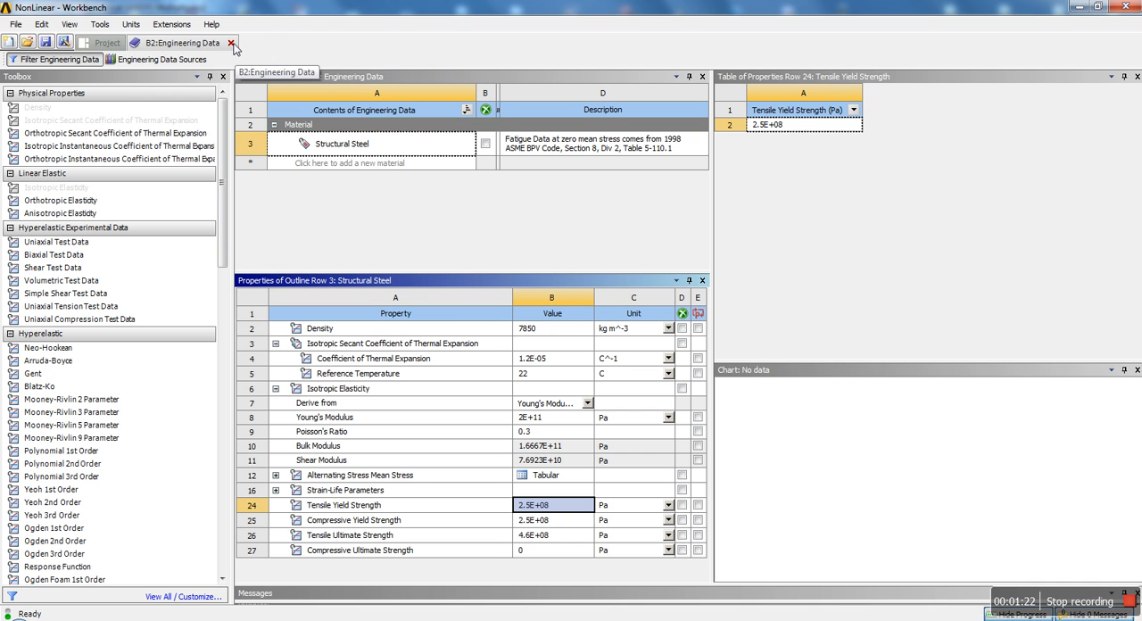
- Close Engineering Data and launch the NonLinear system's B4 Model in Mechanical
left_click(232, 43)
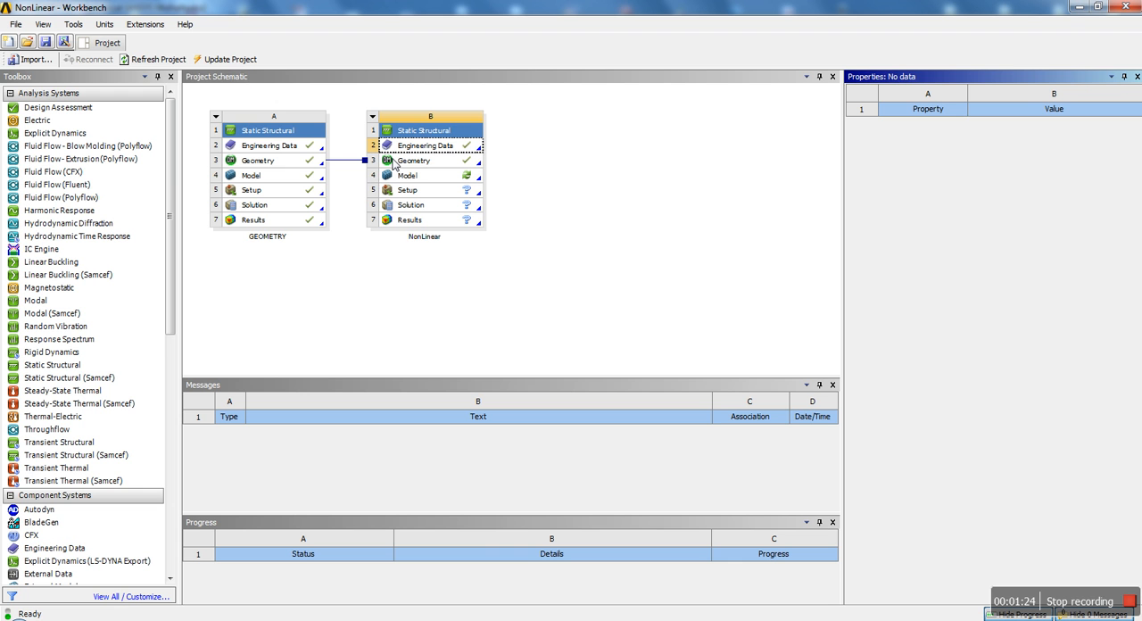
left_click(414, 161)
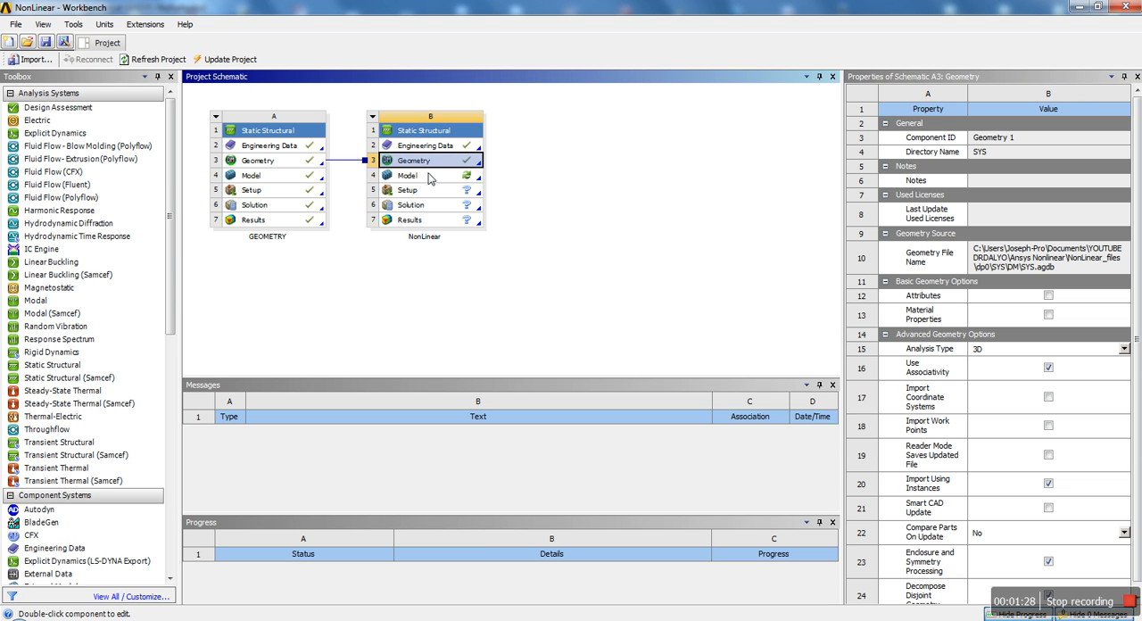
left_click(407, 175)
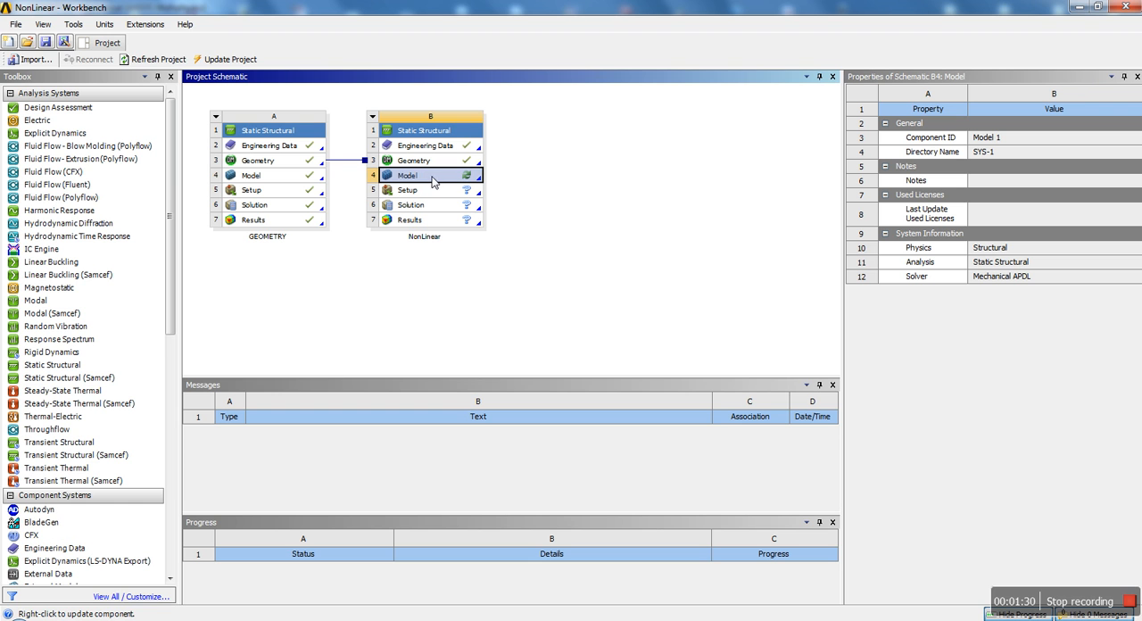
double_click(407, 175)
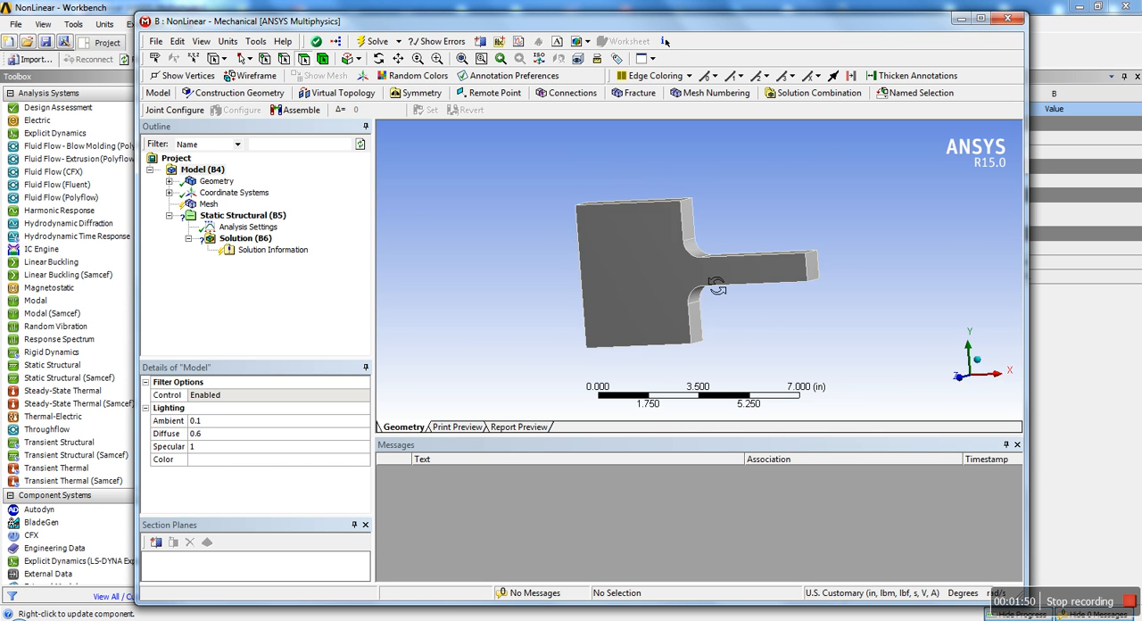
- Expand Geometry and show the Solid body's details with its Structural Steel assignment
left_click_drag(717, 286, 730, 303)
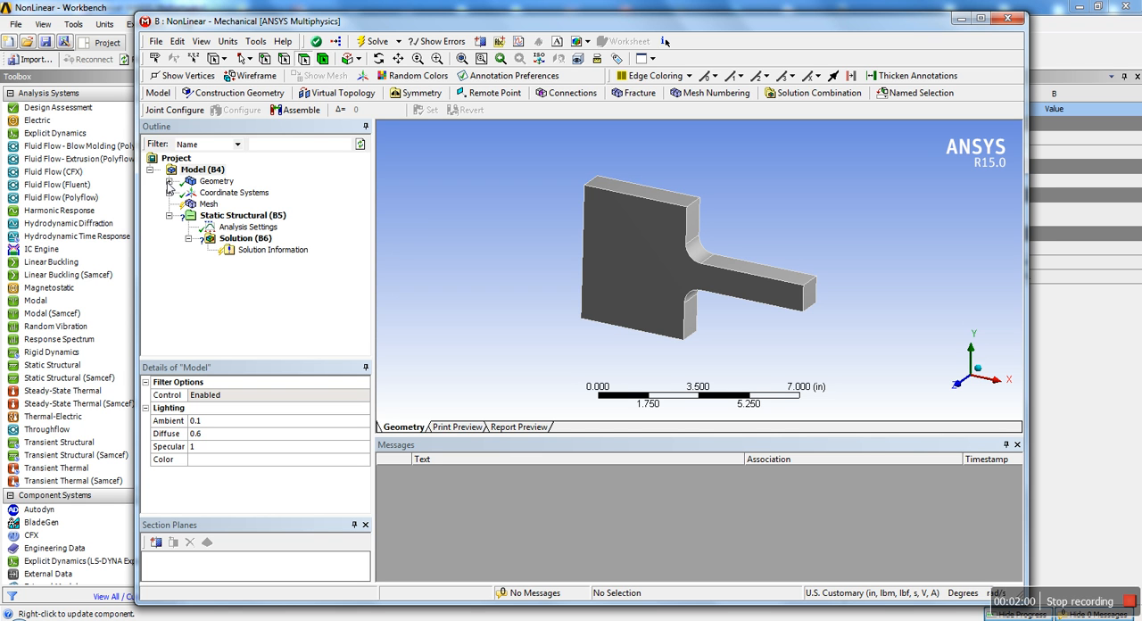
left_click(172, 182)
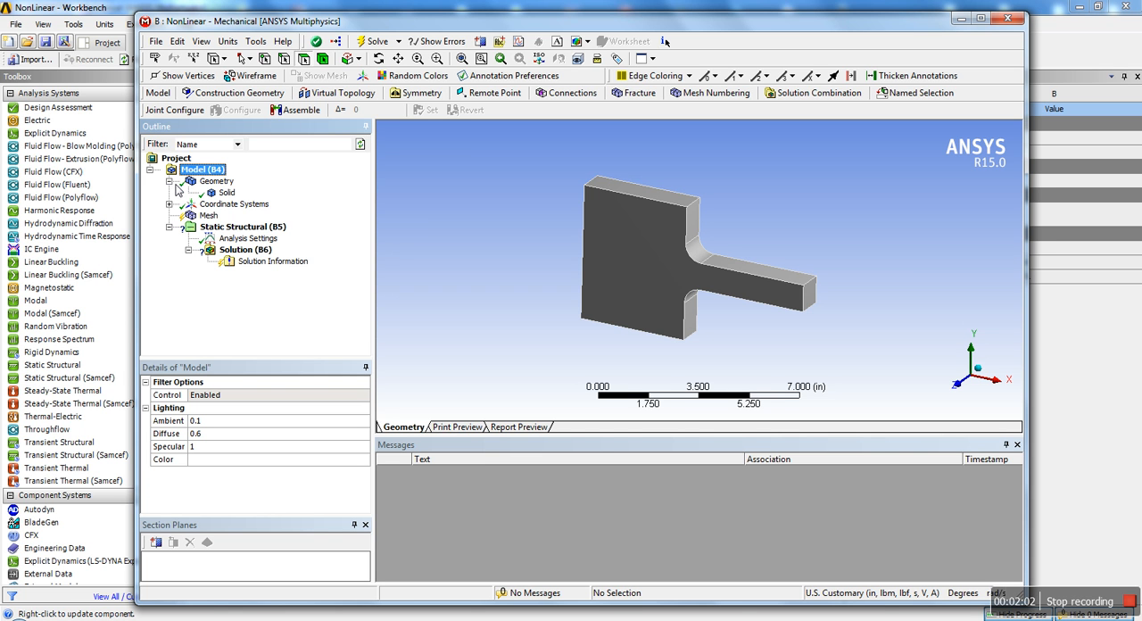
left_click(227, 193)
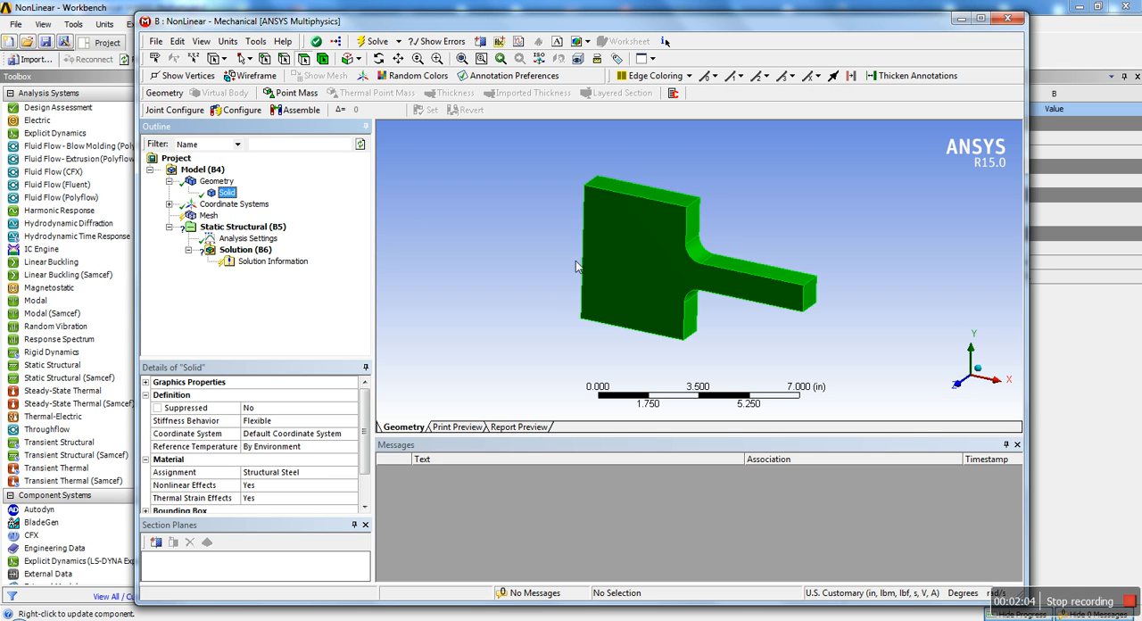
mouse_move(232, 204)
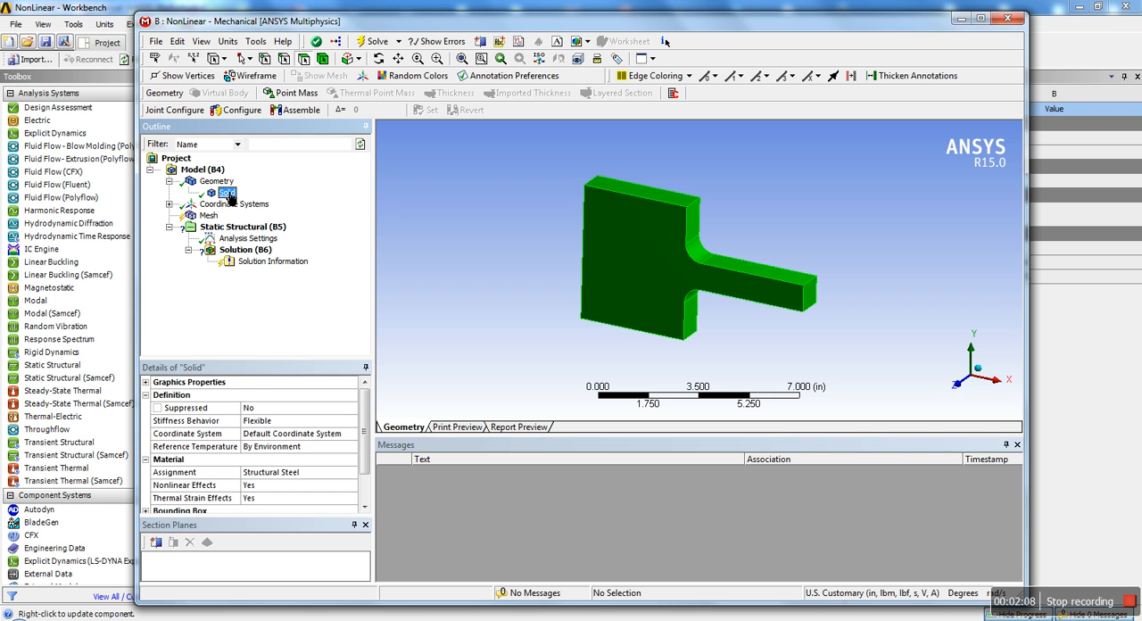
mouse_move(228, 198)
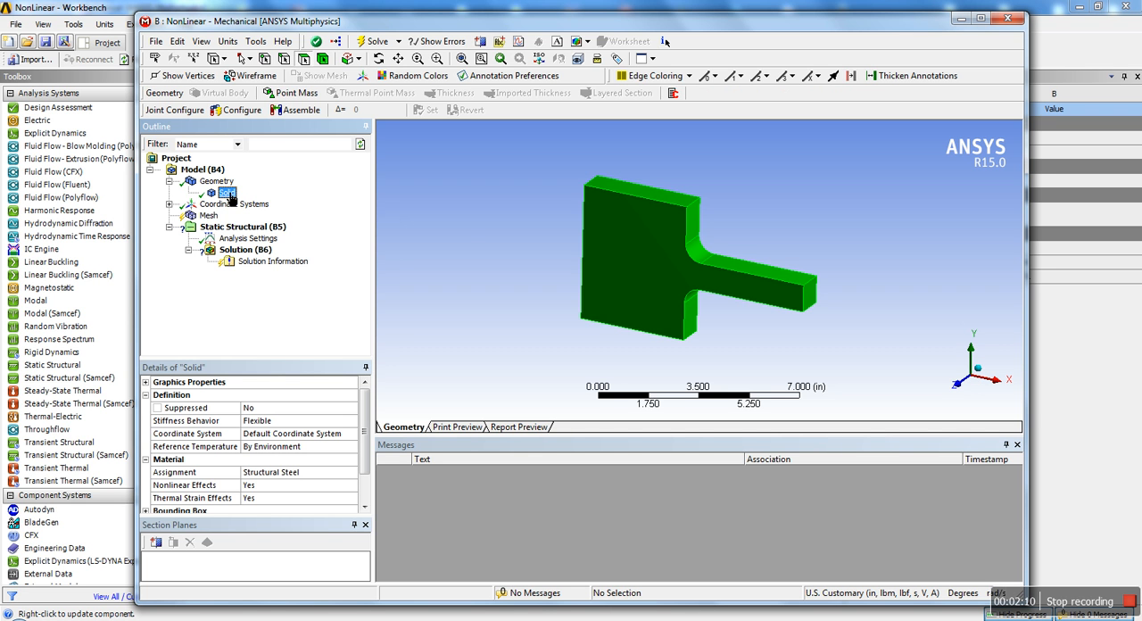
right_click(228, 194)
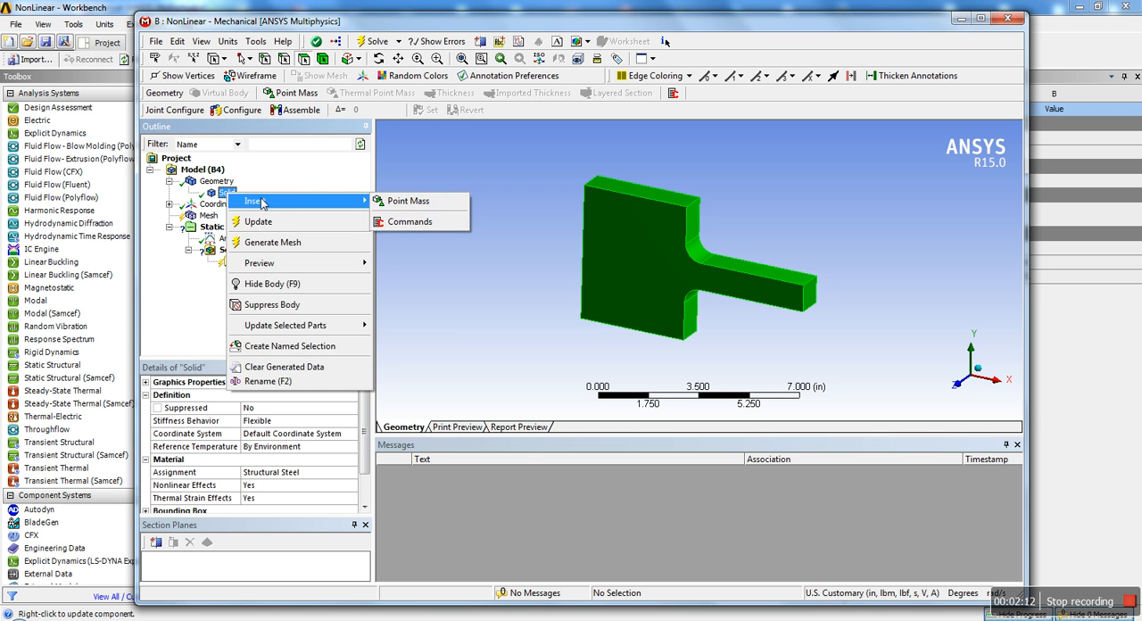
left_click(411, 221)
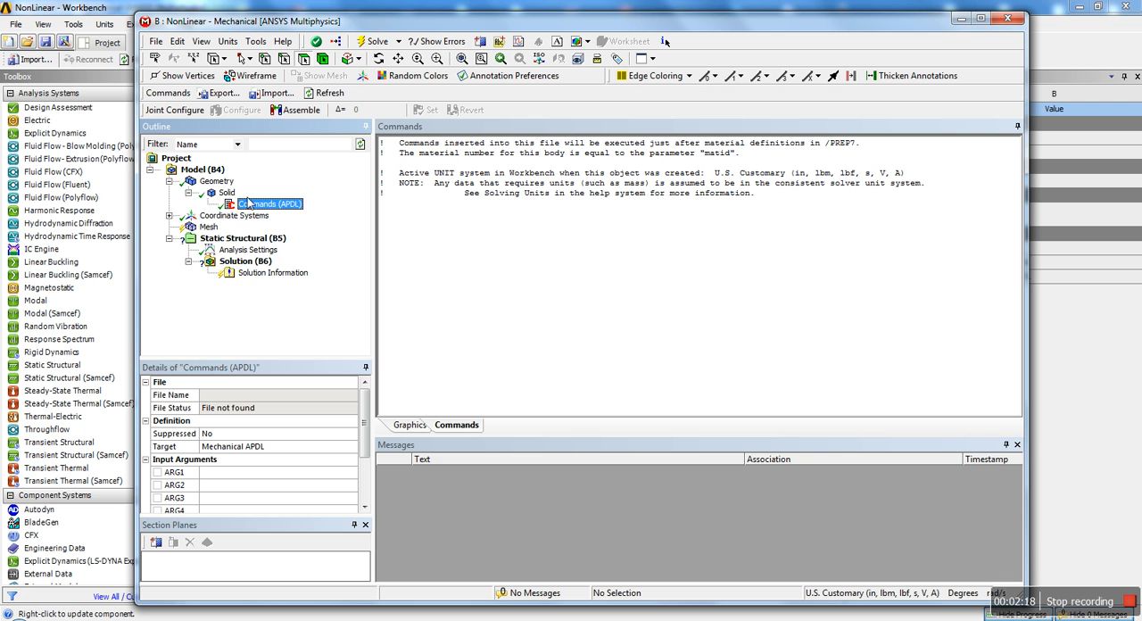
right_click(271, 204)
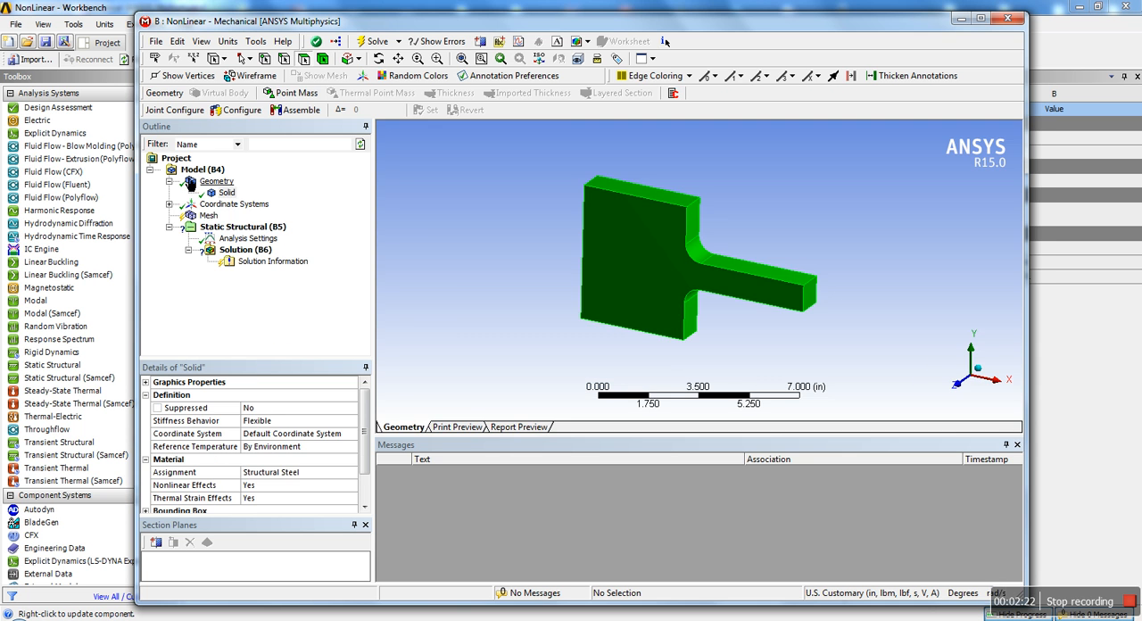
left_click(229, 41)
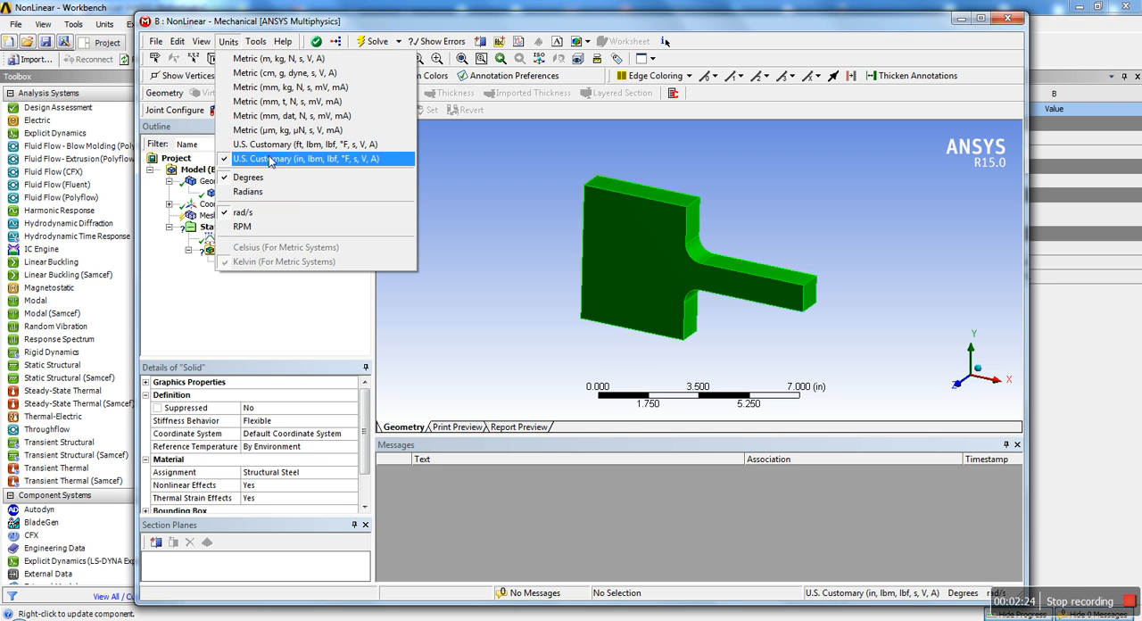
mouse_move(299, 172)
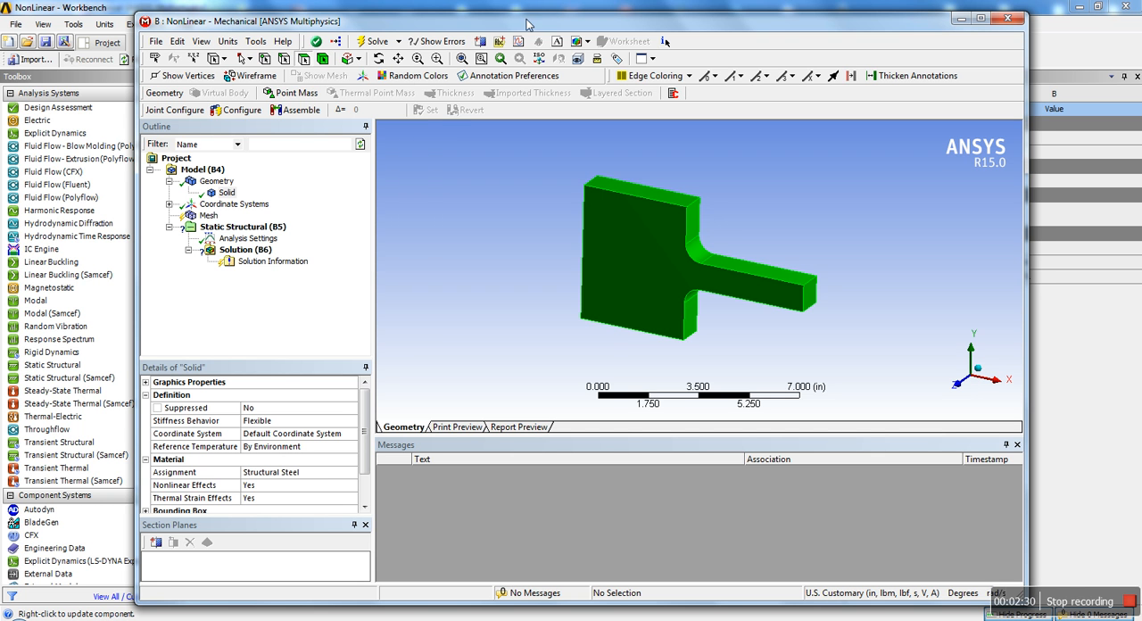
- Insert a Commands (APDL) object under the Solid body and select it
right_click(227, 193)
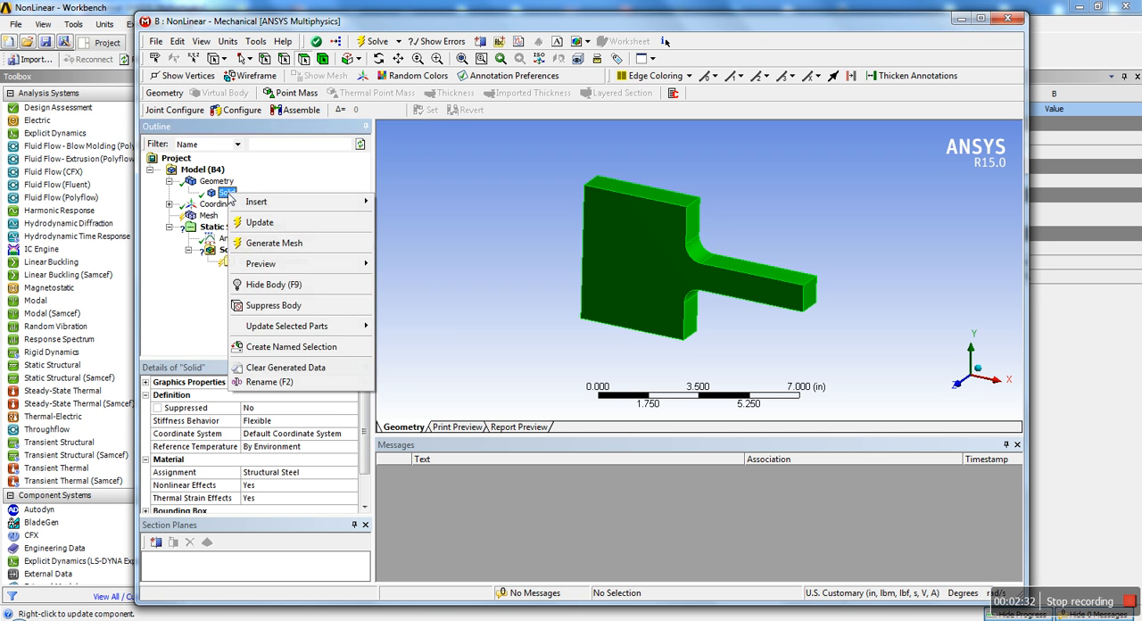
left_click(257, 199)
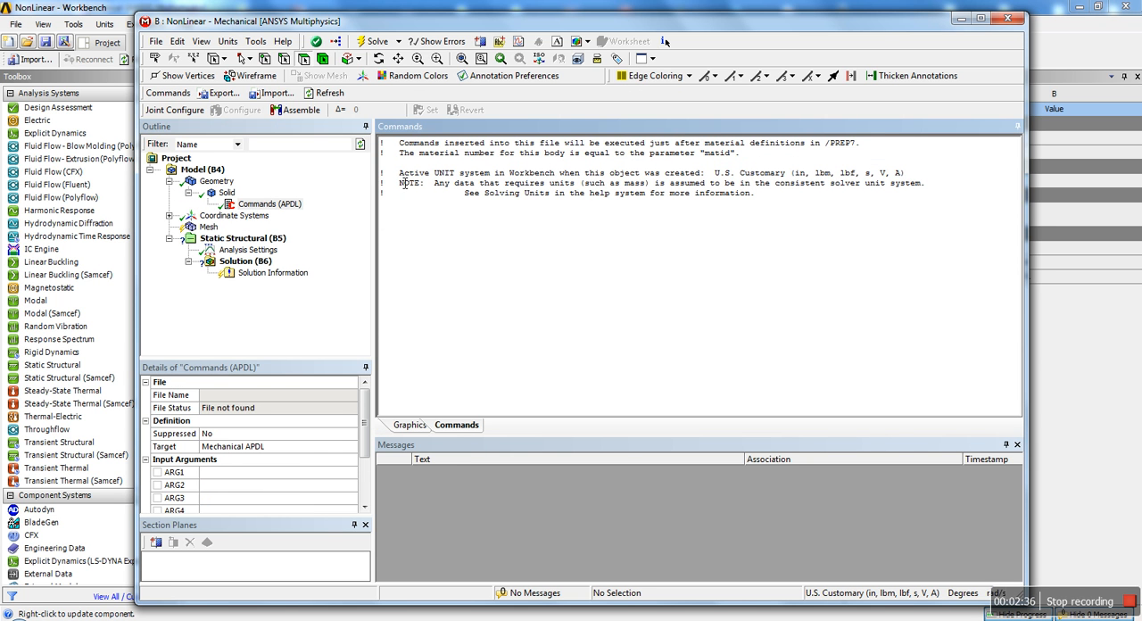
mouse_move(742, 182)
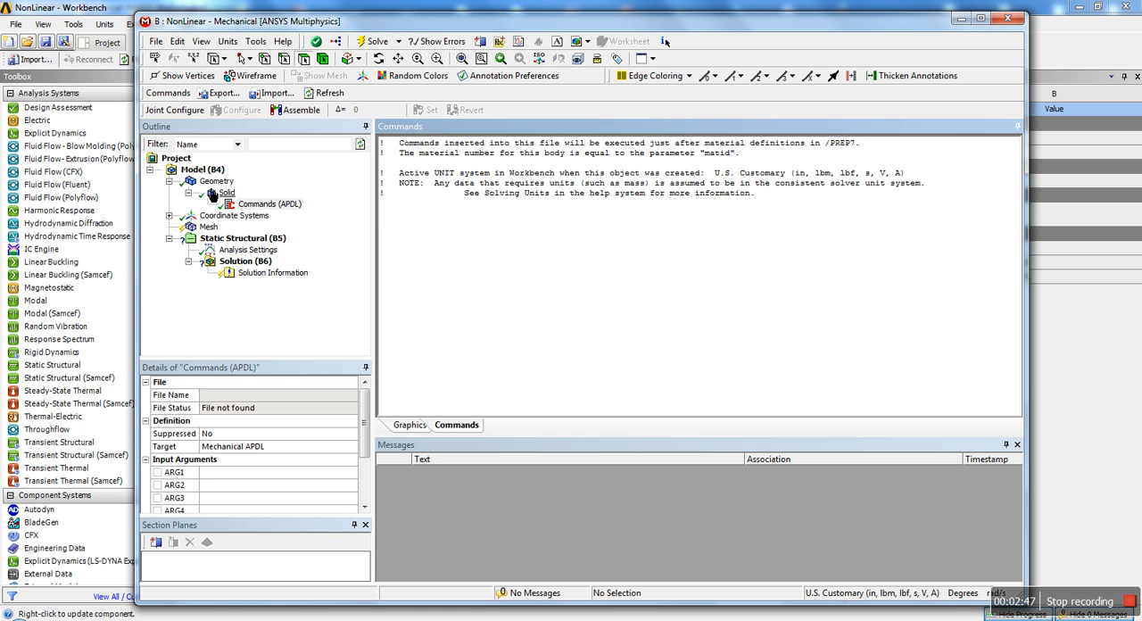
left_click(229, 41)
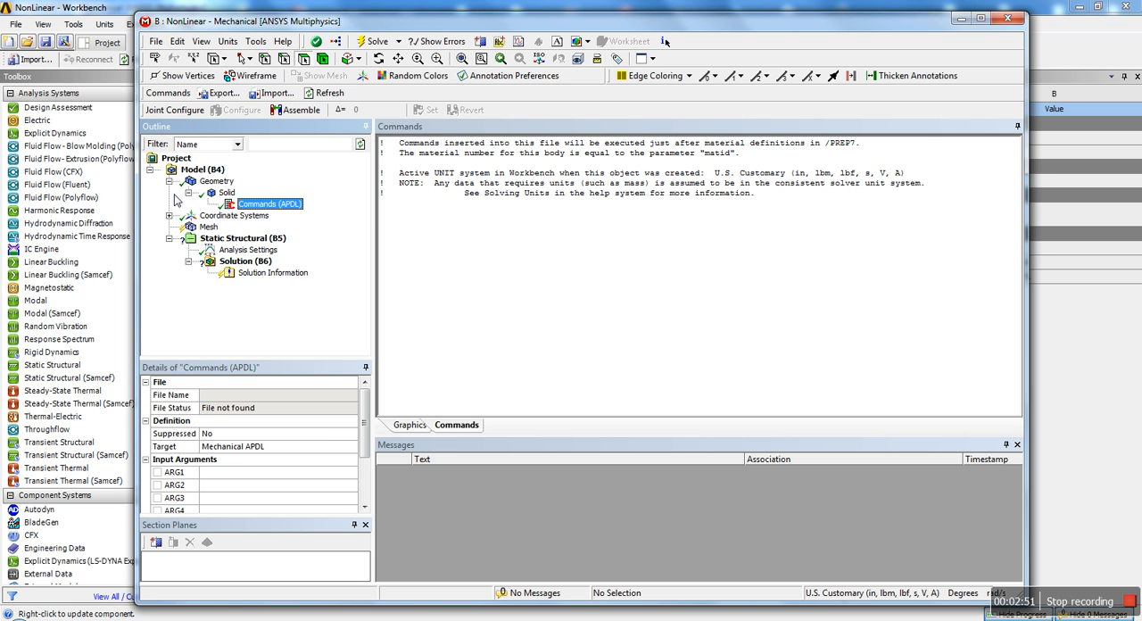
- In Analysis Settings set Solver Units to Manual with the Bin unit system, then check the Units menu
left_click(241, 237)
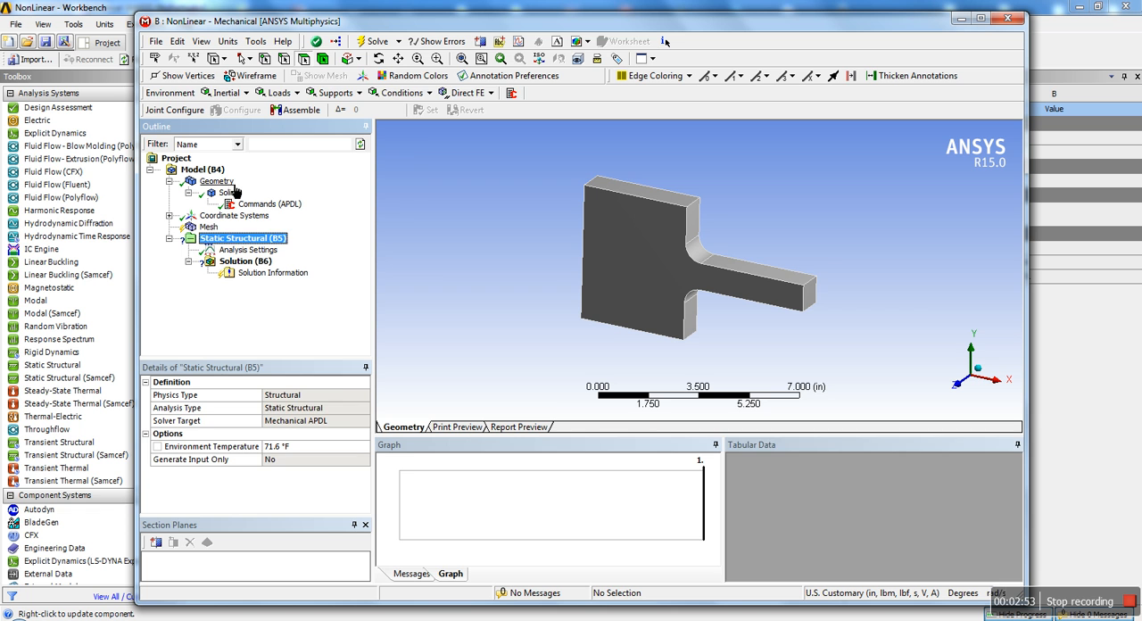
left_click(218, 180)
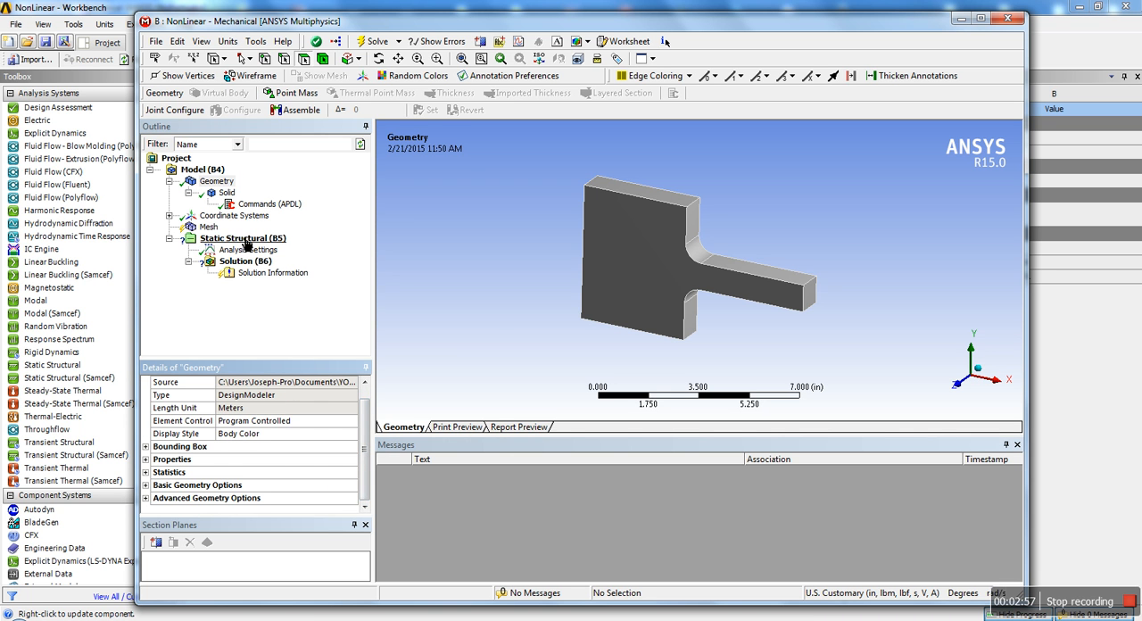
left_click(250, 250)
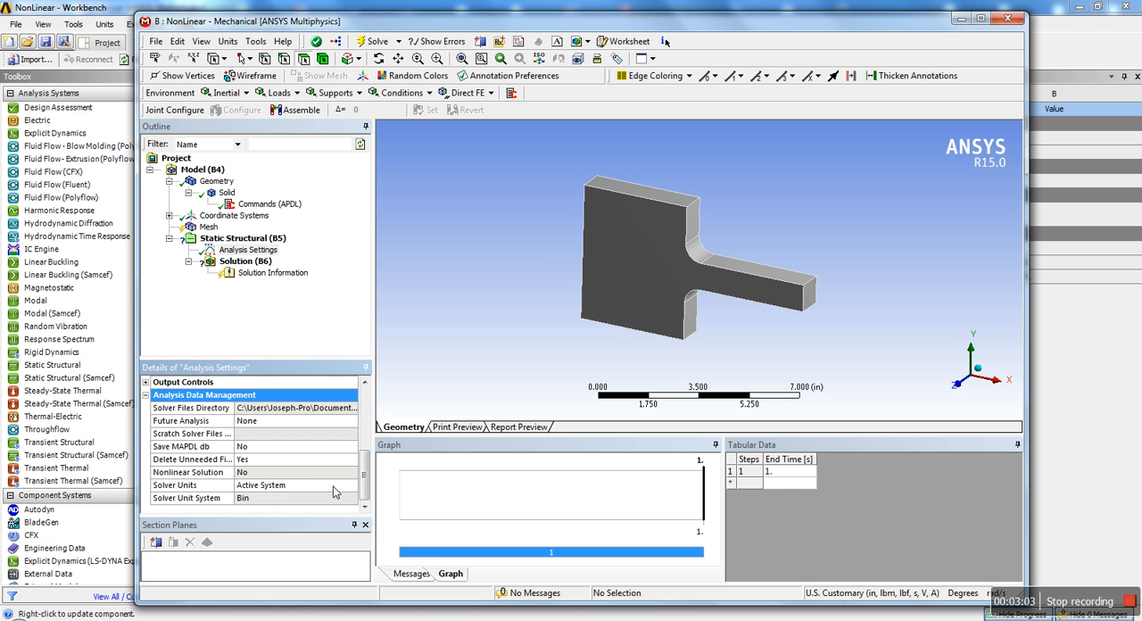
left_click(352, 485)
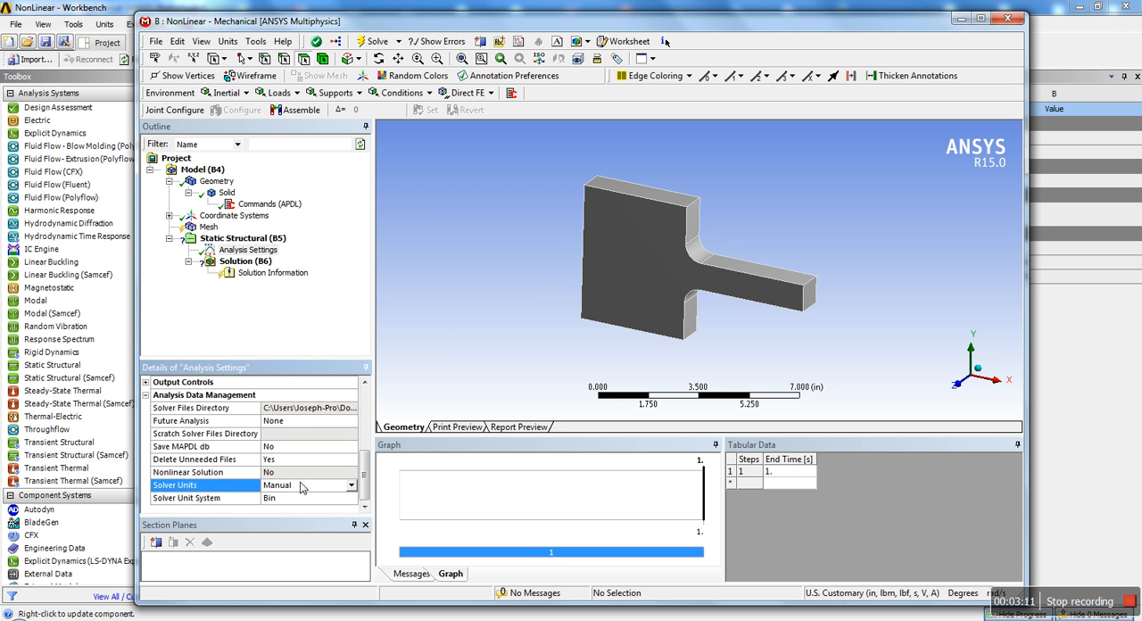
left_click(249, 250)
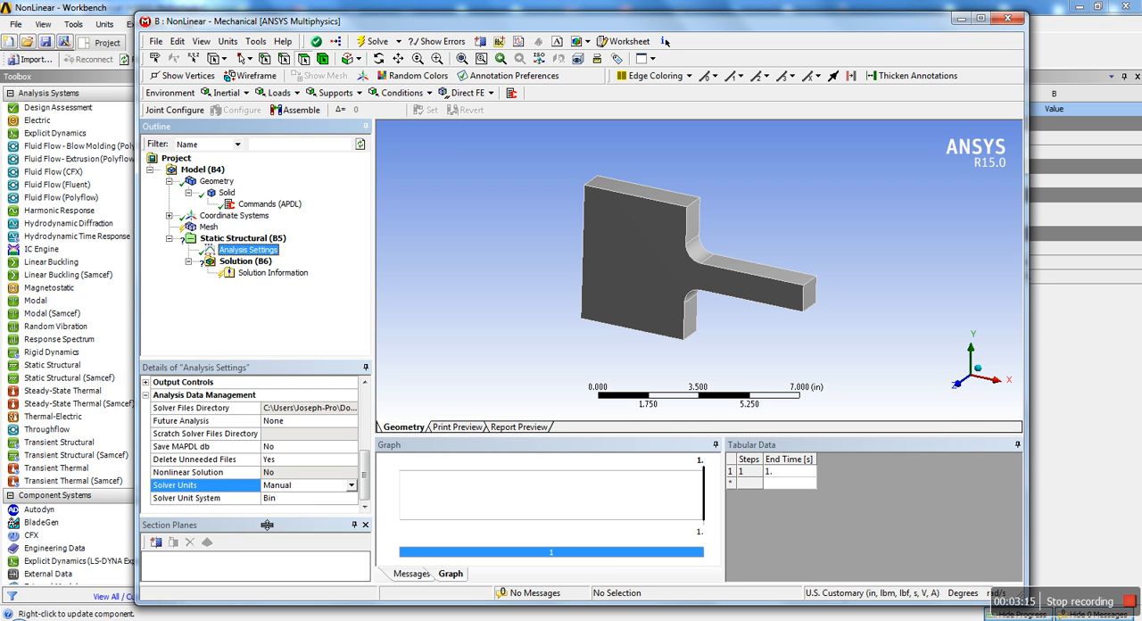
left_click(229, 41)
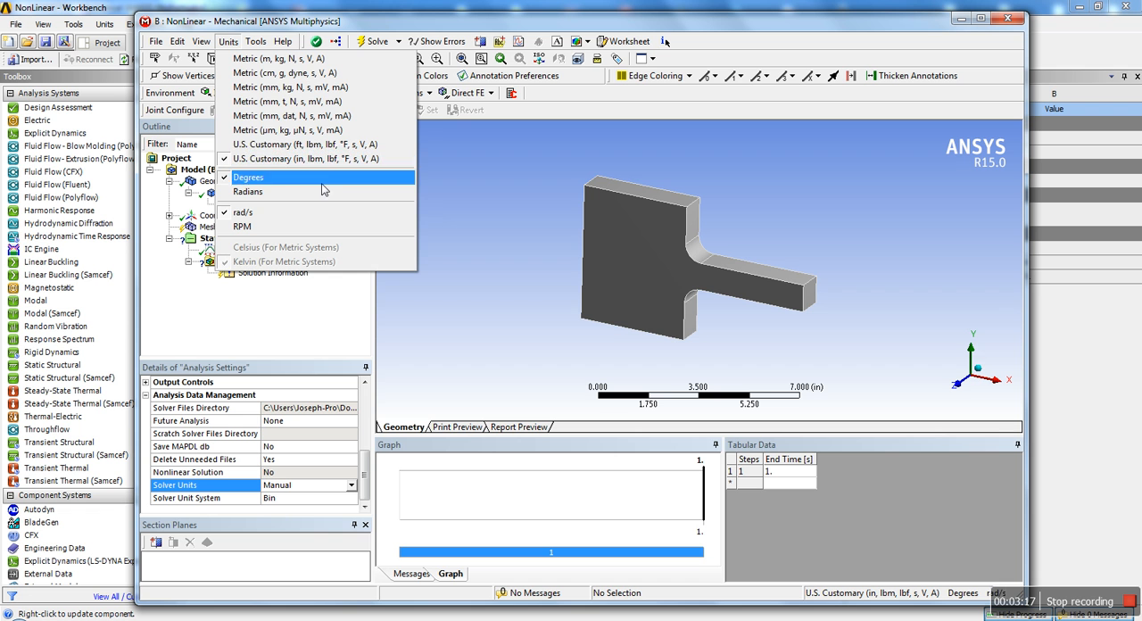
mouse_move(296, 260)
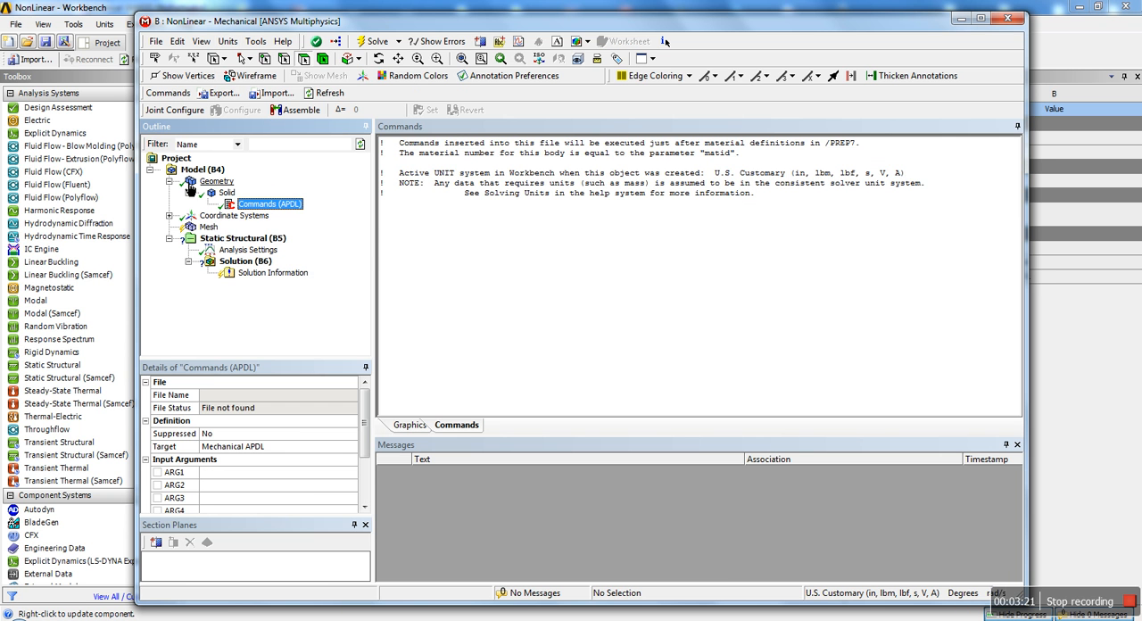
- Reselect the Solid body's Commands (APDL) object
left_click(229, 41)
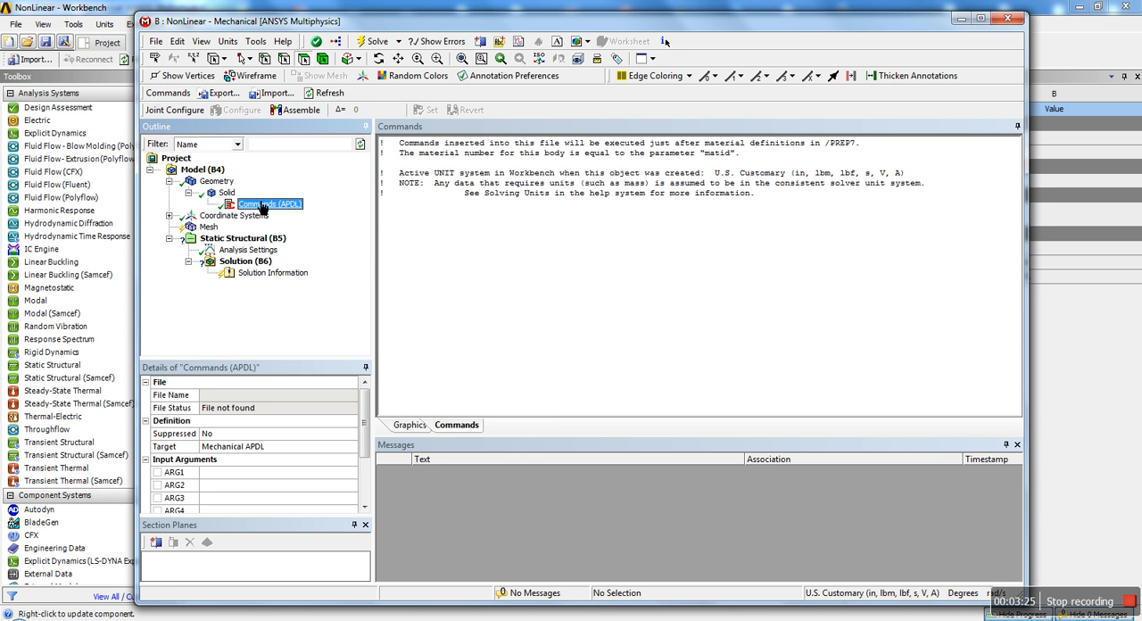
mouse_move(262, 209)
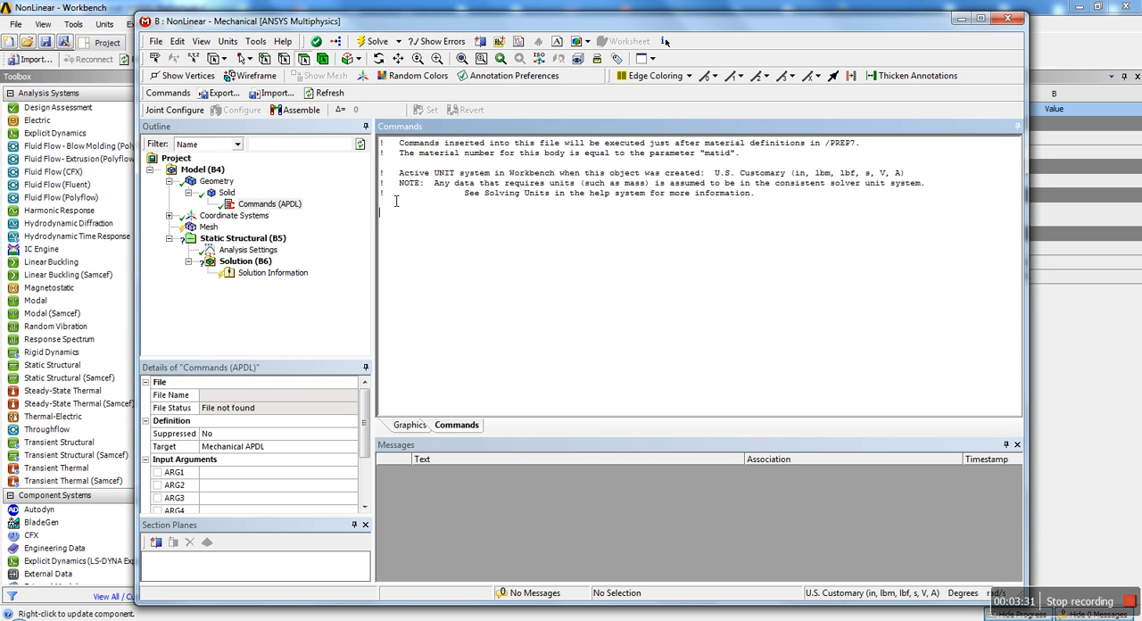
mouse_move(579, 478)
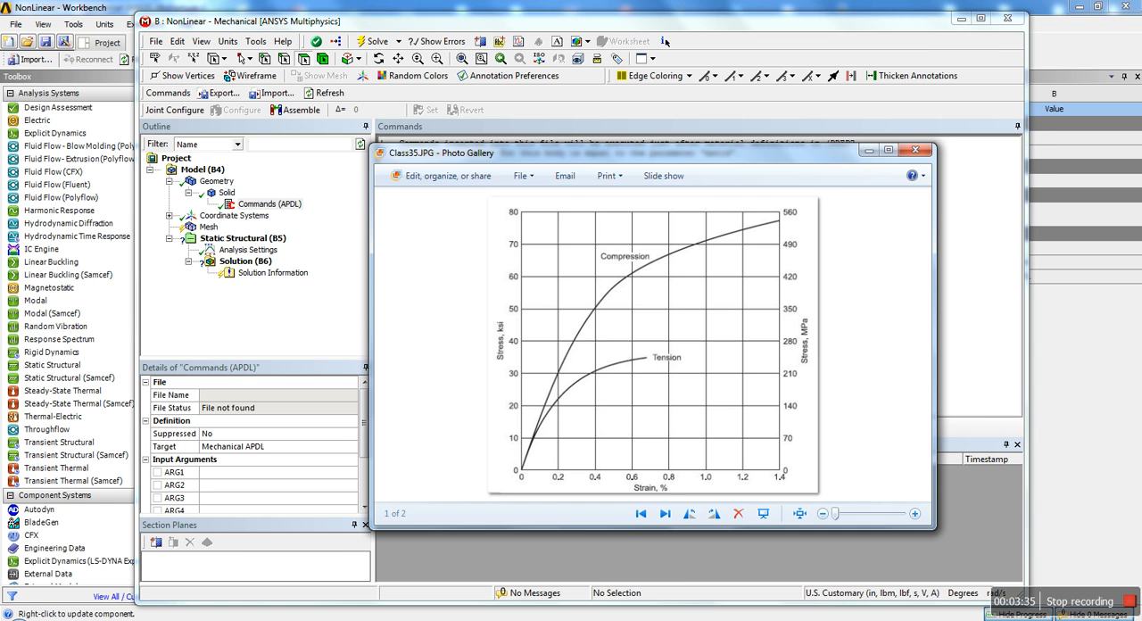
- Shift the Class35 stress–strain curve window left to read the Tension and Compression axes
left_click_drag(446, 154, 323, 207)
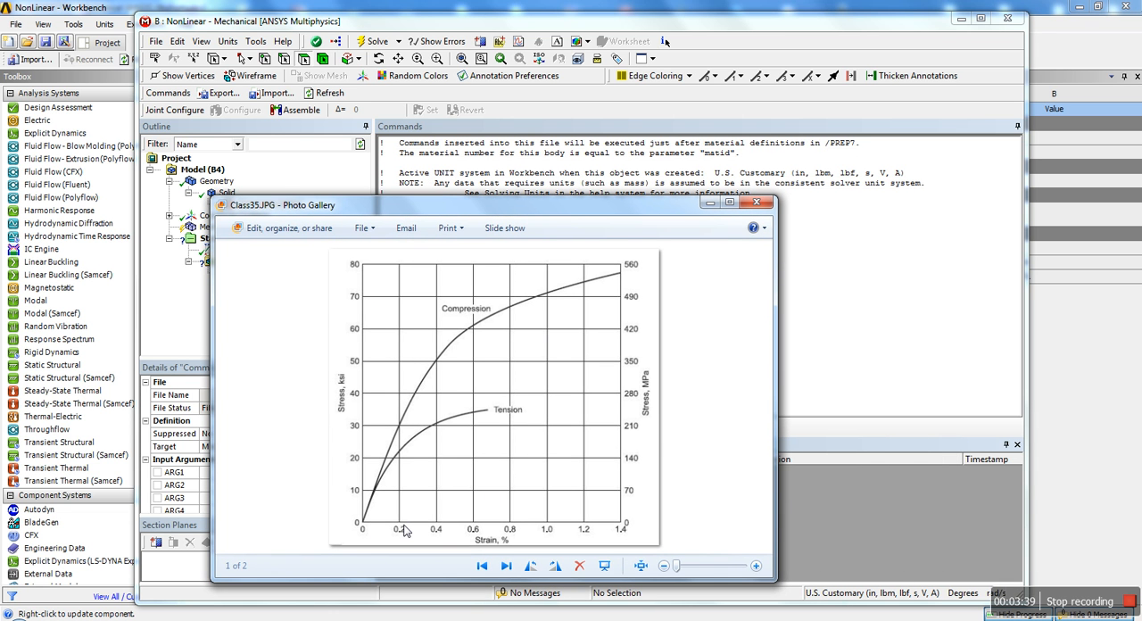
mouse_move(424, 467)
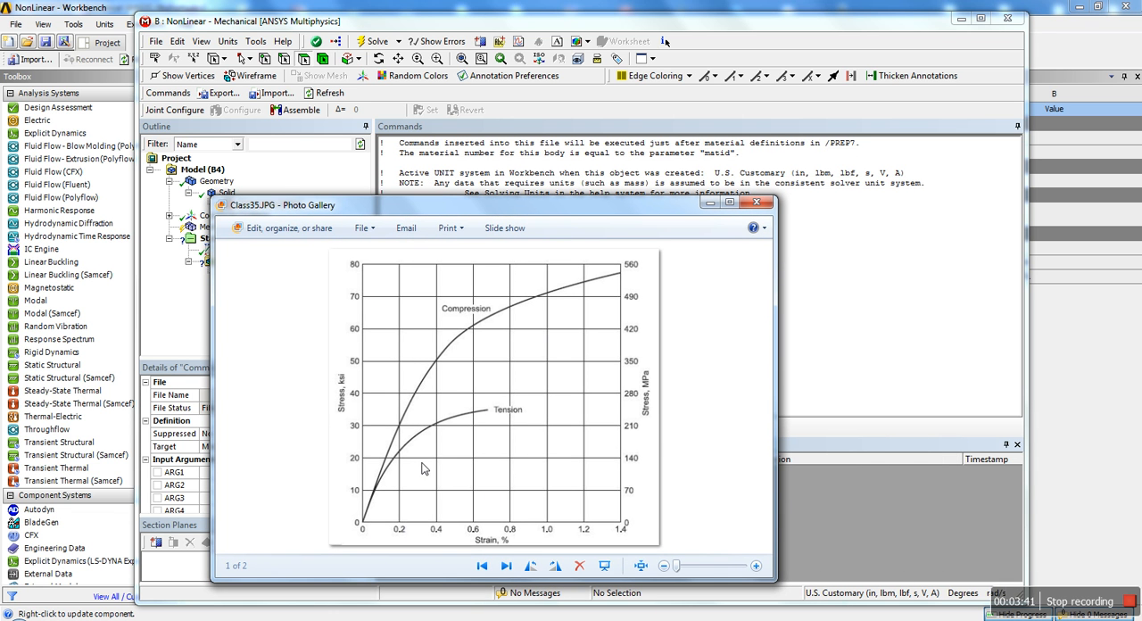
mouse_move(354, 414)
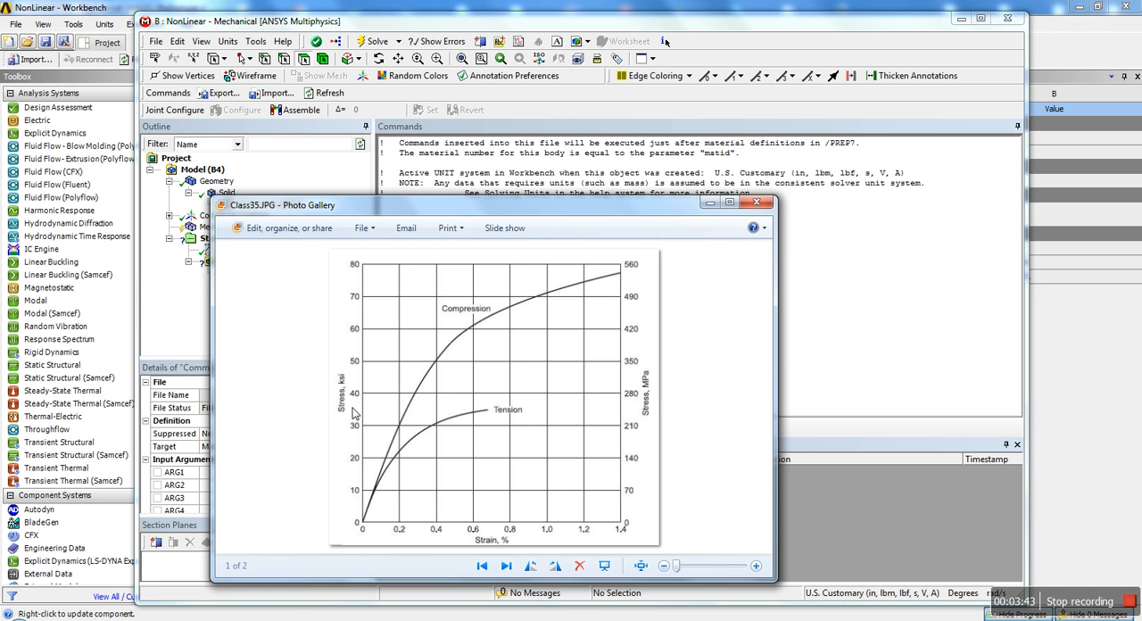
mouse_move(400, 521)
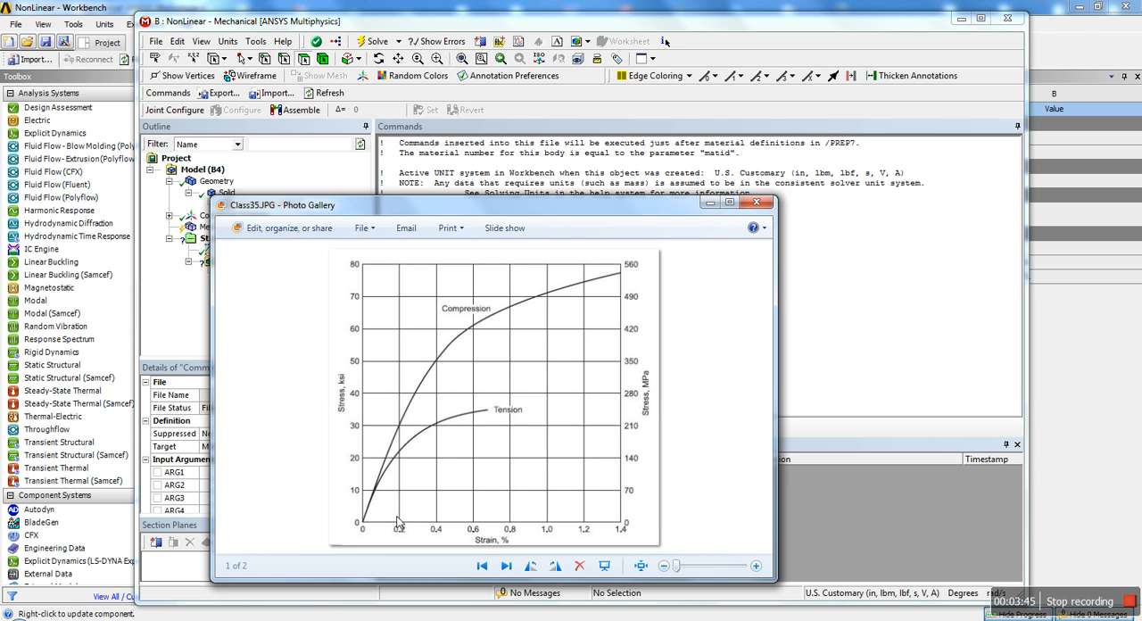
mouse_move(621, 275)
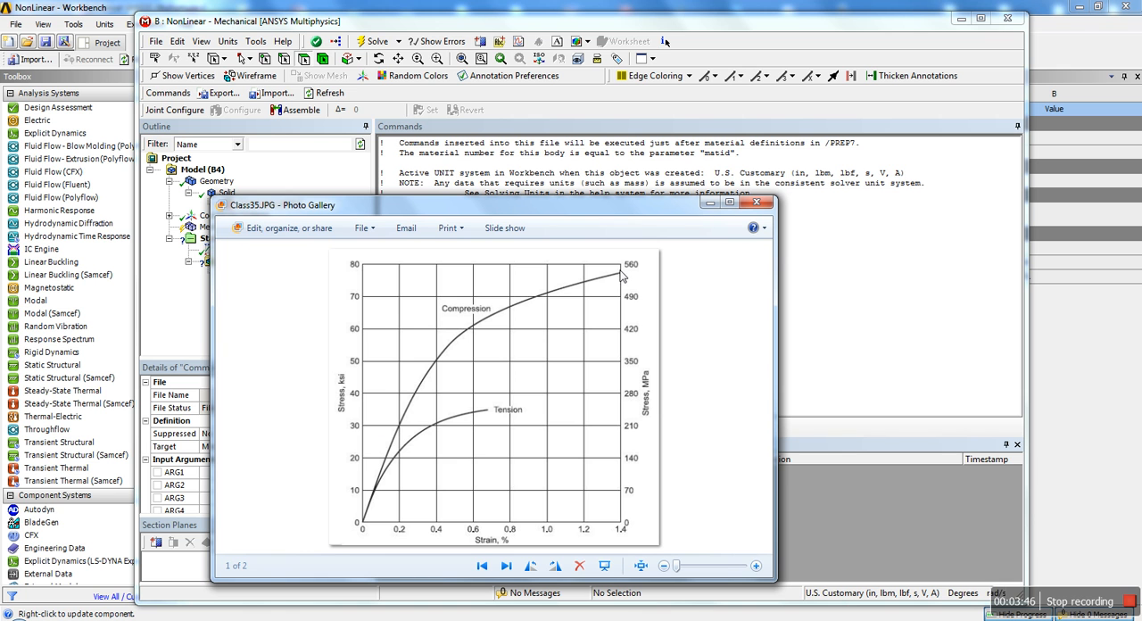
mouse_move(478, 307)
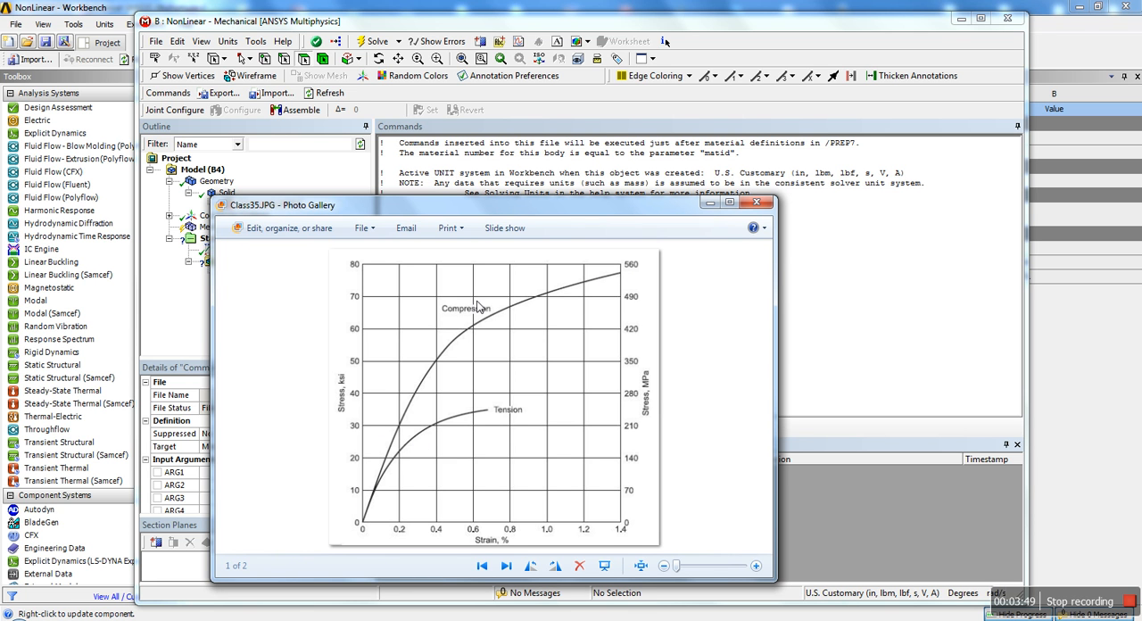
mouse_move(389, 509)
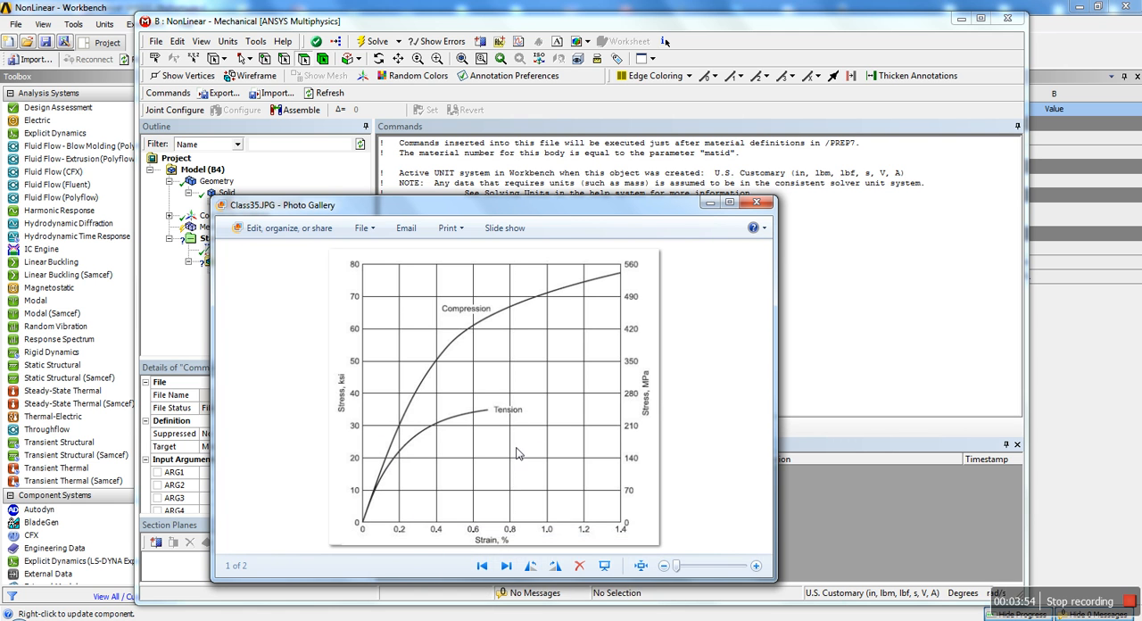
mouse_move(442, 521)
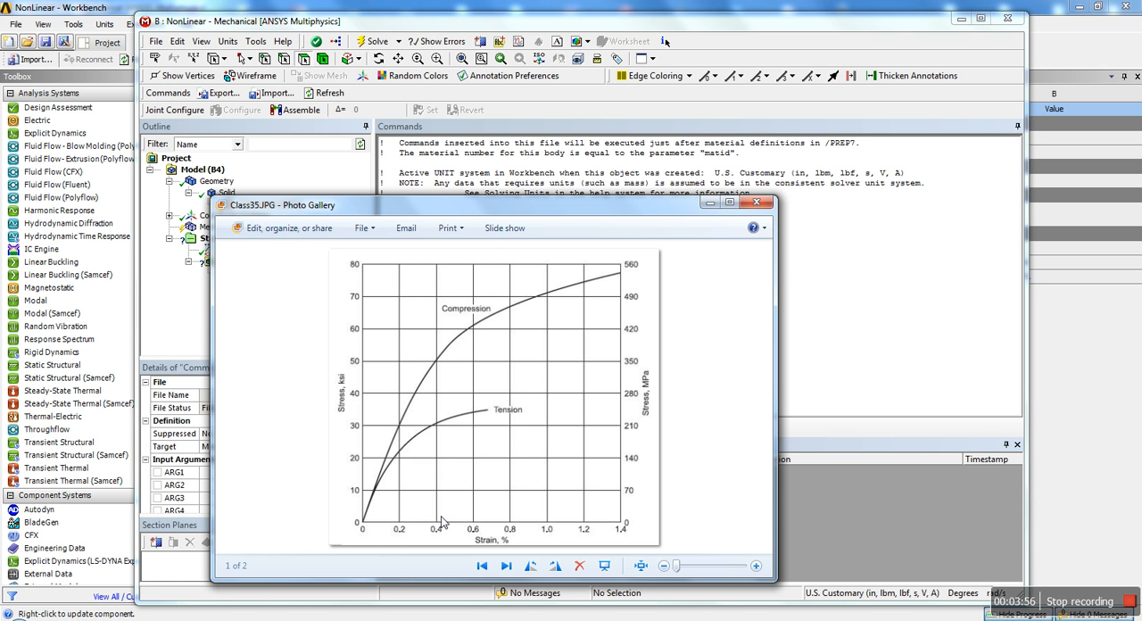
mouse_move(426, 525)
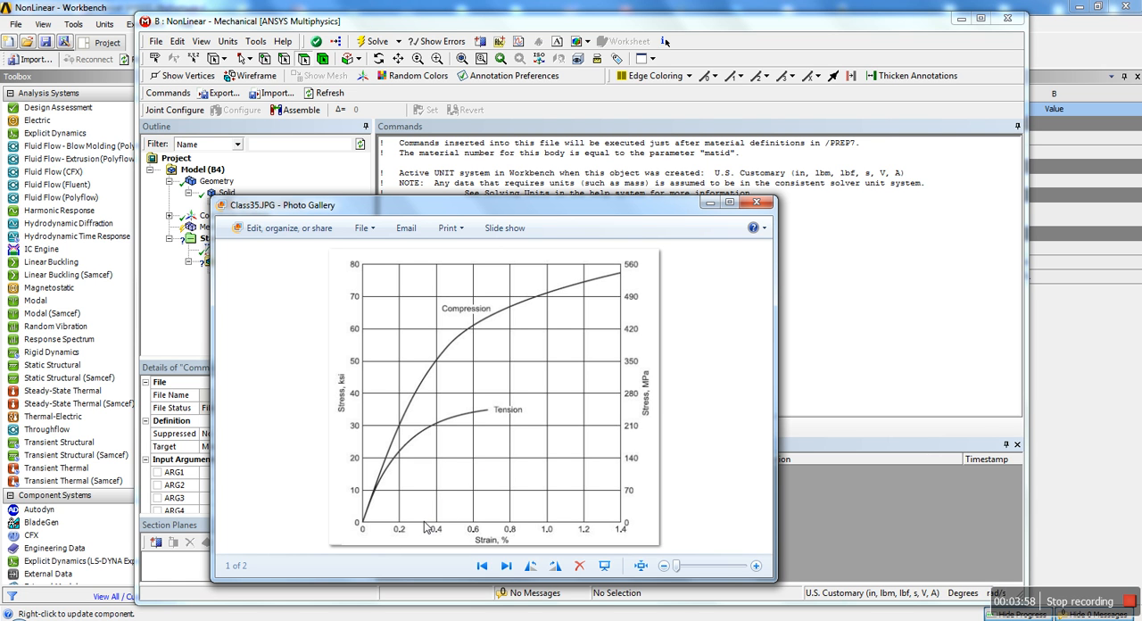
mouse_move(489, 412)
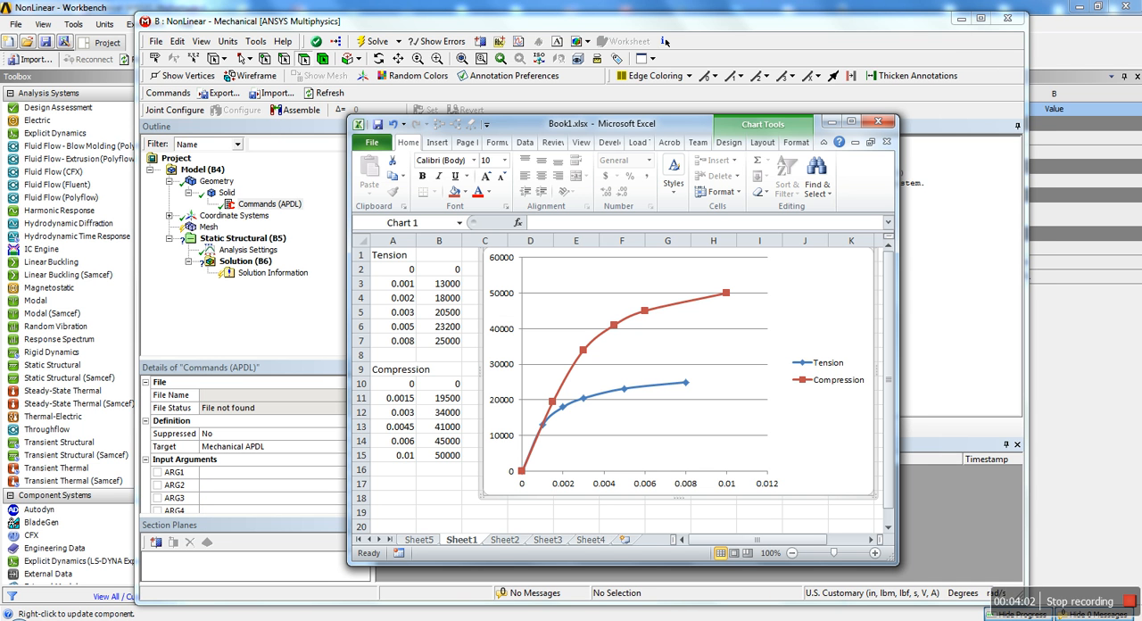
- Inspect the first nonzero tension and compression stress–strain data pairs in the workbook
left_click(439, 282)
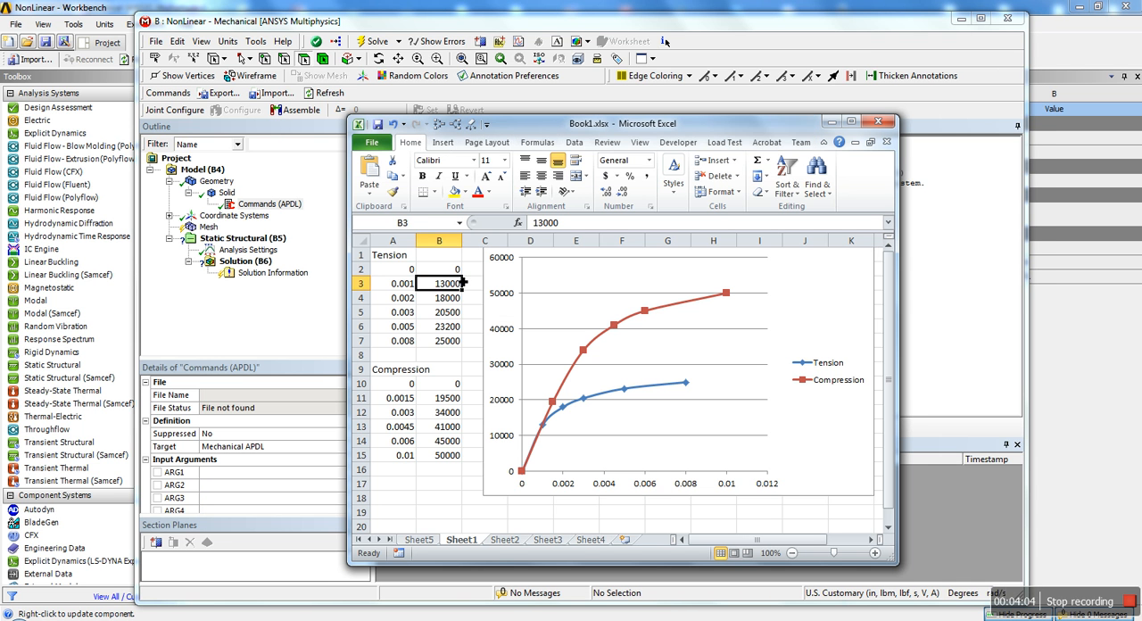
left_click(393, 282)
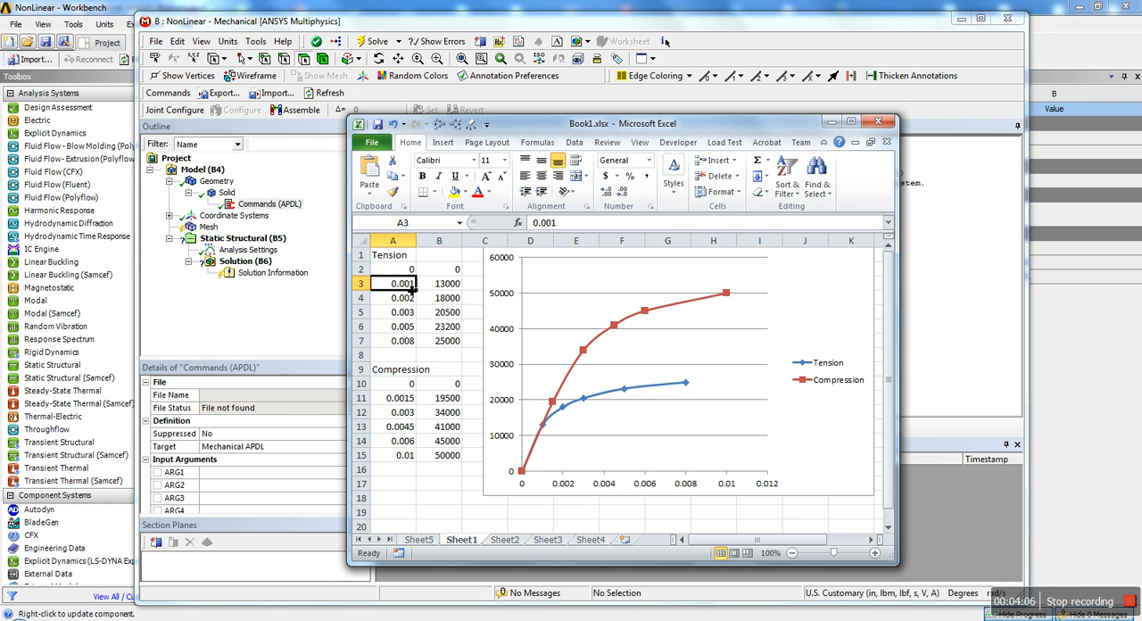
left_click_drag(438, 284, 439, 298)
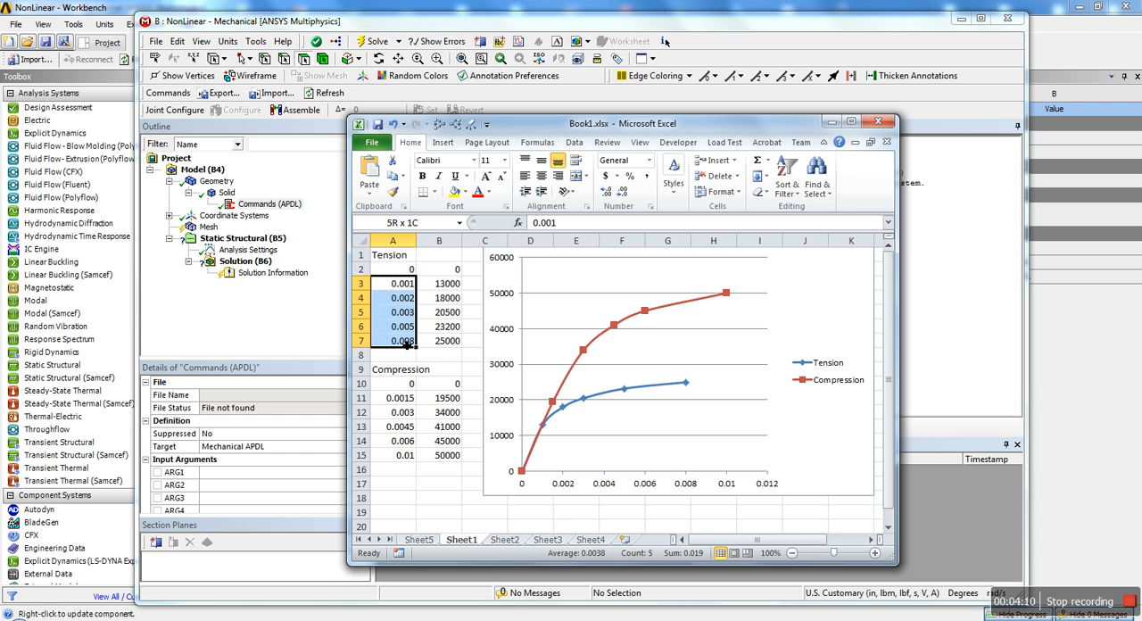
left_click(392, 284)
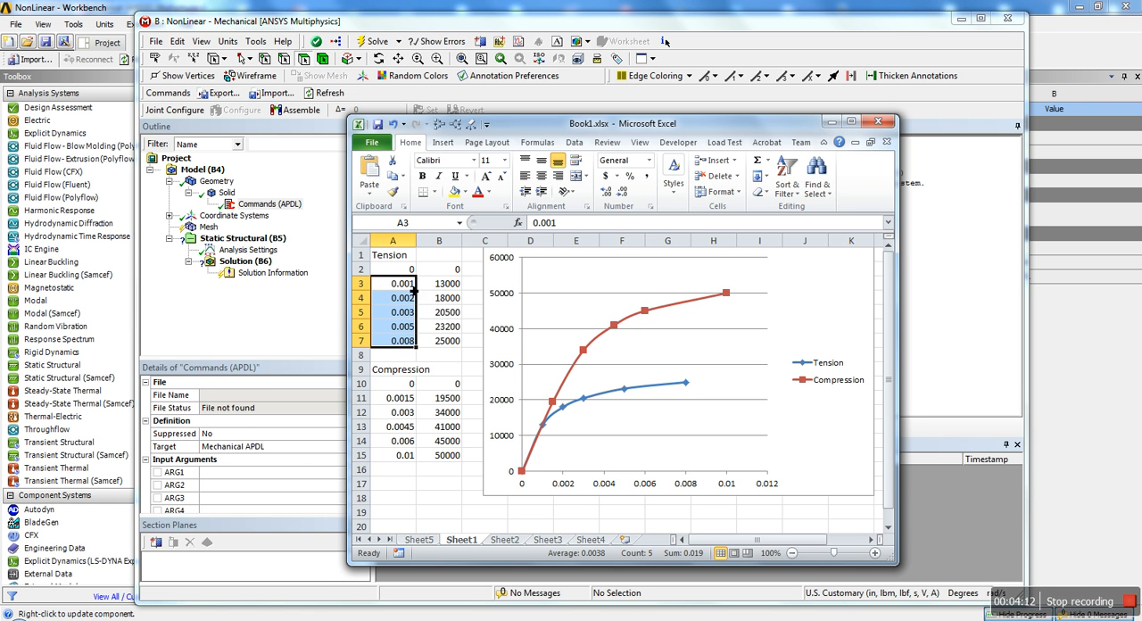
mouse_move(506, 374)
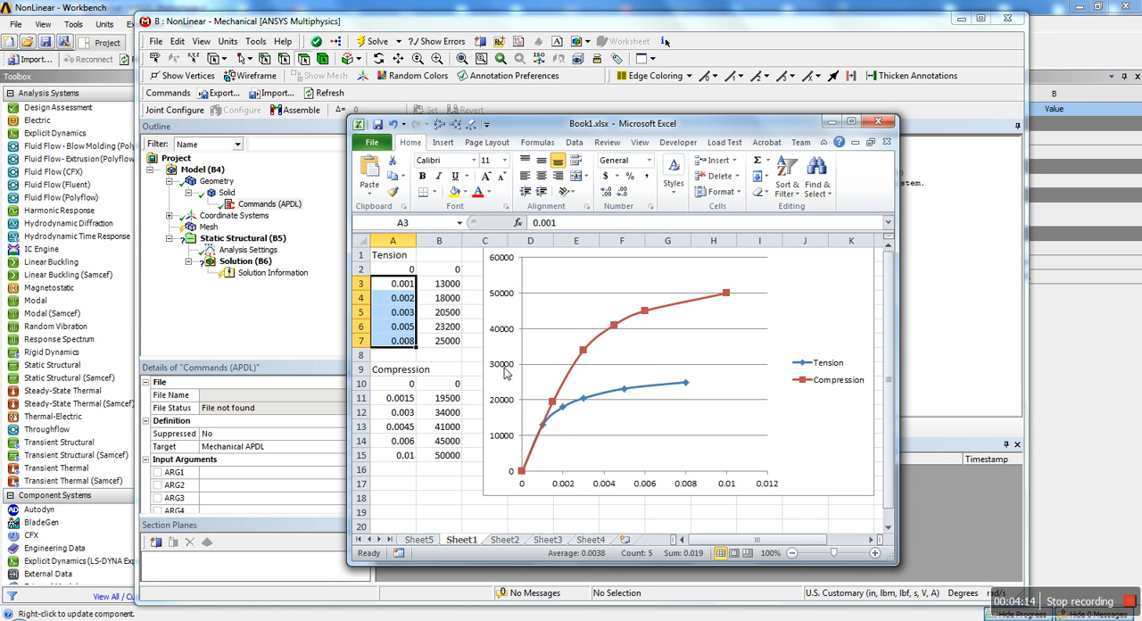
mouse_move(722, 289)
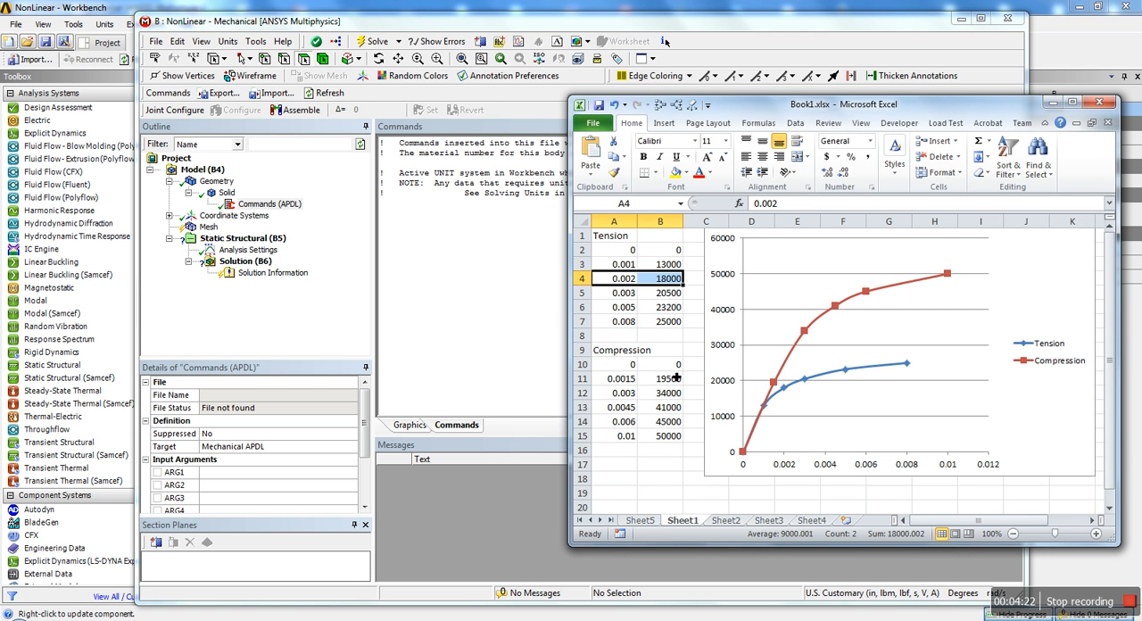
left_click(614, 378)
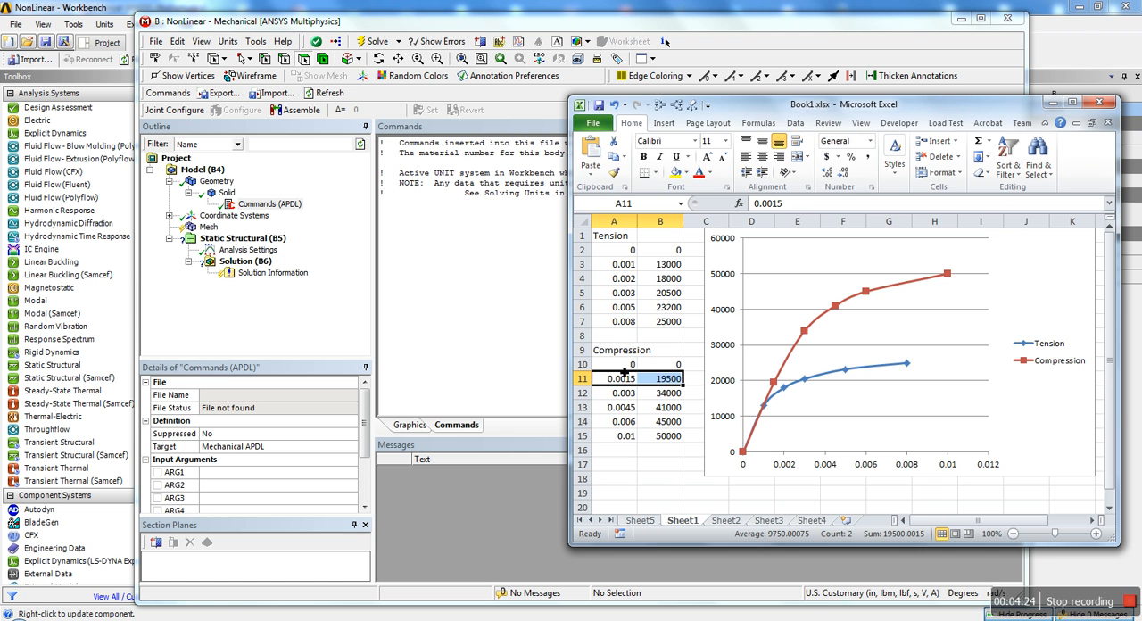
left_click(614, 264)
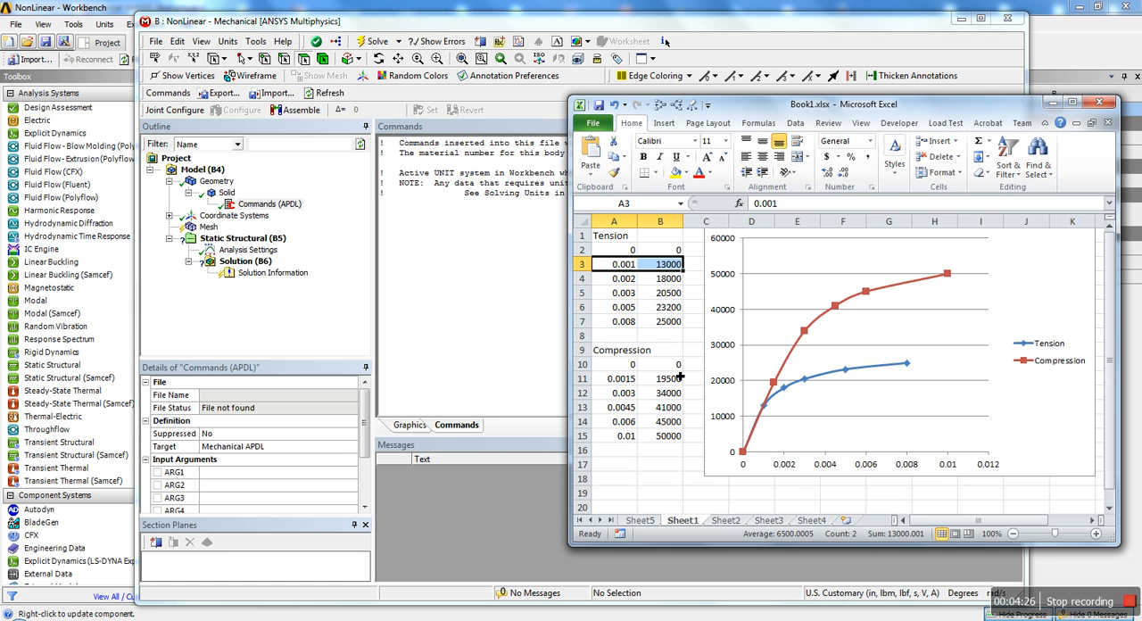
left_click(614, 364)
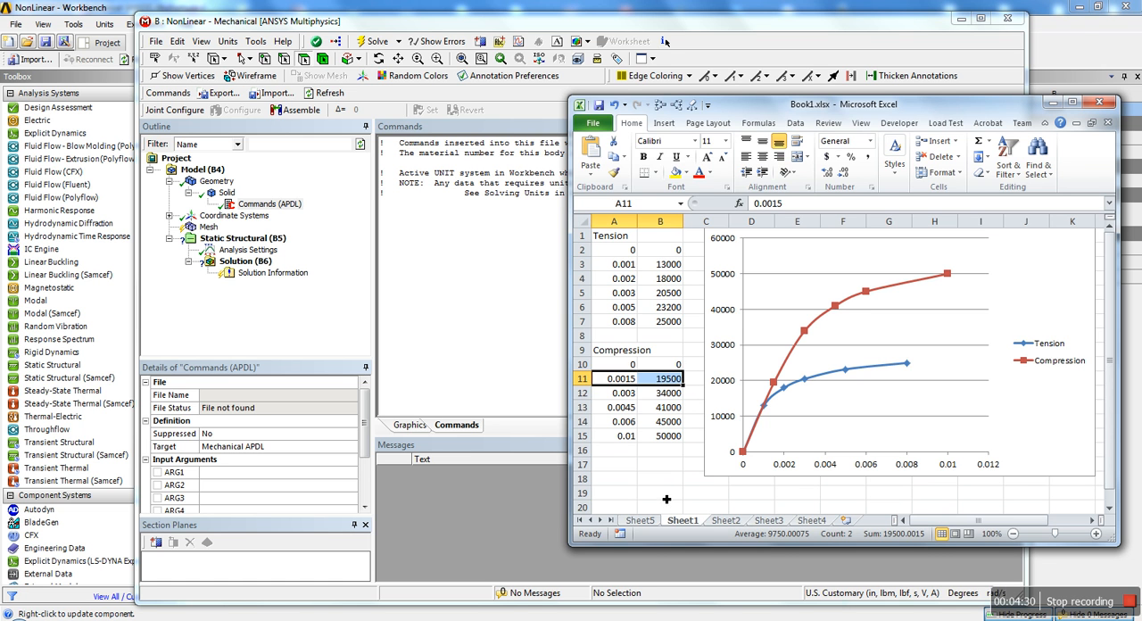
- Enter =B11/A11 in B17 to compute the initial modulus 13000000 from compression stress 19500
left_click(660, 464)
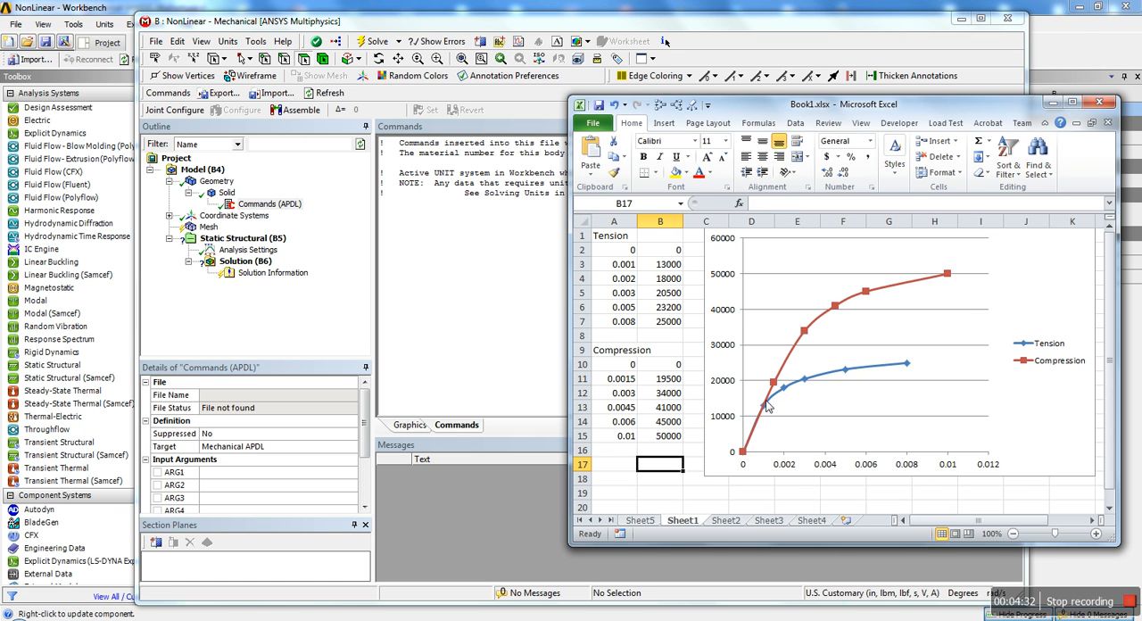
type("=")
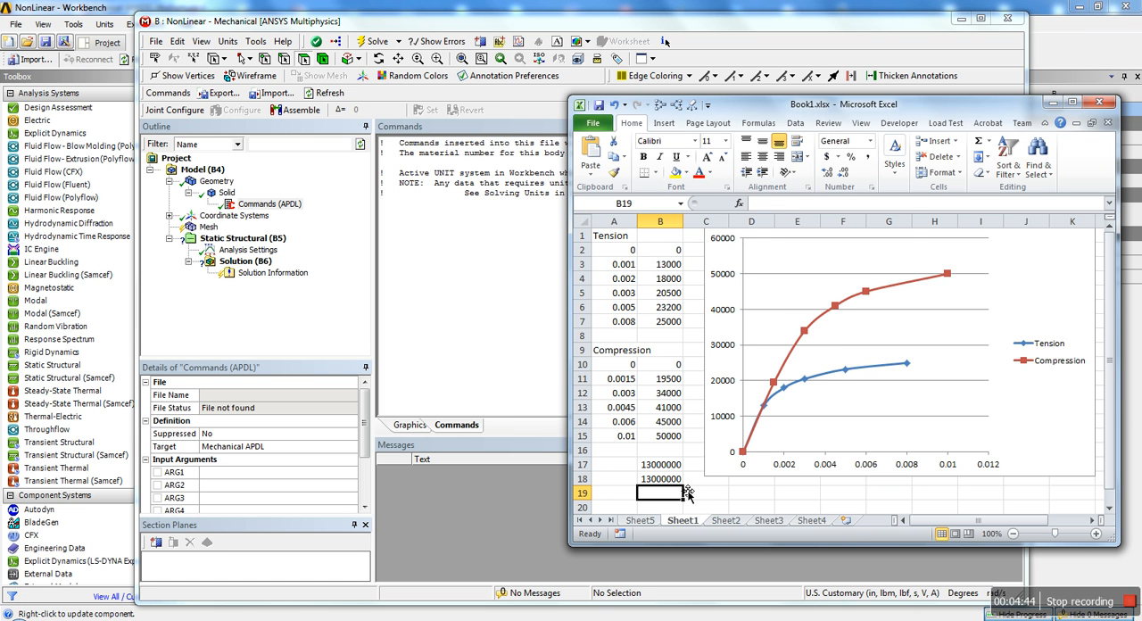
left_click(660, 464)
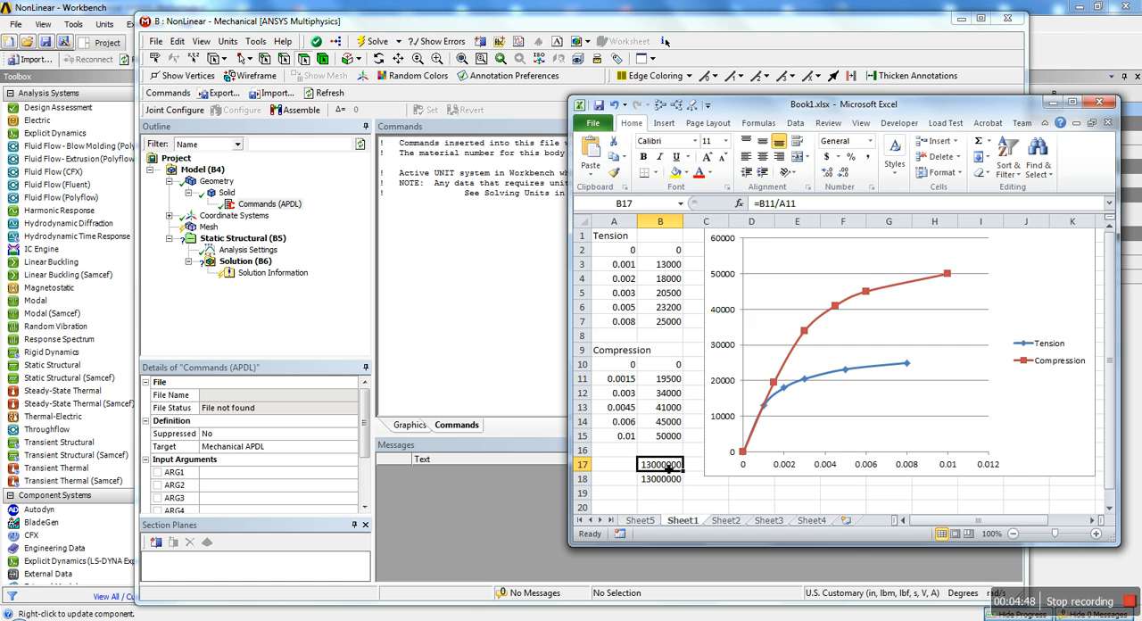
left_click(660, 378)
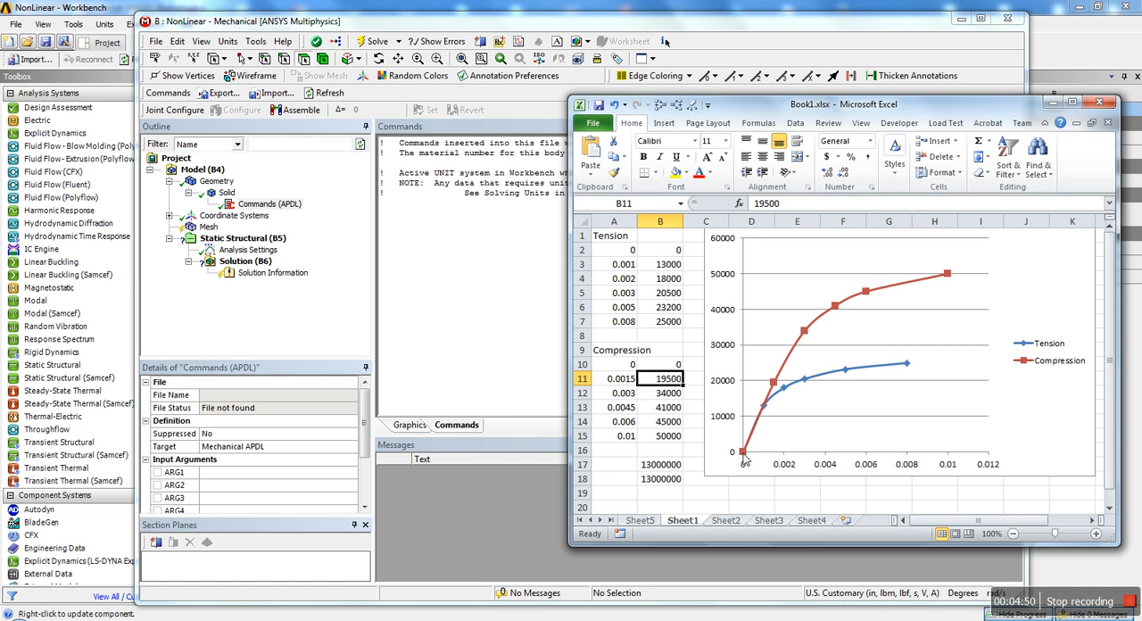
mouse_move(746, 437)
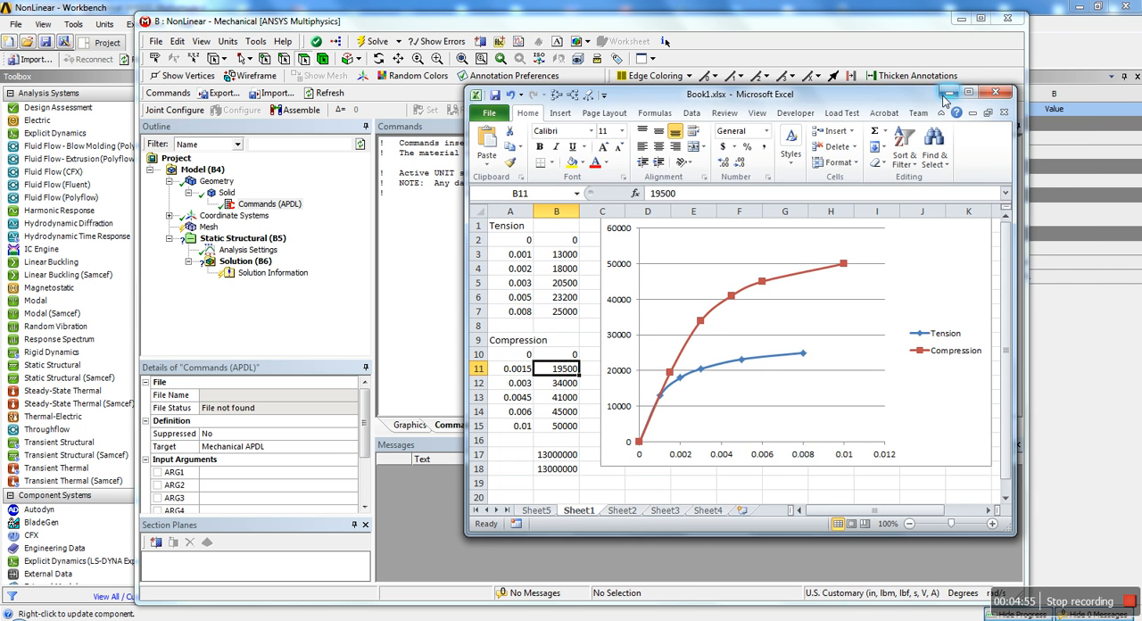
- Switch to the Notepad++ material script to set mp,ex modulus to 13000000 psi
left_click(981, 93)
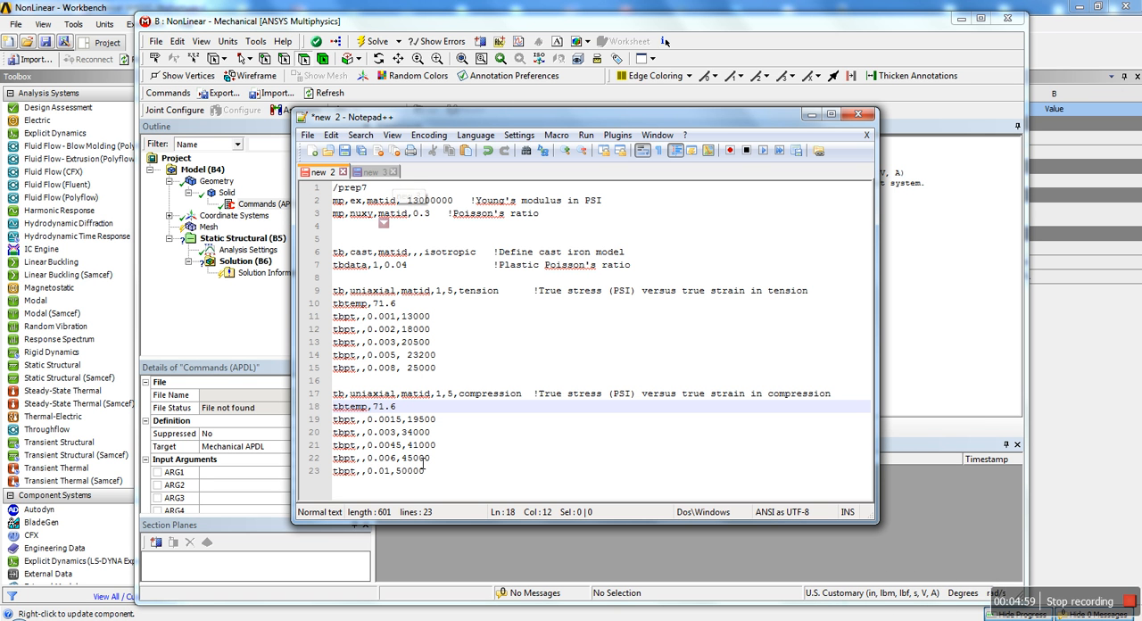
mouse_move(437, 482)
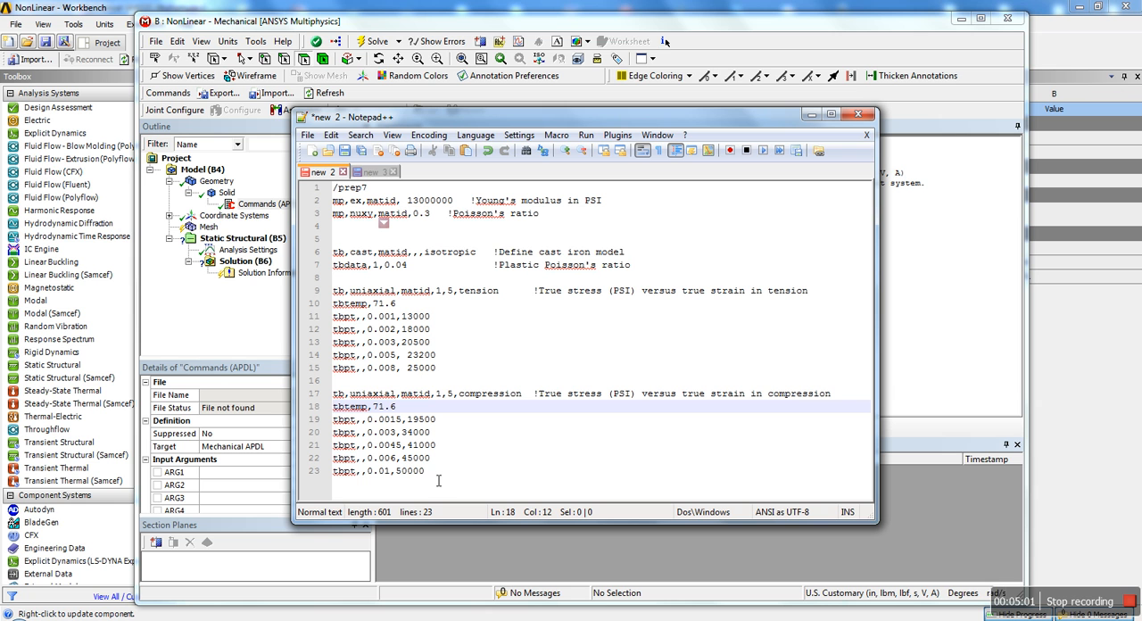
mouse_move(442, 480)
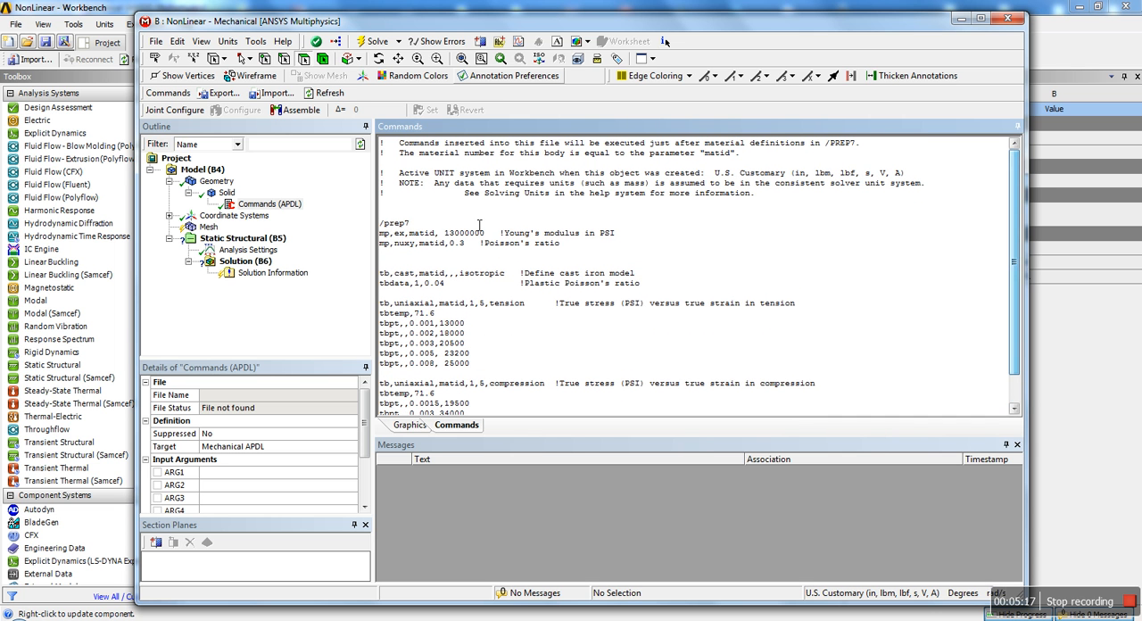
double_click(393, 223)
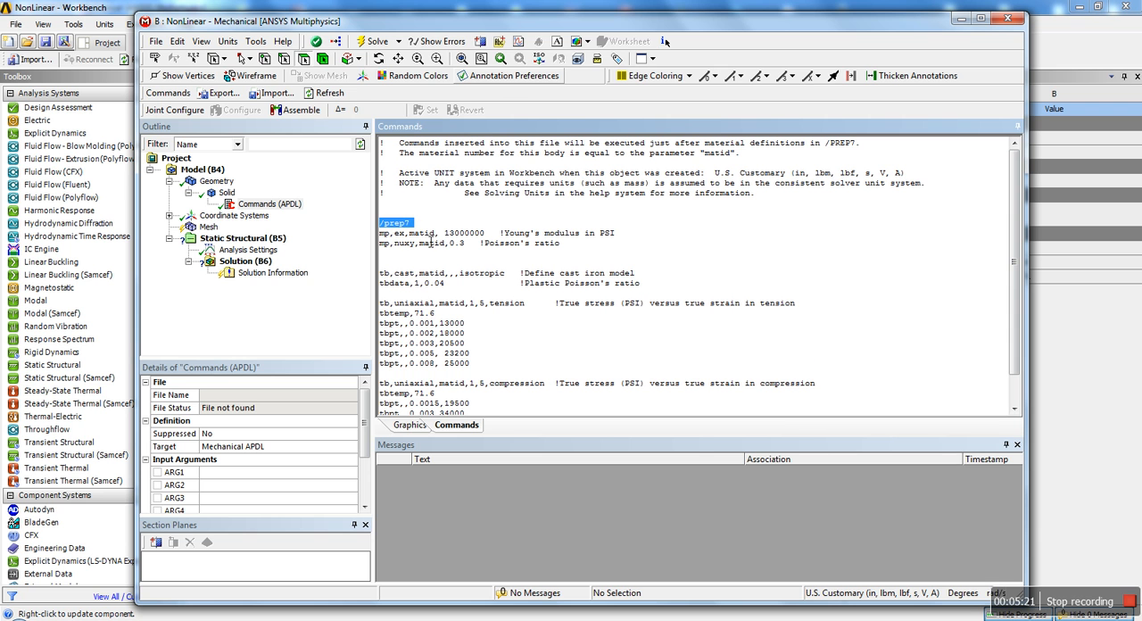
double_click(399, 232)
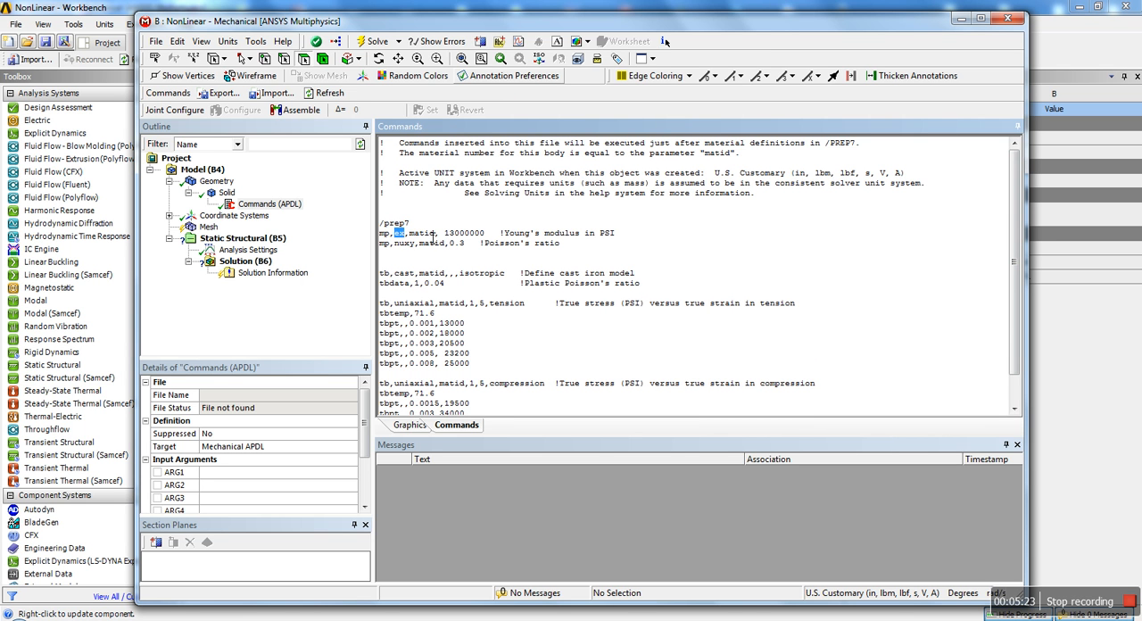
double_click(466, 231)
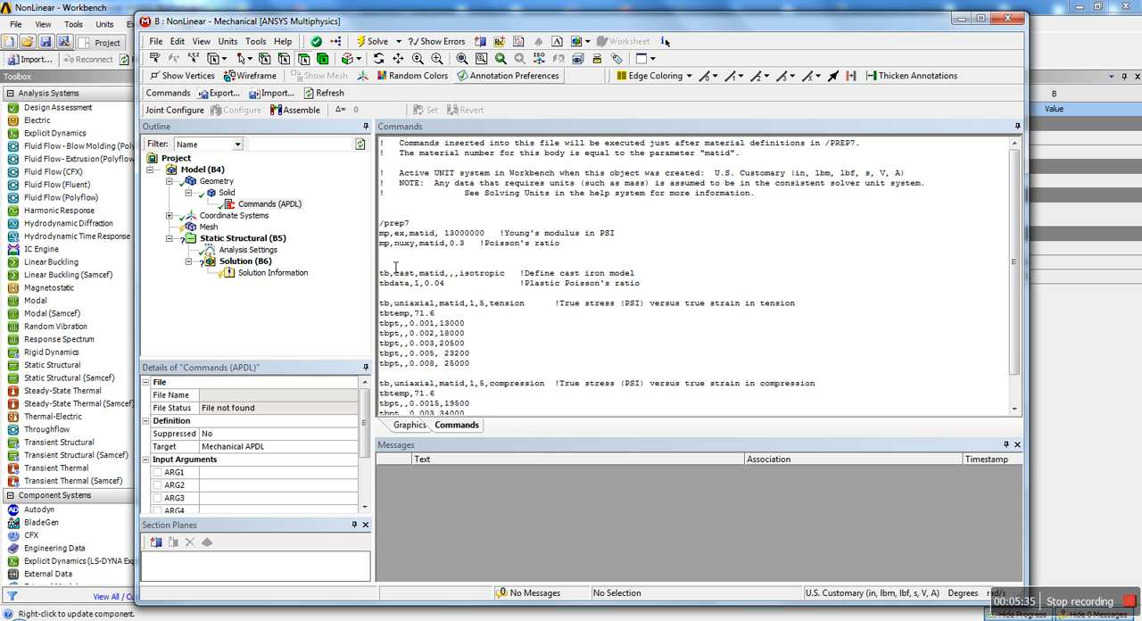
mouse_move(396, 253)
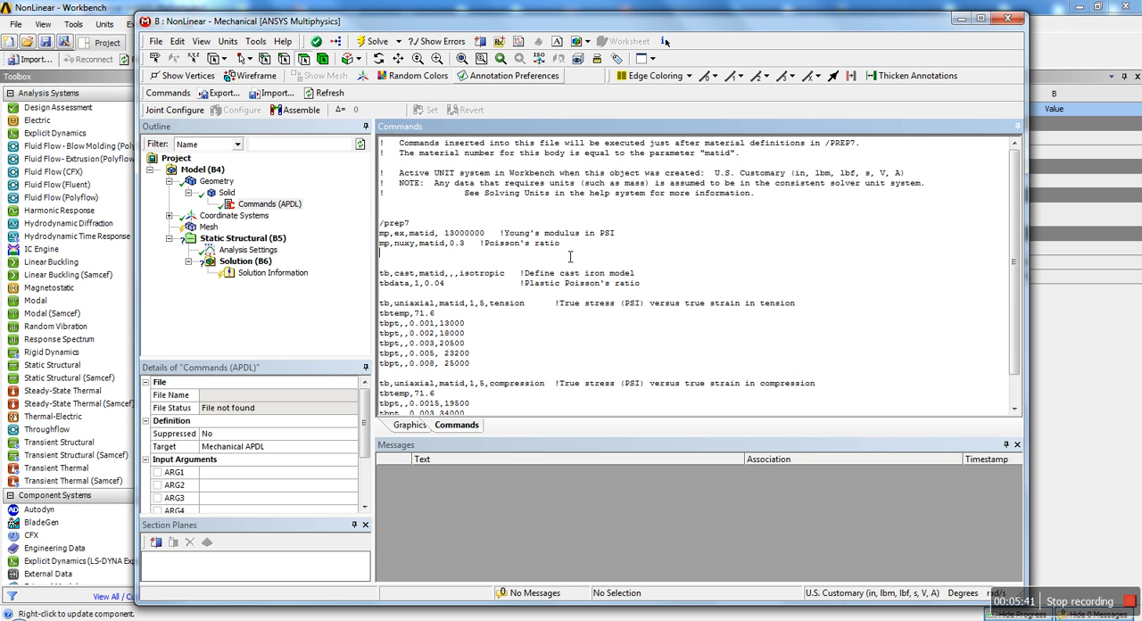
scroll("down", 3)
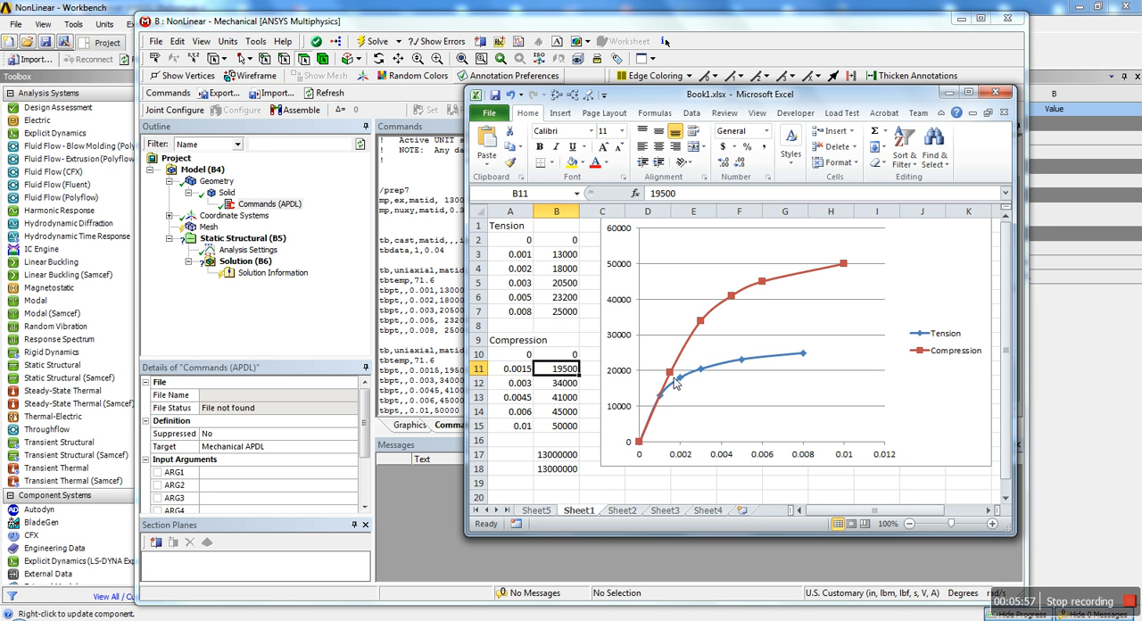
mouse_move(721, 395)
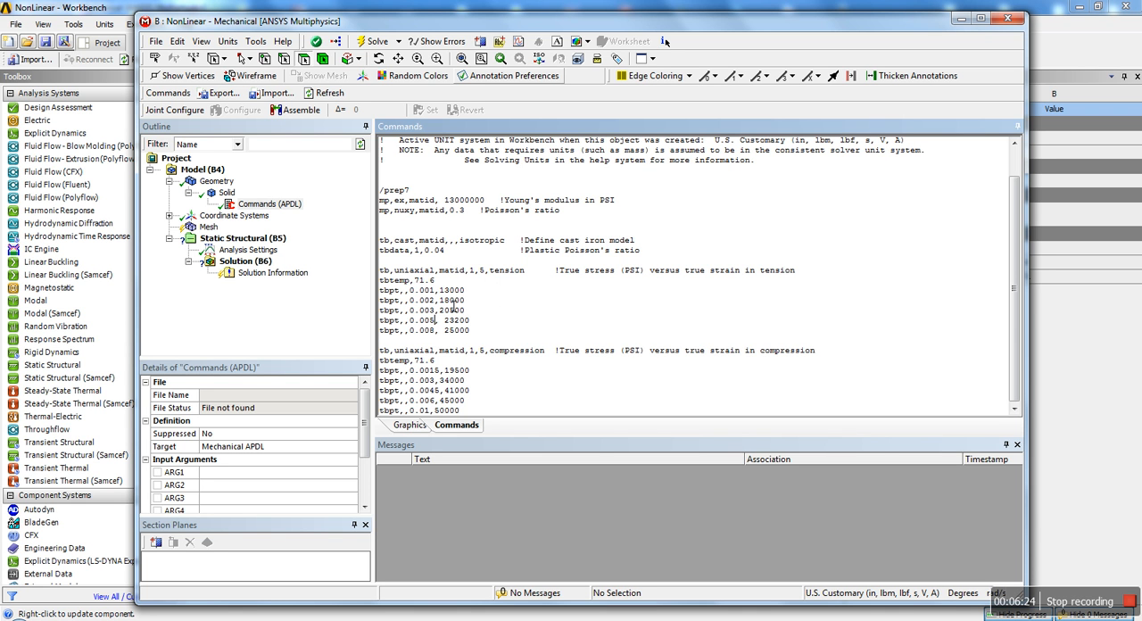
double_click(423, 289)
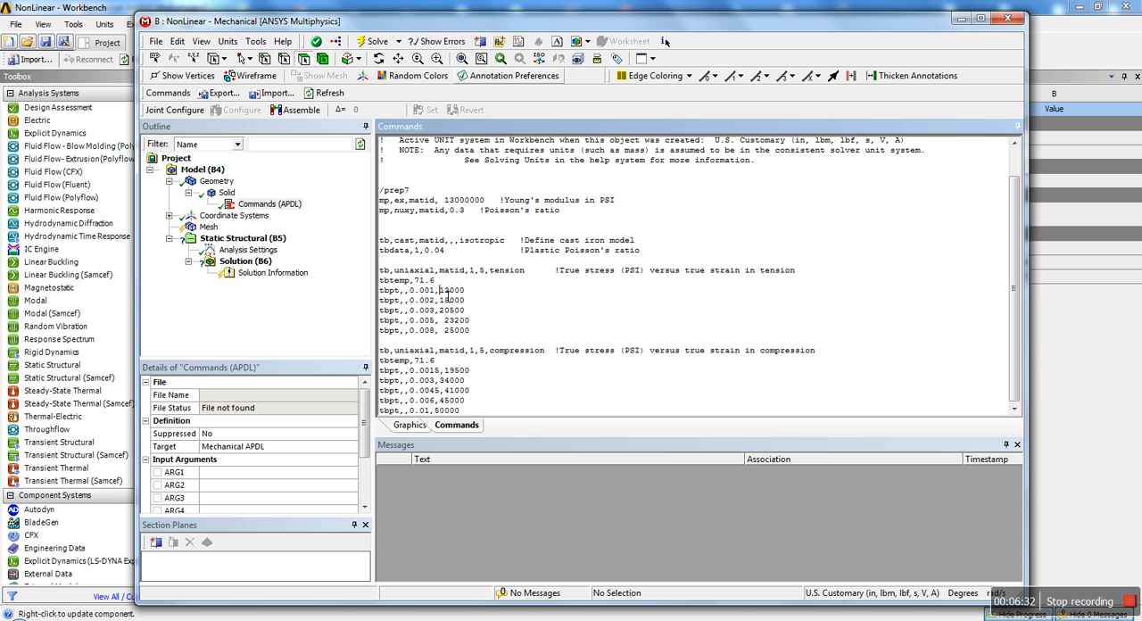
double_click(453, 289)
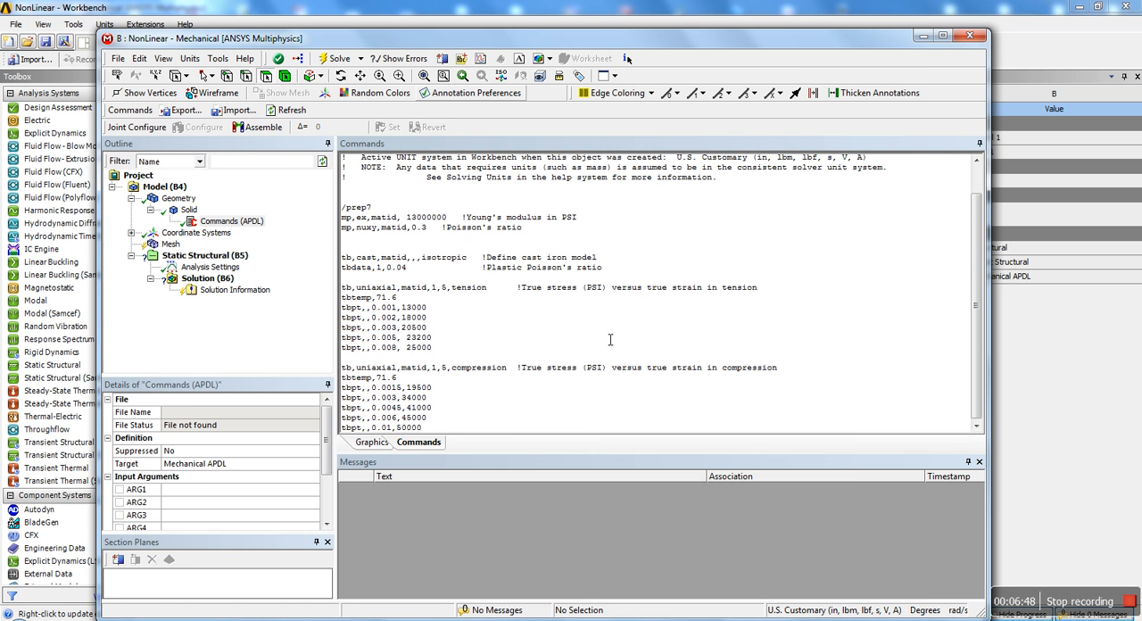
mouse_move(496, 325)
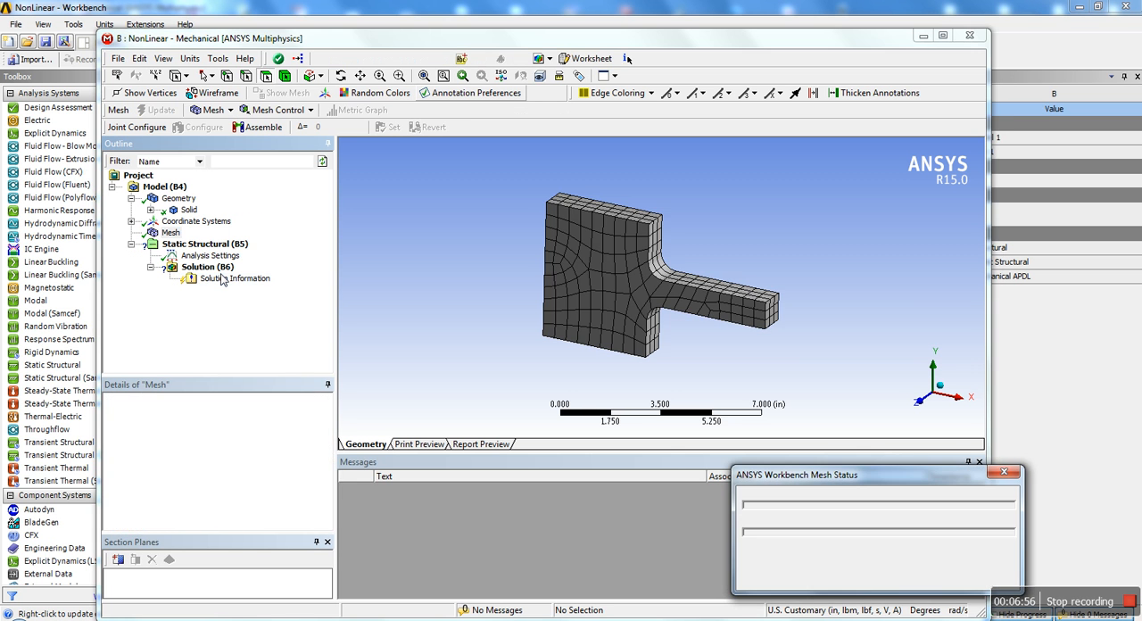
- Insert a Refinement (level 1) on the two fillet-junction faces of the bracket mesh
right_click(170, 232)
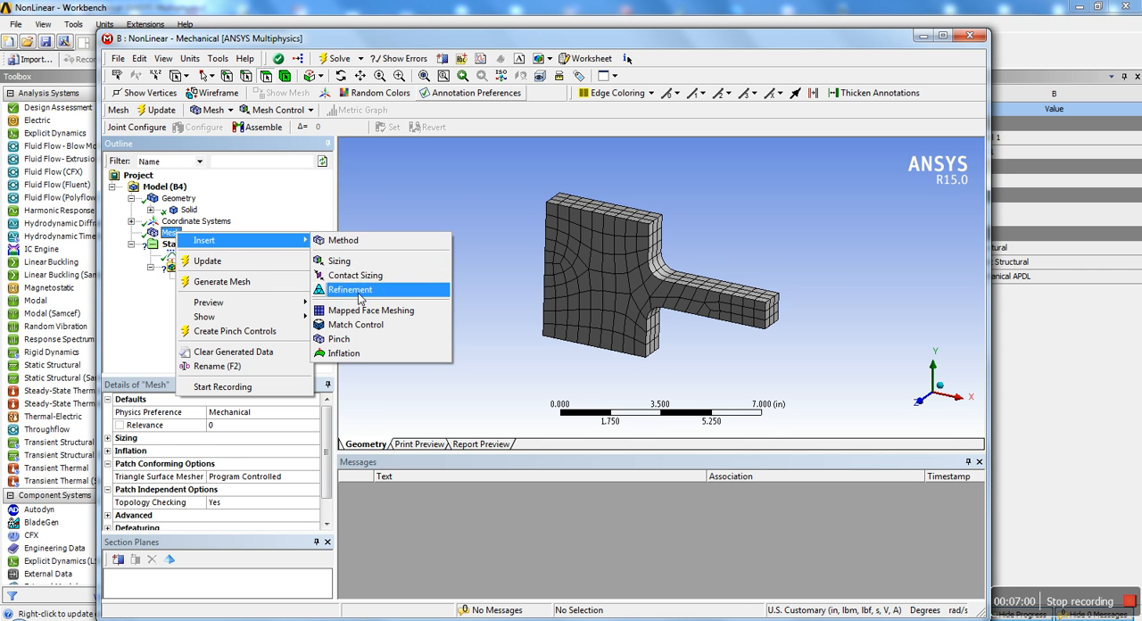
left_click(350, 289)
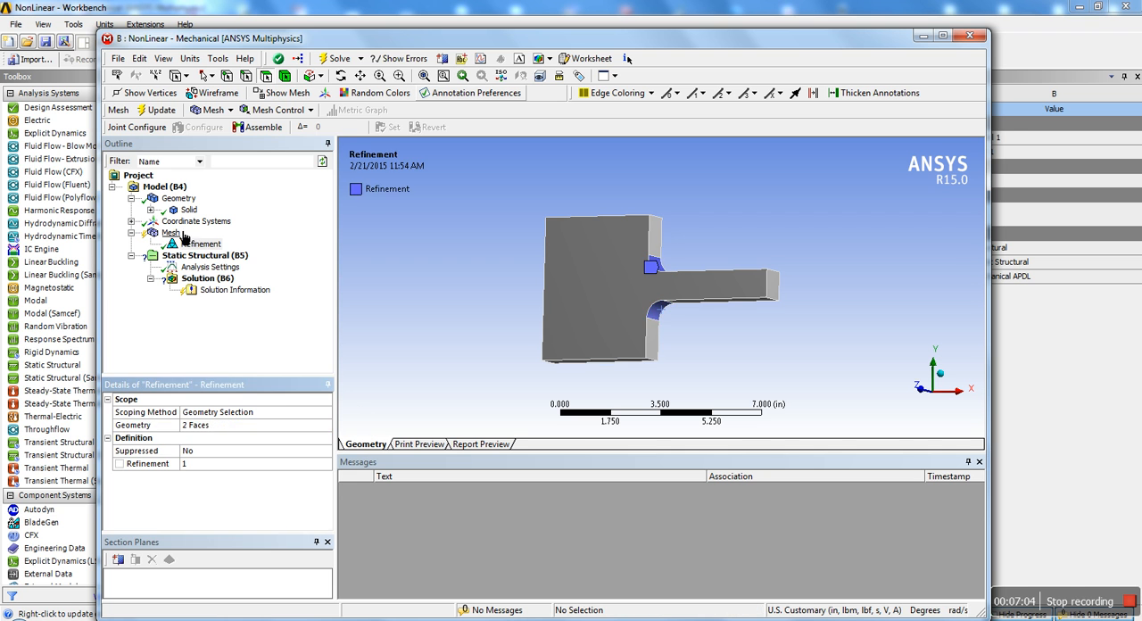
left_click(171, 232)
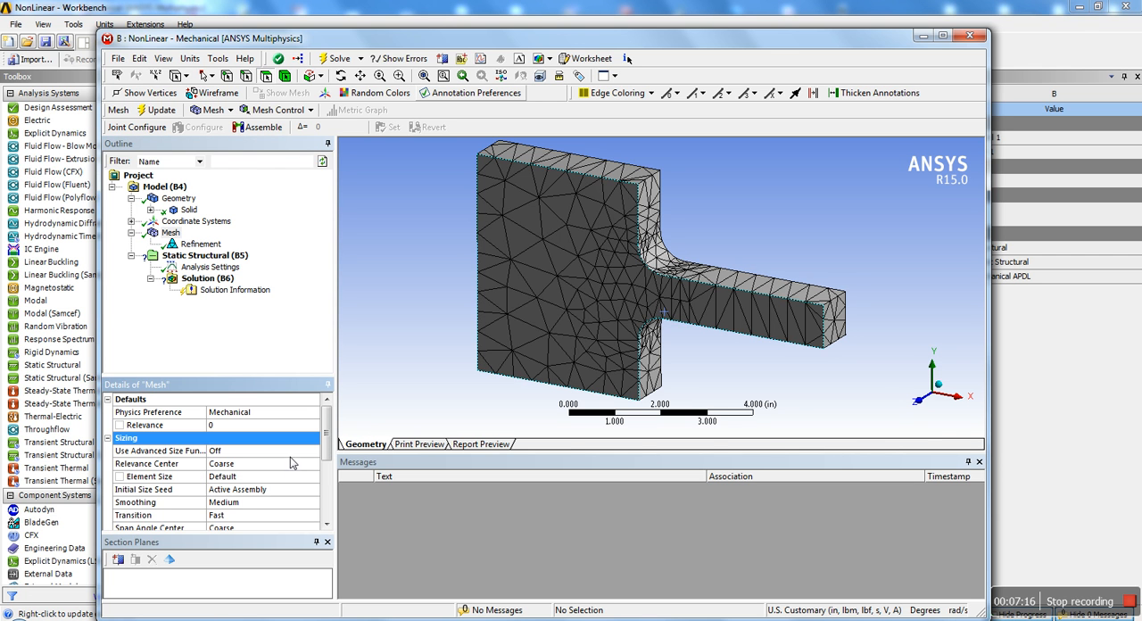
- Set the advanced size function to Proximity and Curvature and regenerate the finer mesh
left_click(310, 450)
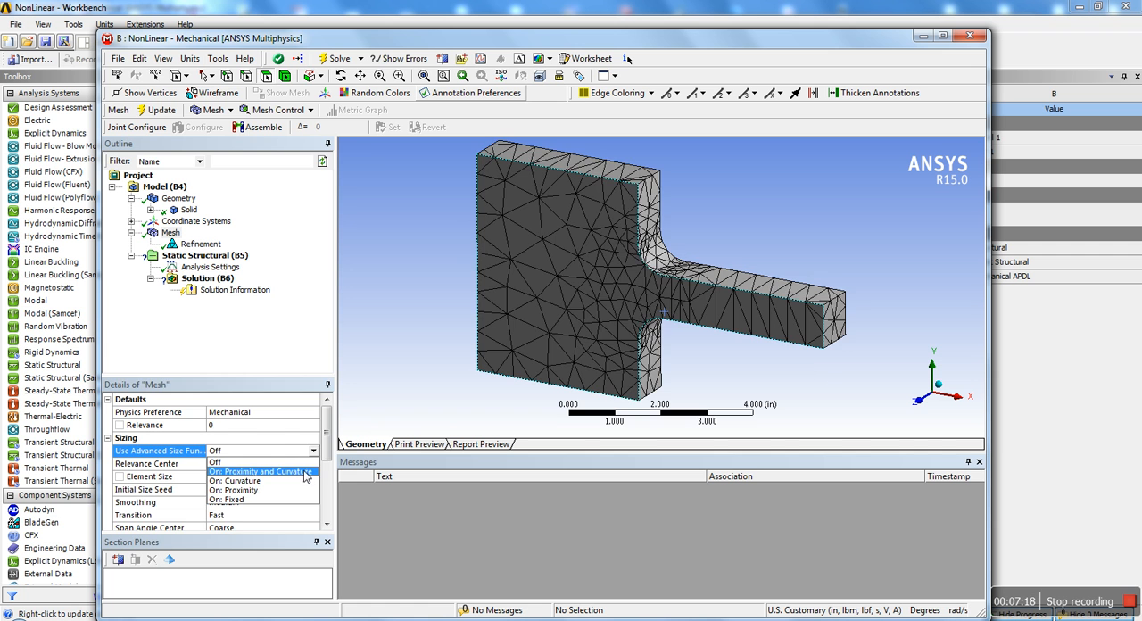
left_click(258, 471)
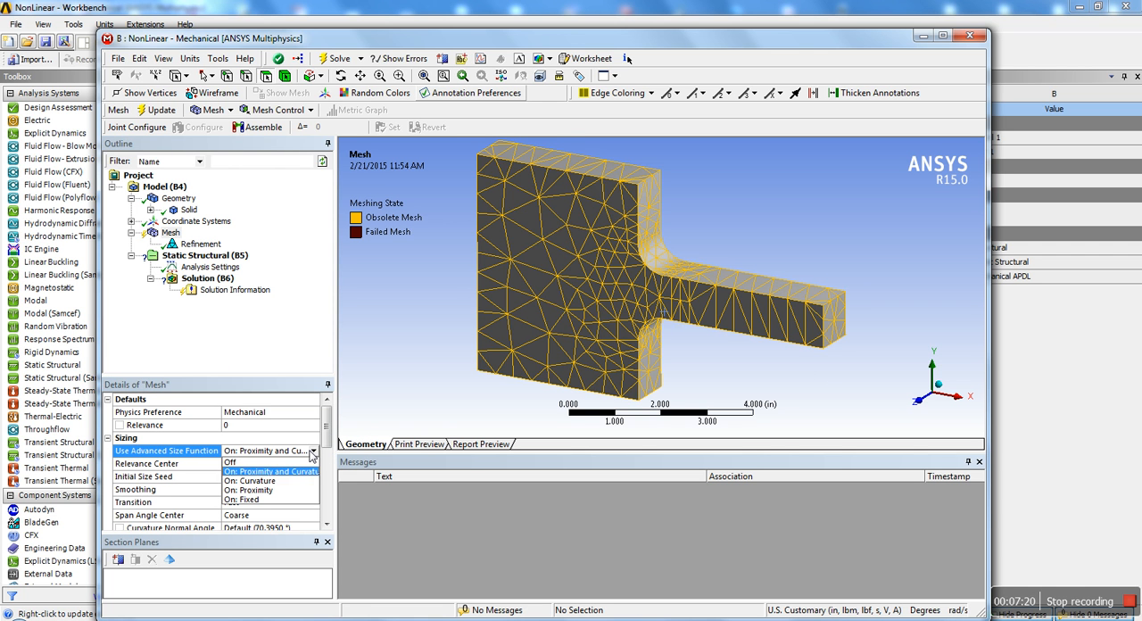
left_click(264, 471)
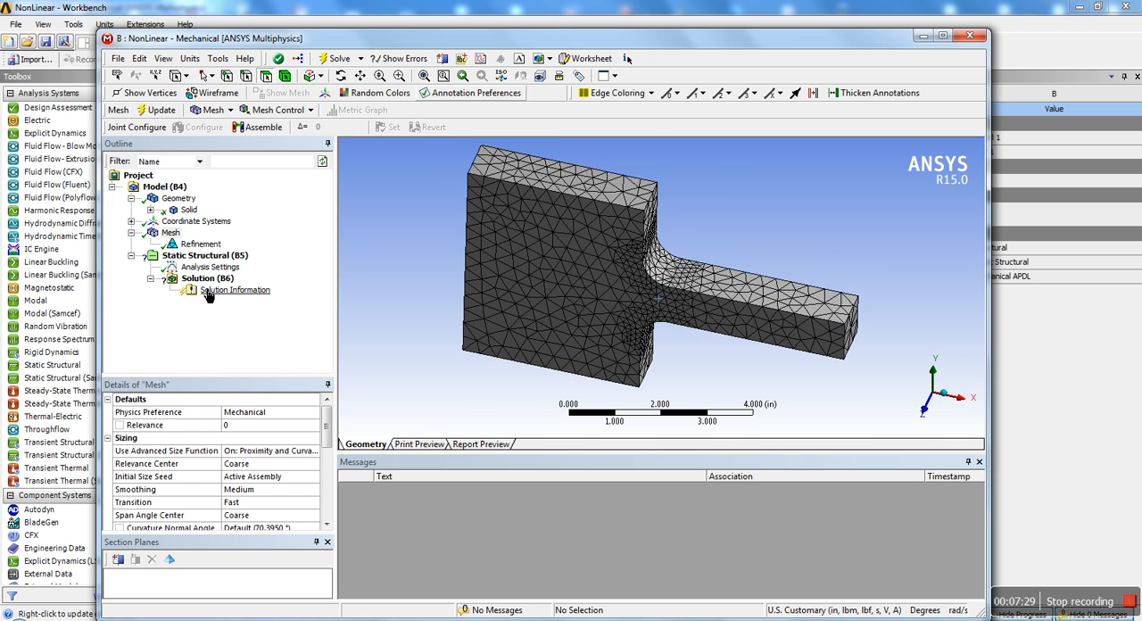
right_click(203, 255)
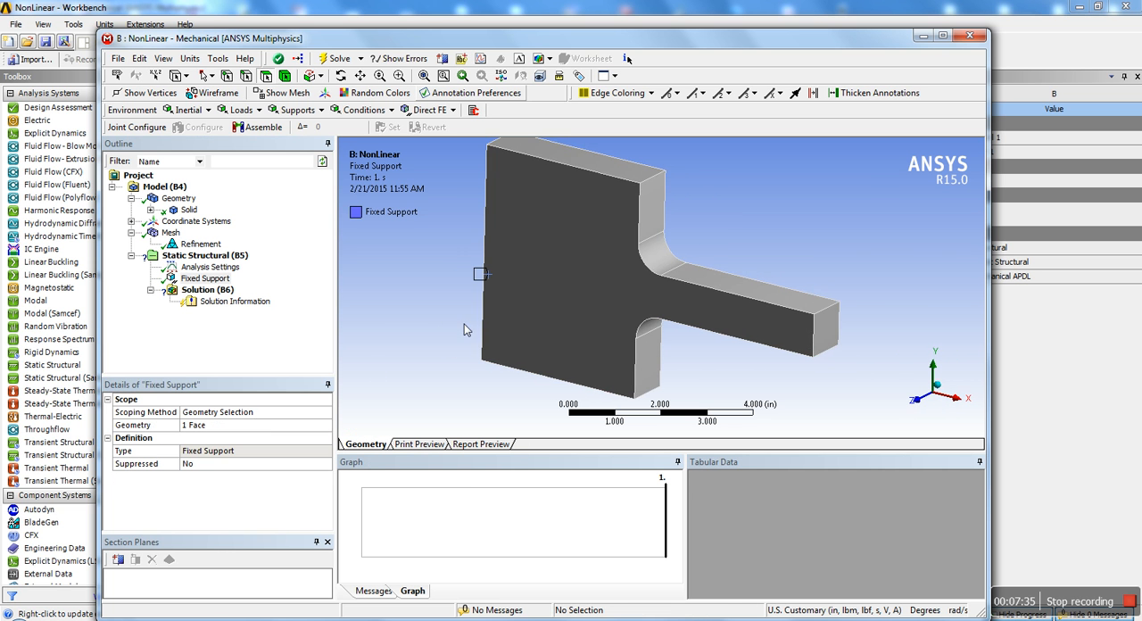
- Apply a force on the end face defined by components with -2000 lbf in Y
right_click(205, 255)
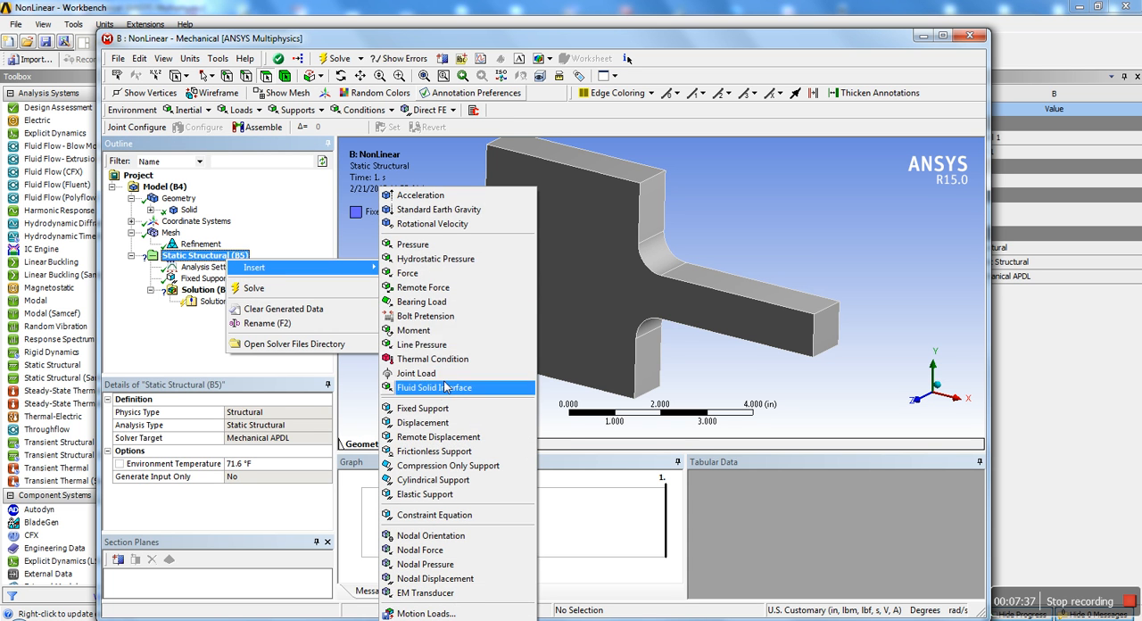
left_click(406, 273)
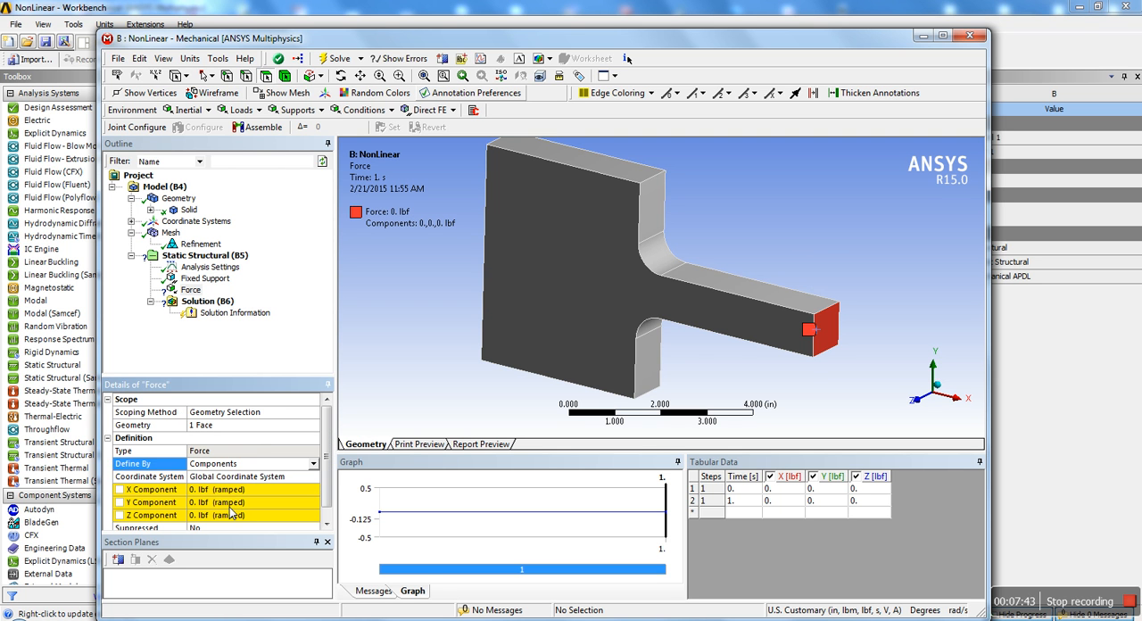
type("-200")
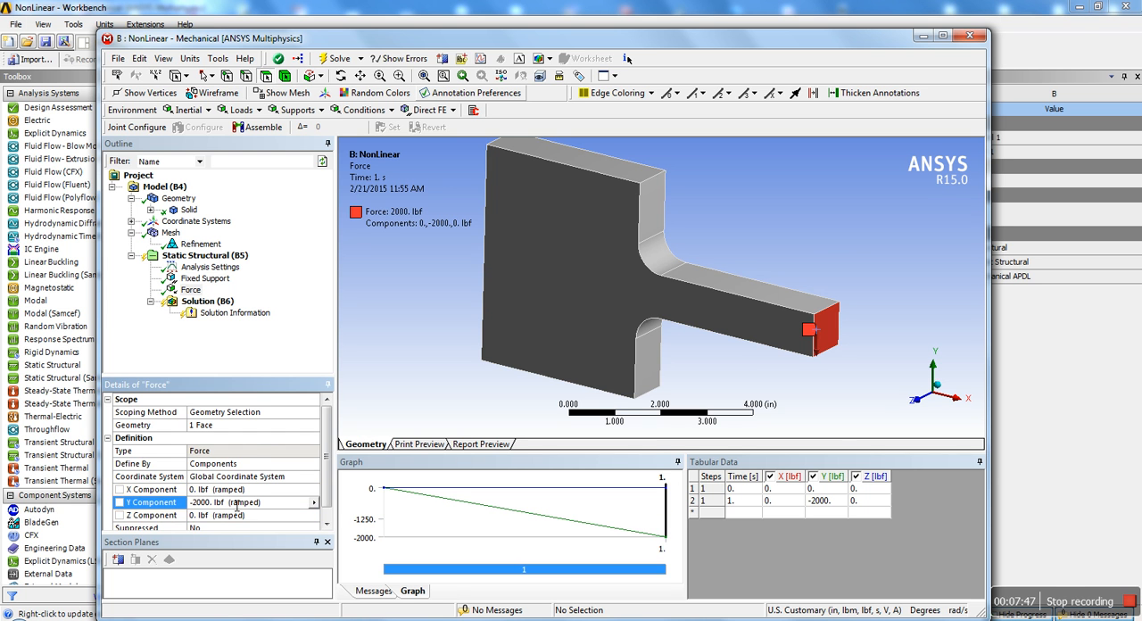
mouse_move(764, 409)
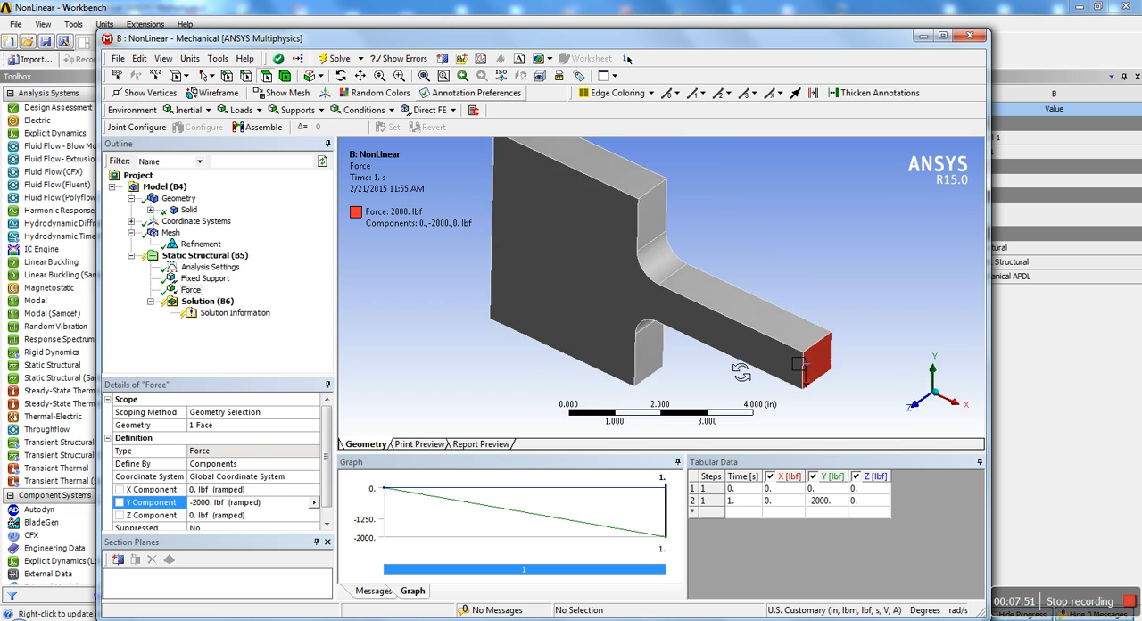
right_click(207, 300)
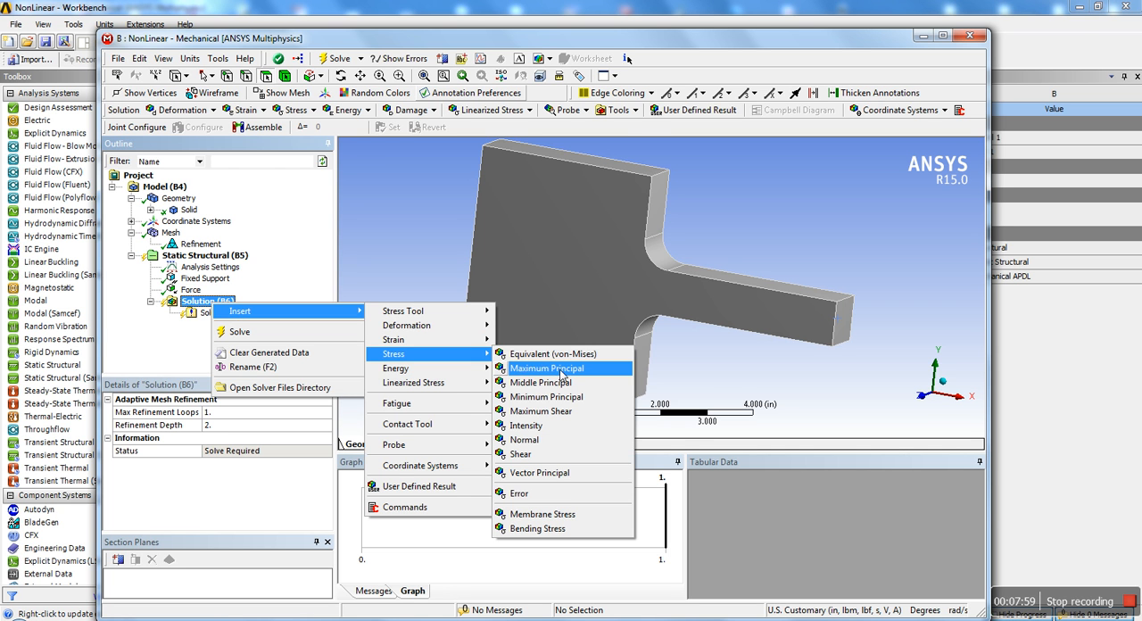
- Add Maximum Principal Stress, Equivalent Total Strain and a Mohr-Coulomb stress tool under Solution
left_click(546, 368)
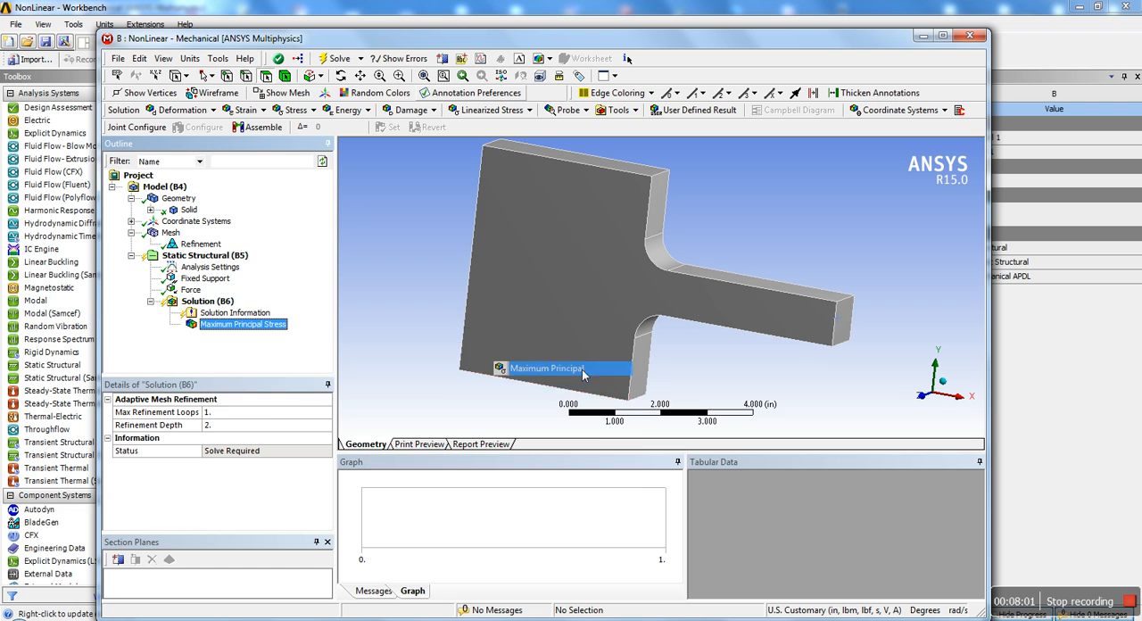
right_click(207, 300)
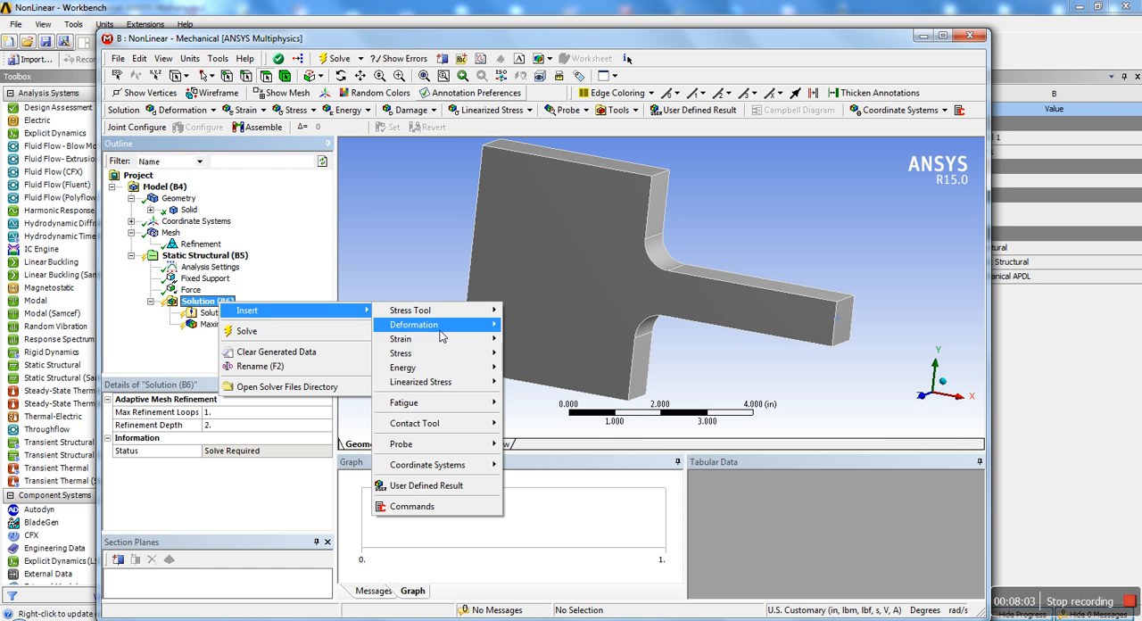
mouse_move(414, 325)
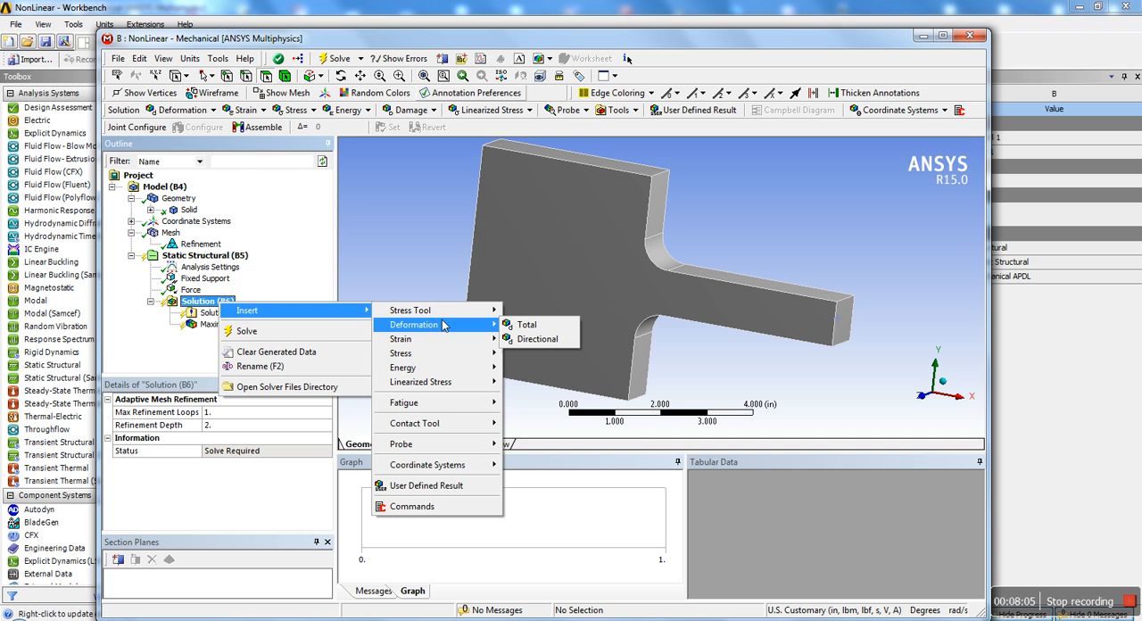
mouse_move(399, 339)
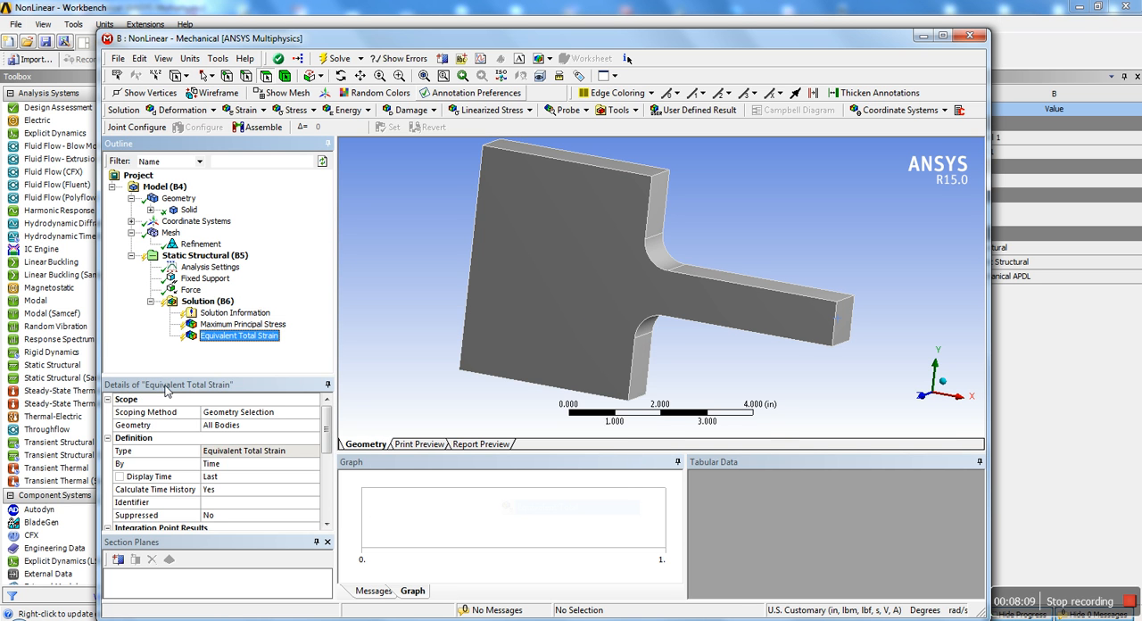
right_click(207, 300)
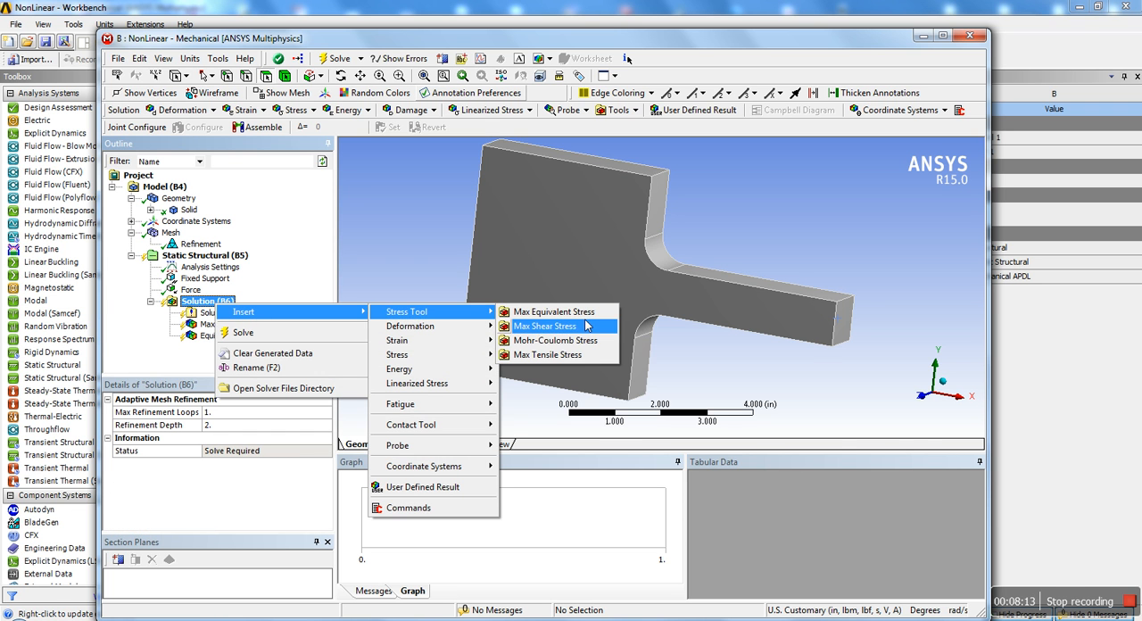
left_click(556, 339)
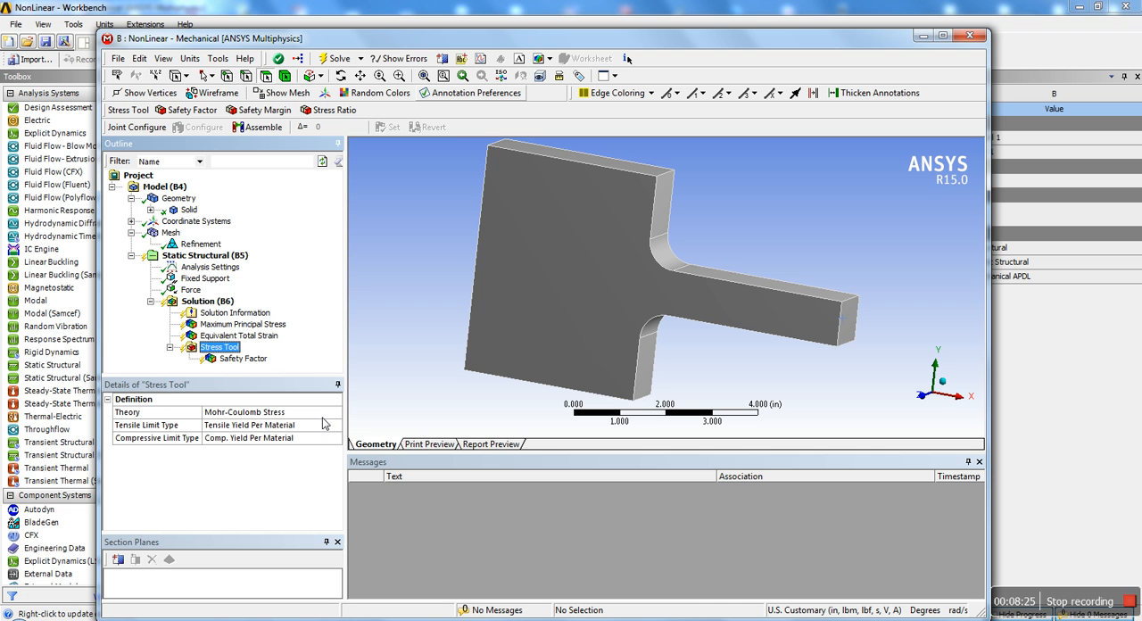
mouse_move(364, 465)
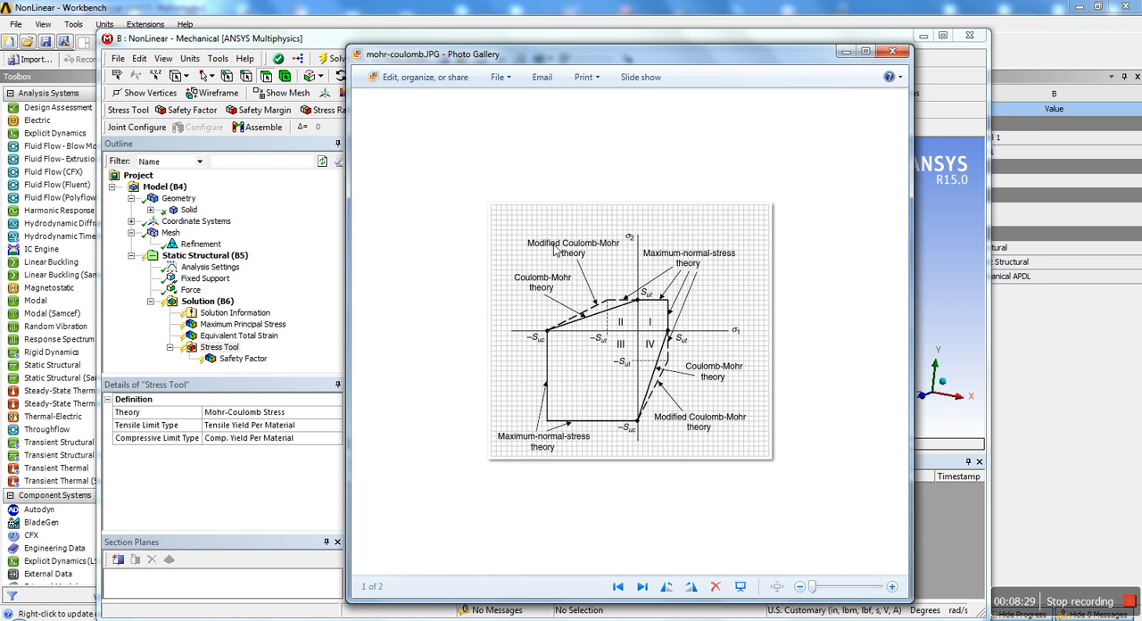
mouse_move(630, 324)
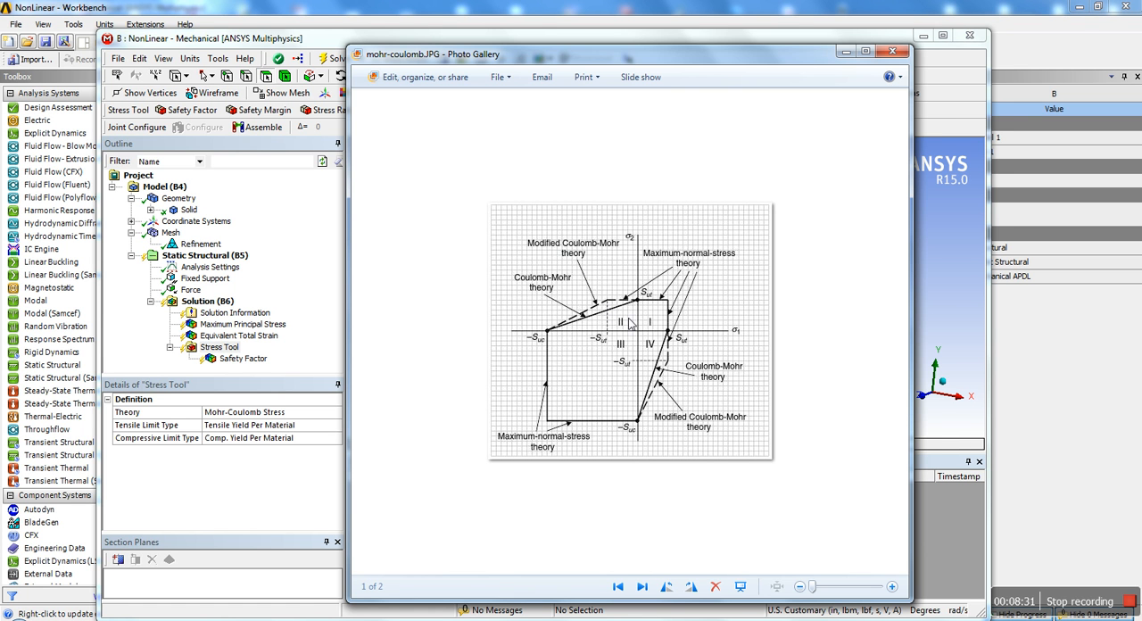
mouse_move(639, 125)
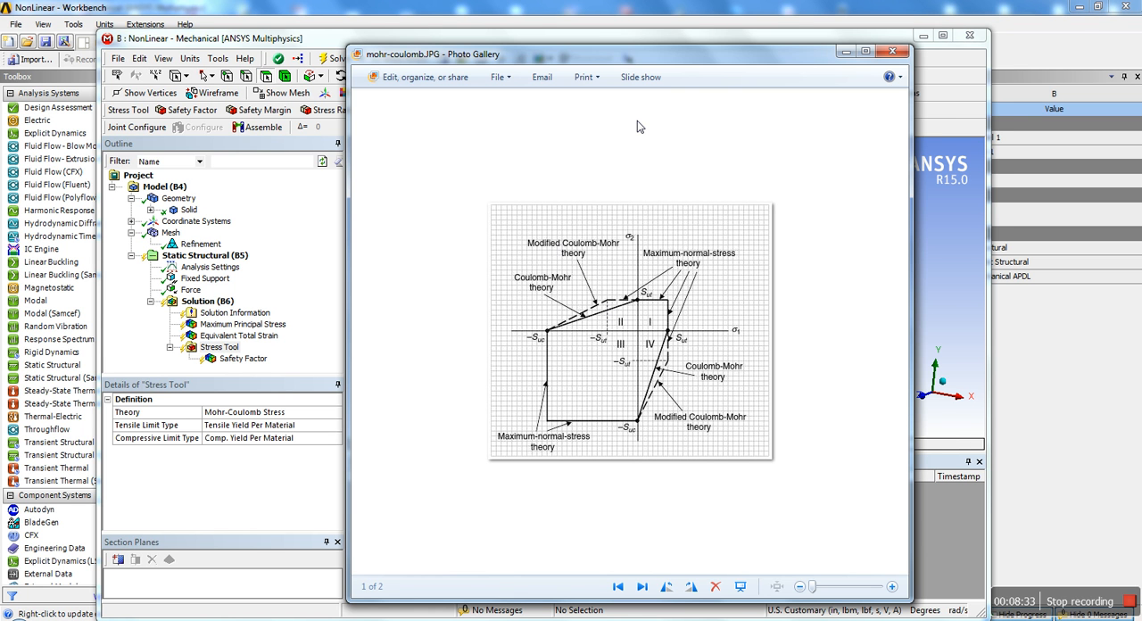
mouse_move(588, 260)
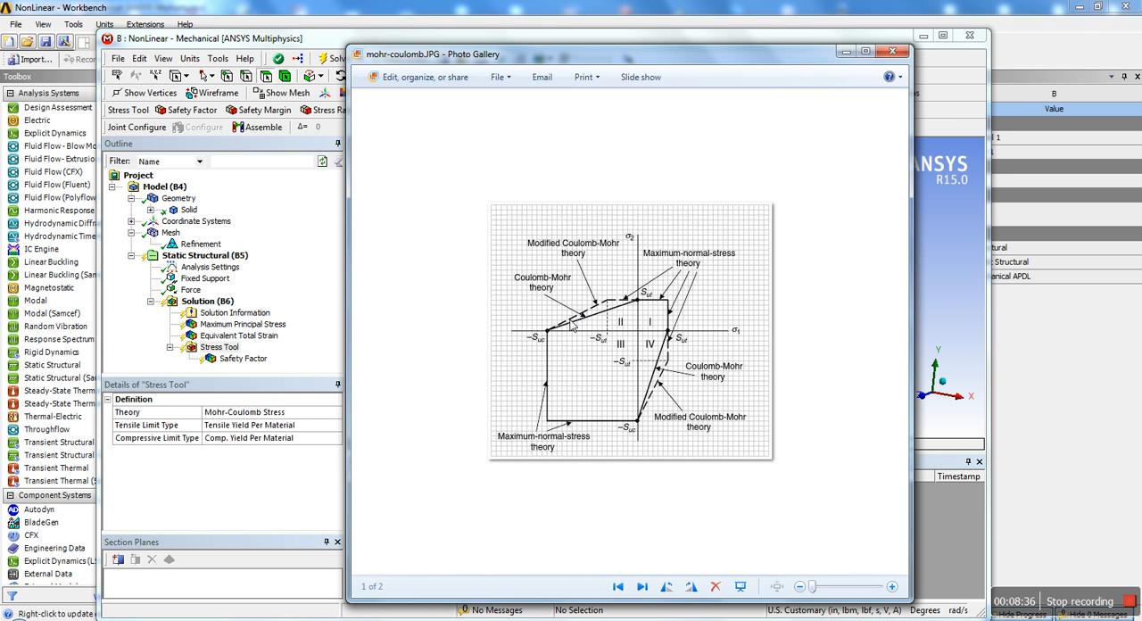
mouse_move(603, 307)
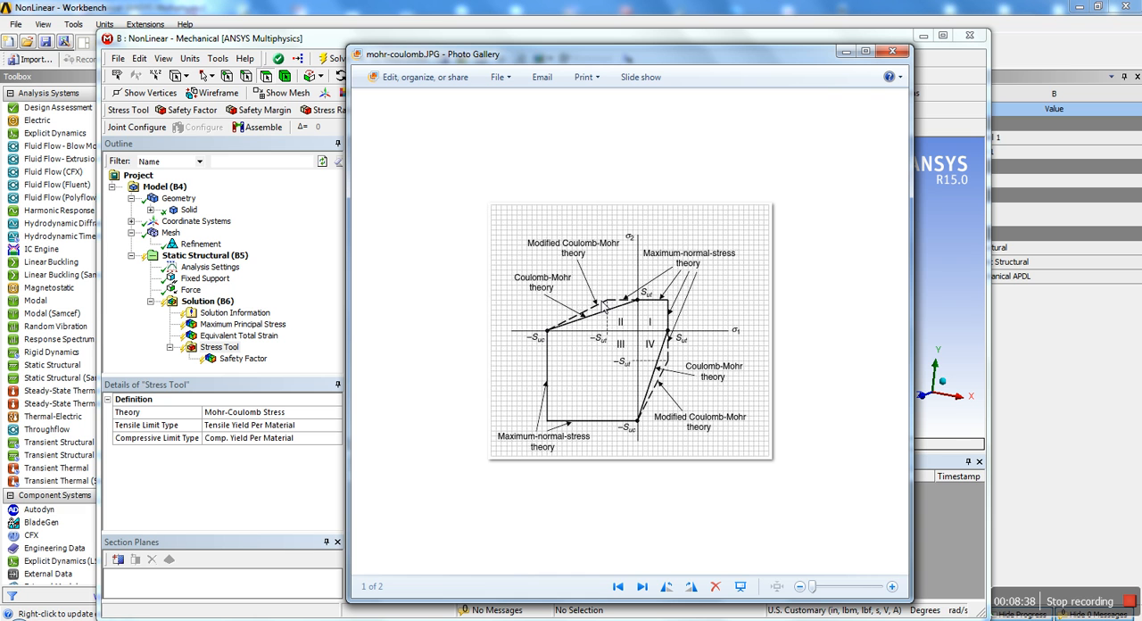
mouse_move(649, 307)
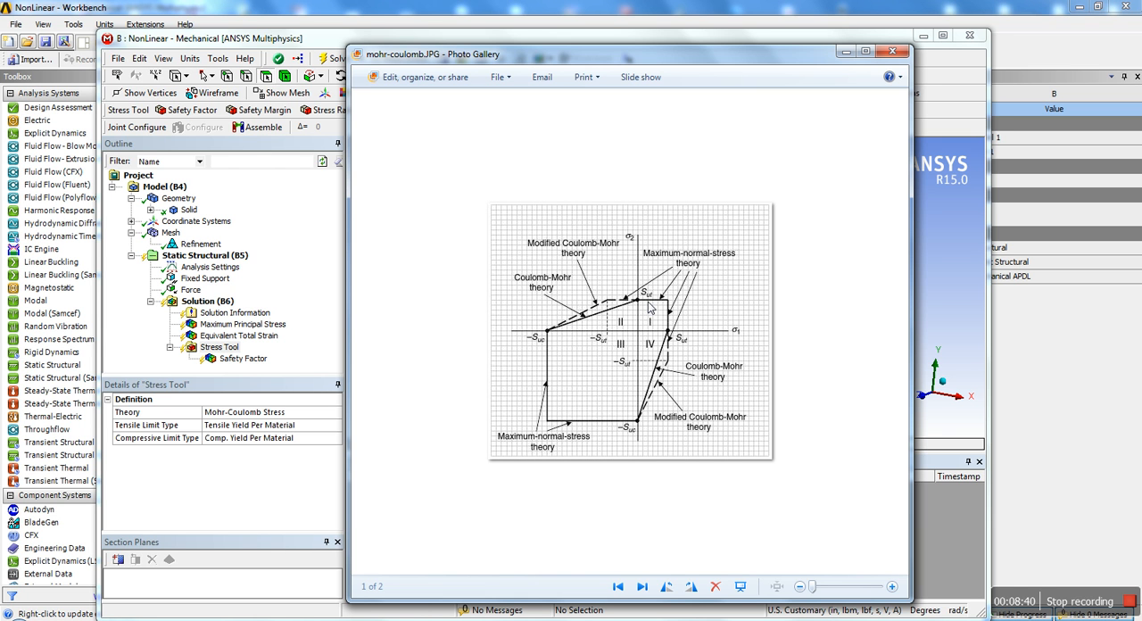
mouse_move(571, 328)
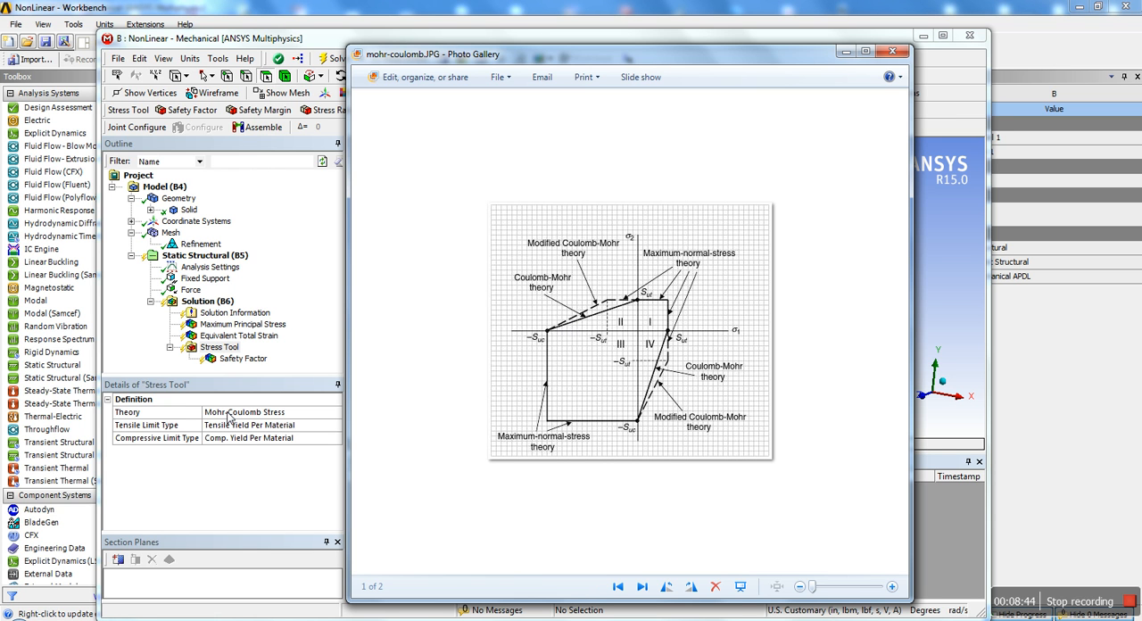
mouse_move(582, 324)
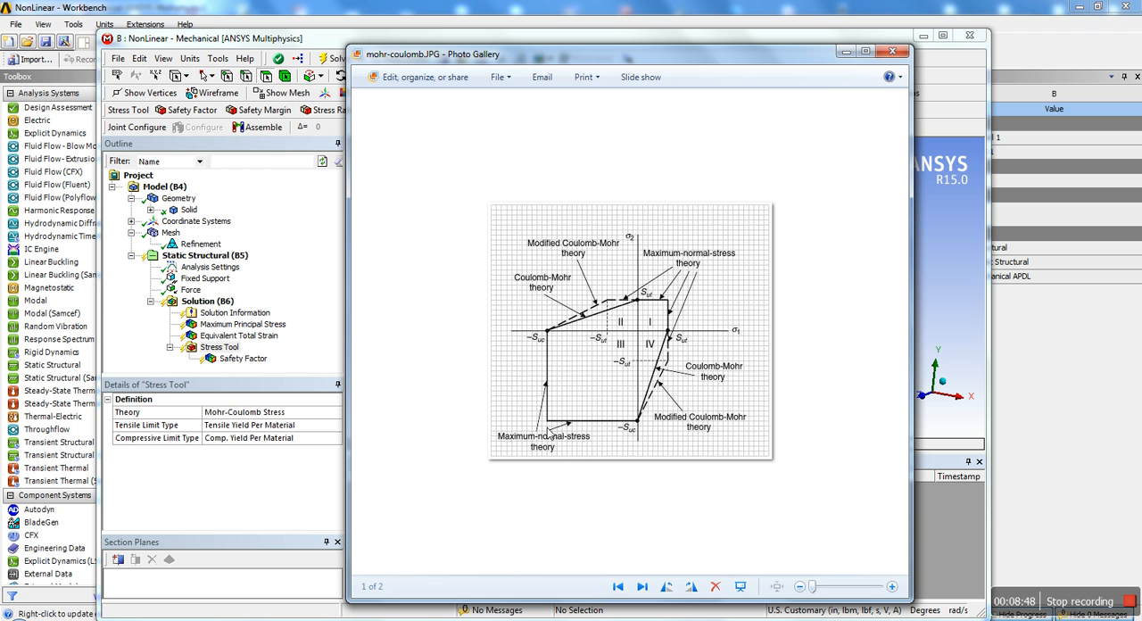
mouse_move(571, 446)
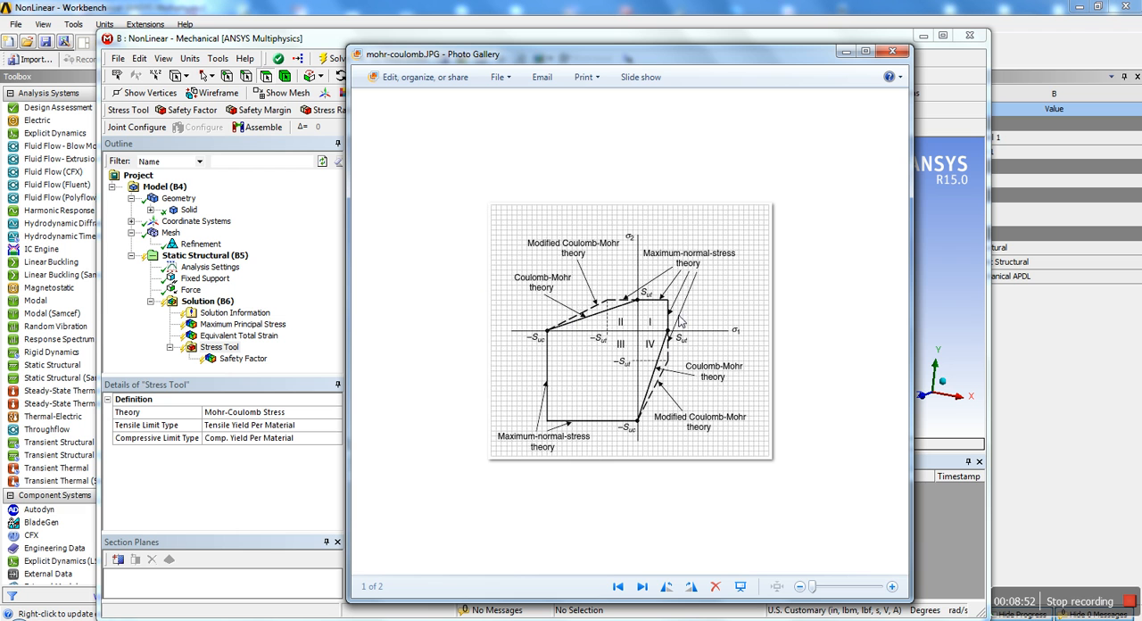
mouse_move(628, 261)
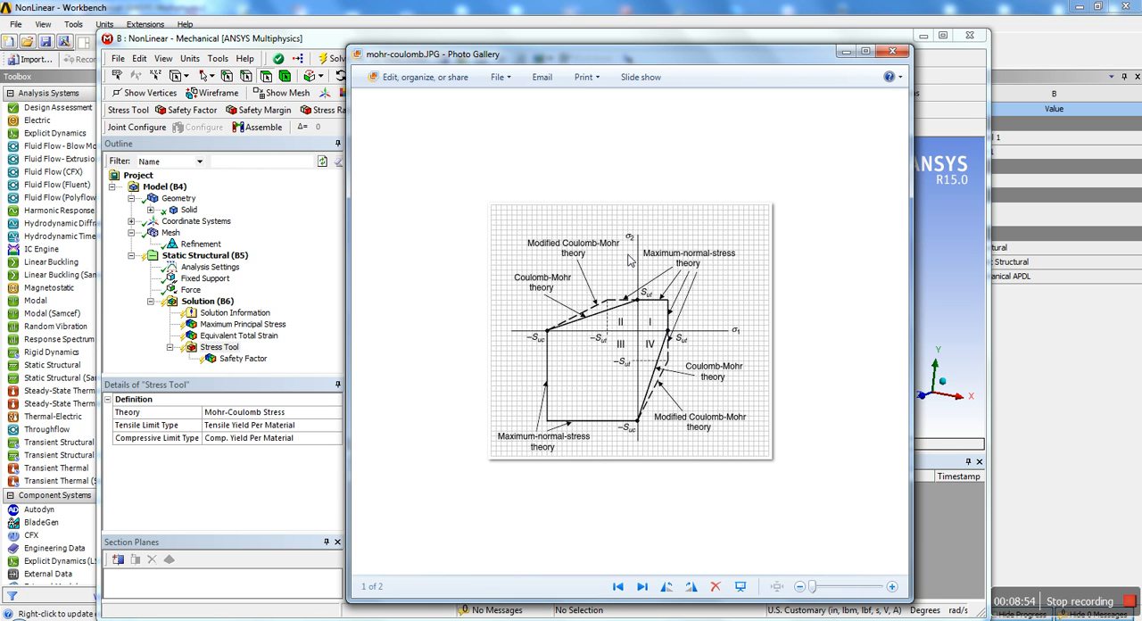
mouse_move(661, 371)
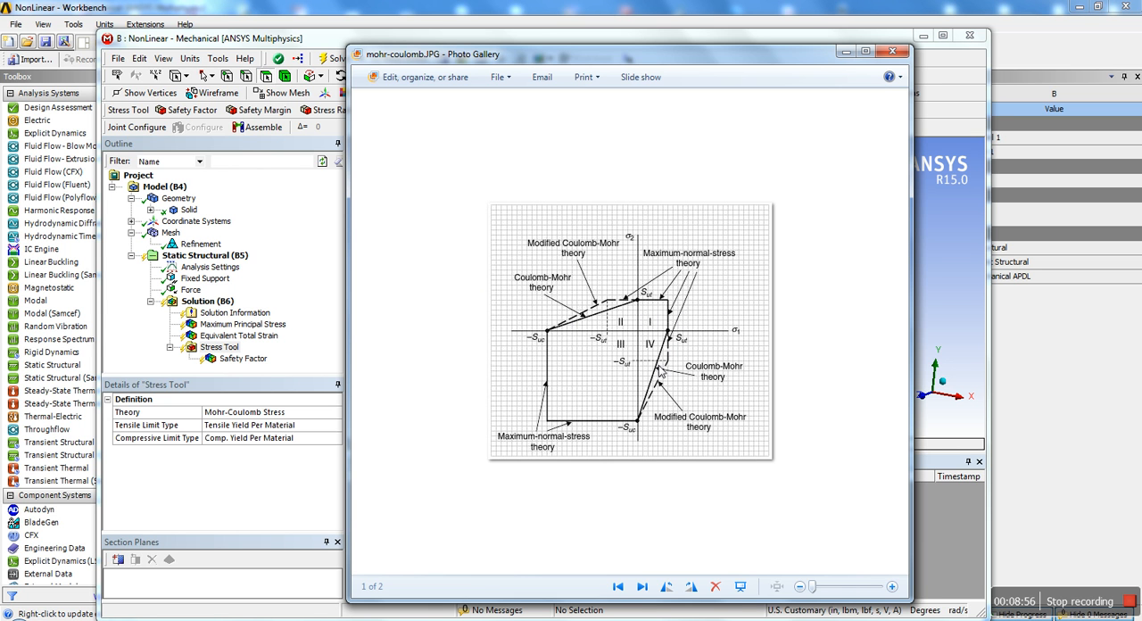
mouse_move(767, 157)
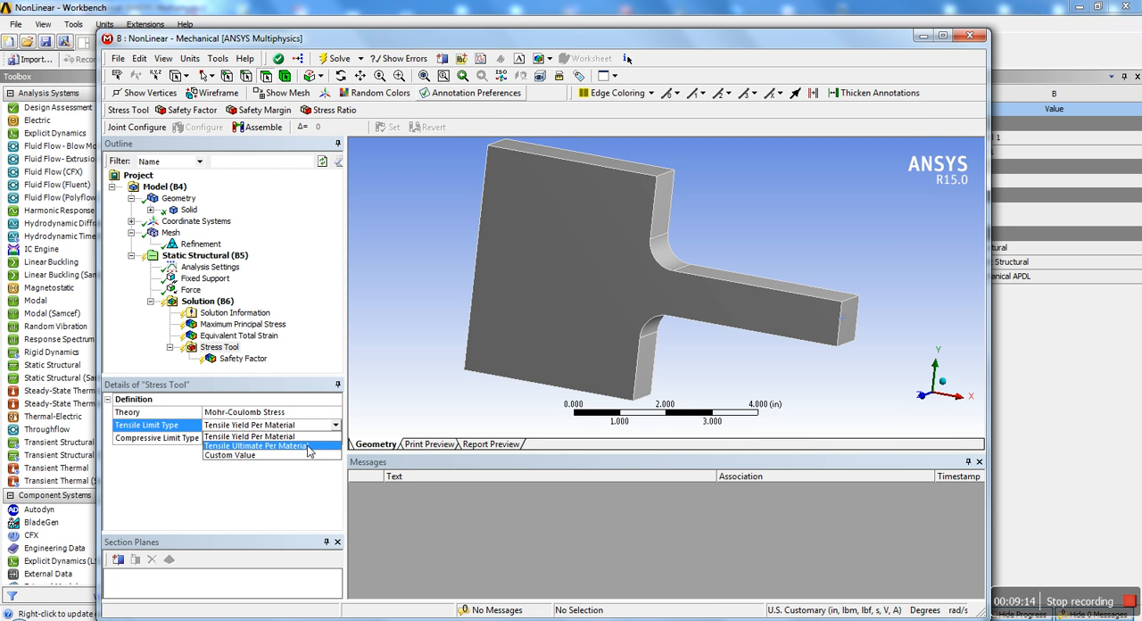
mouse_move(307, 453)
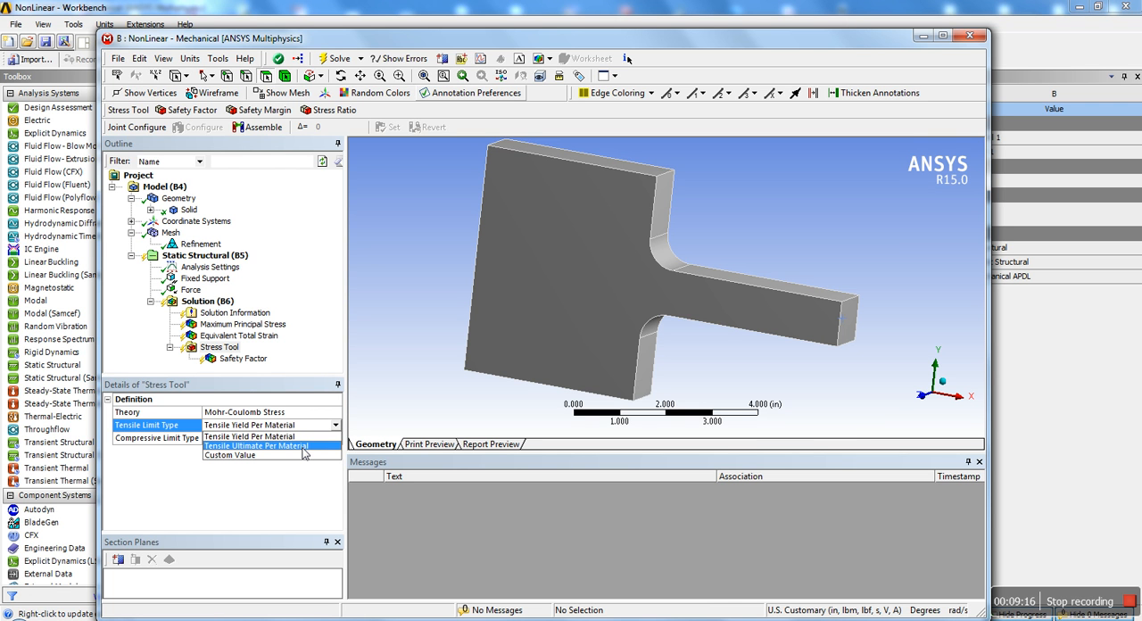
- Set the stress tool limits to custom values of 25000 psi tensile and 50000 psi compressive
left_click(228, 455)
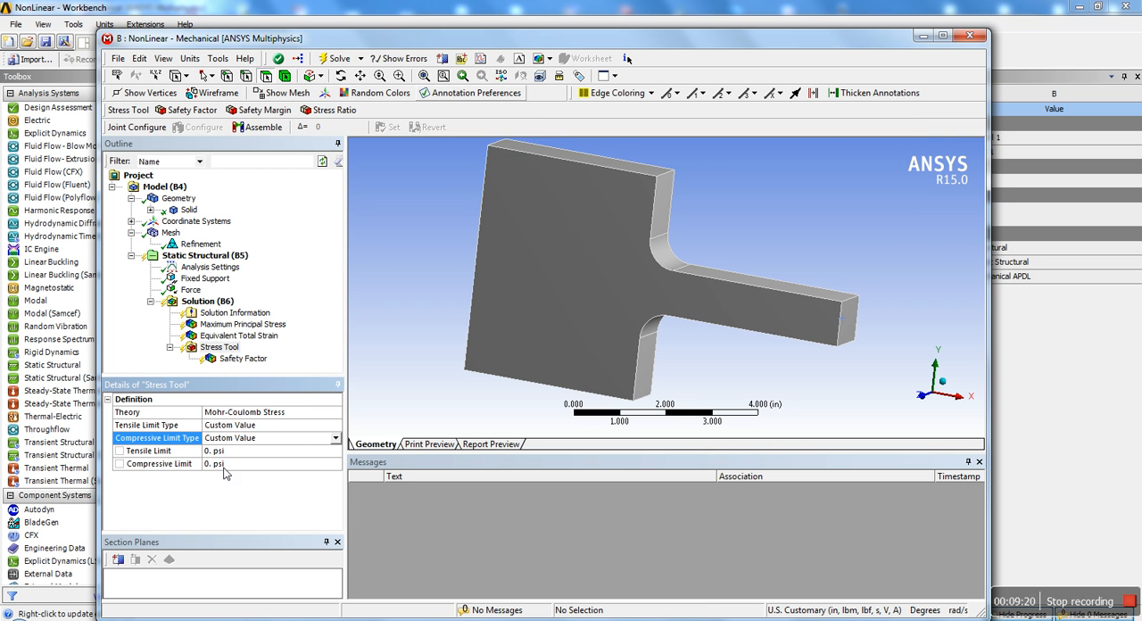
type("25000")
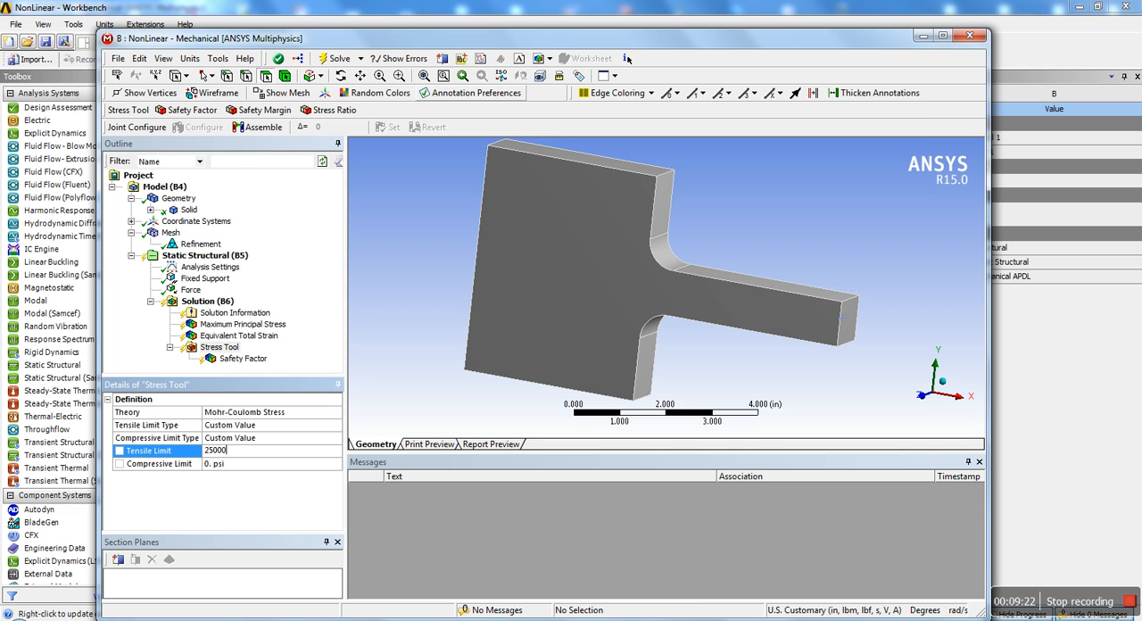
left_click(258, 464)
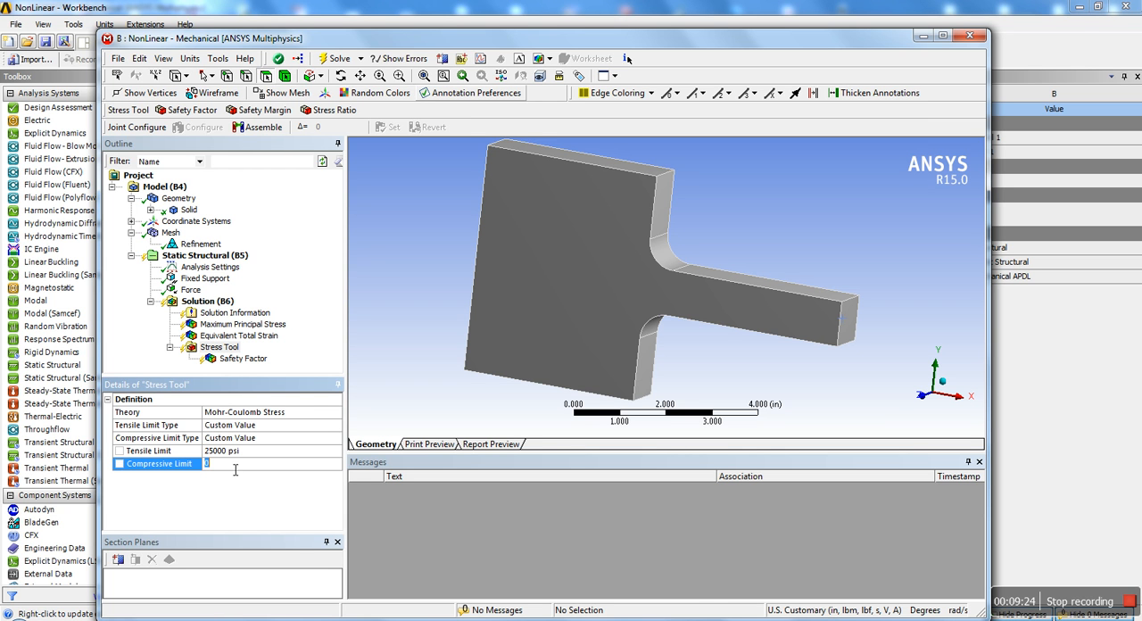
type("50000 psi")
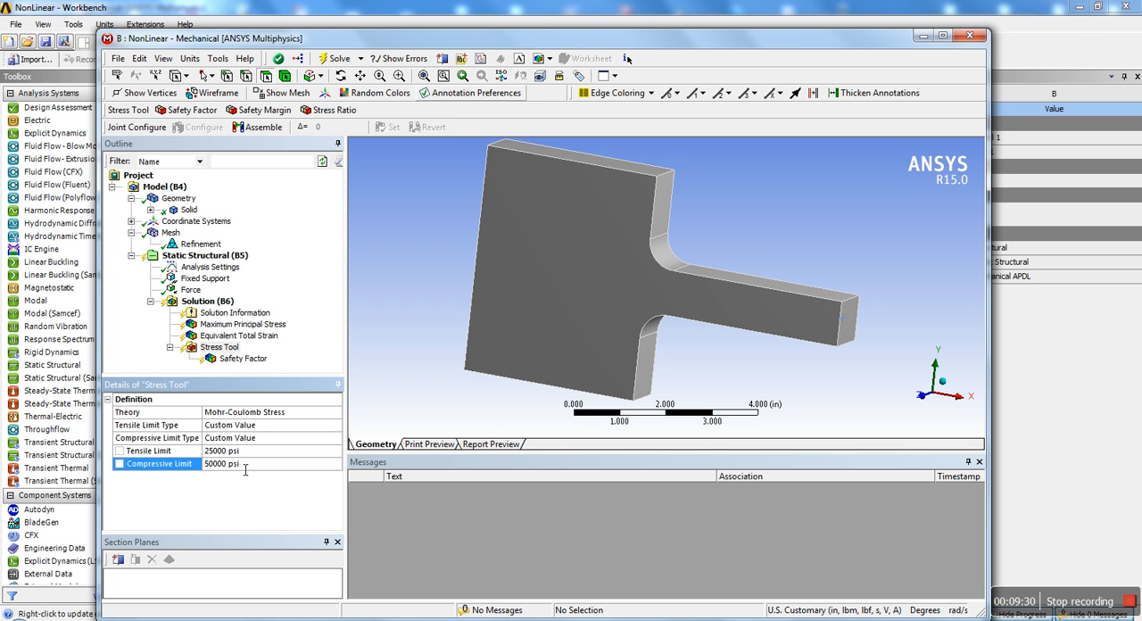
left_click(242, 346)
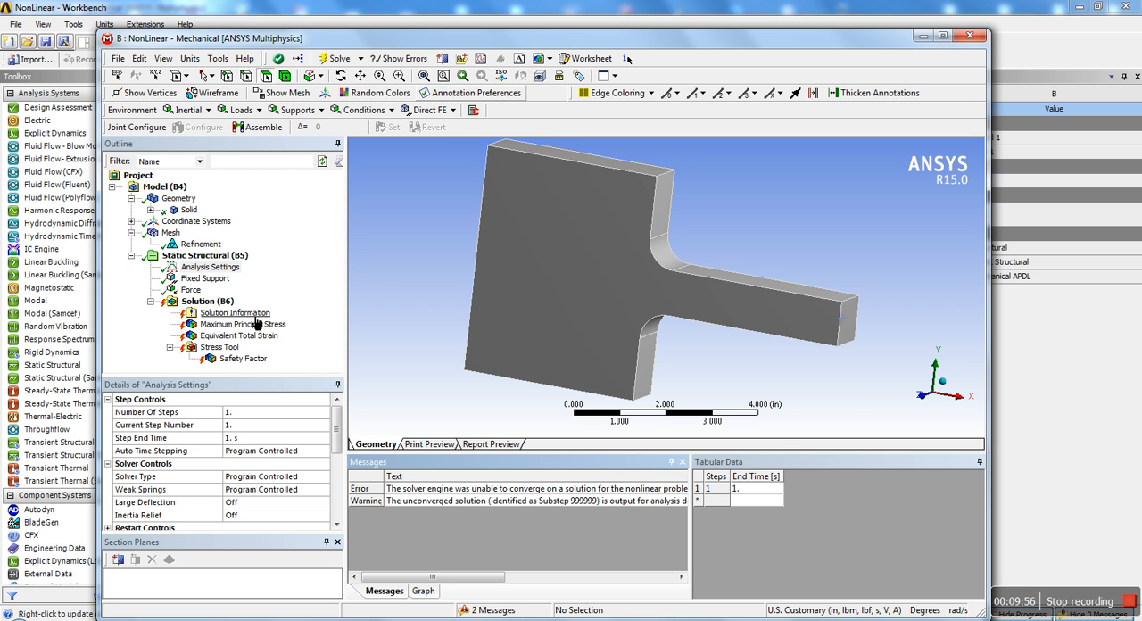
- In Analysis Settings, turn Auto Time Stepping on by substeps with a maximum of 25
scroll("down", 3)
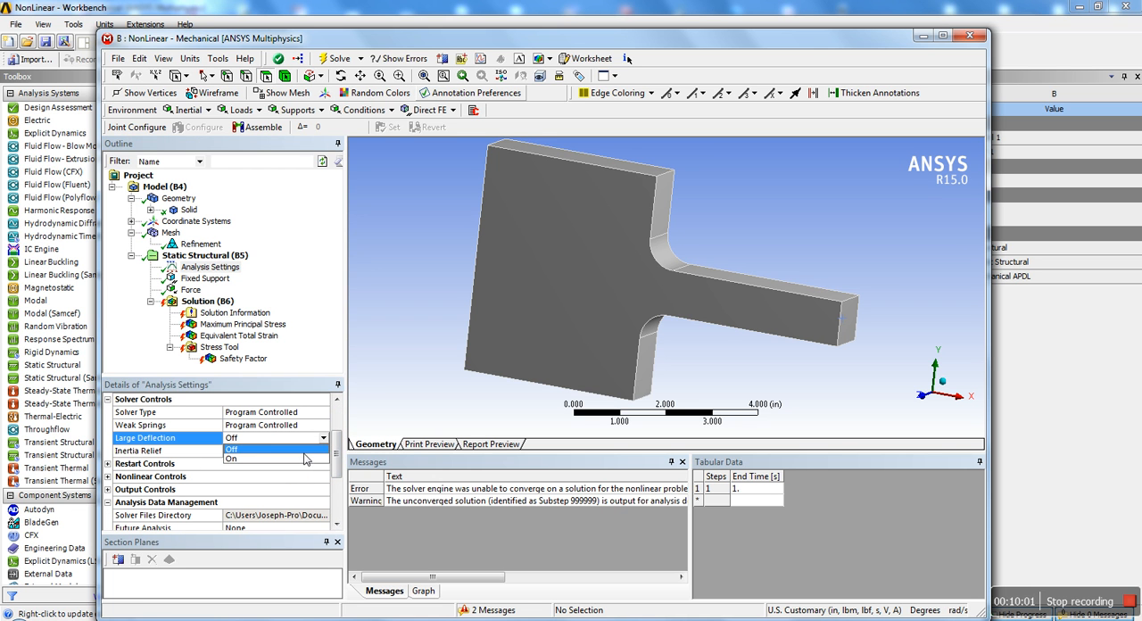
left_click(232, 459)
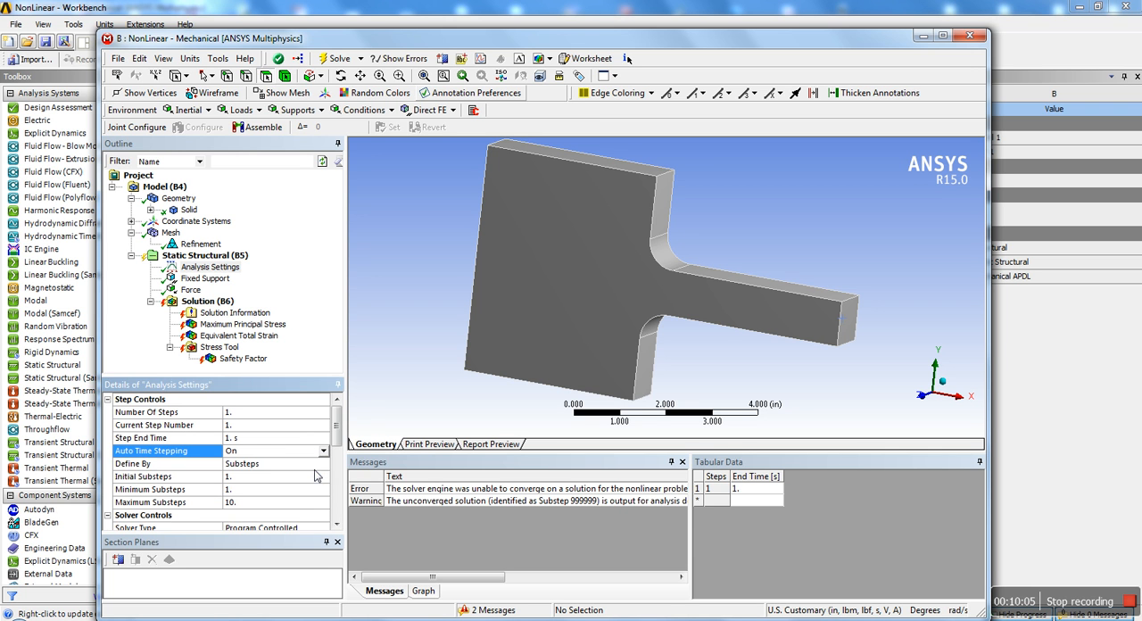
left_click(164, 475)
type("8.")
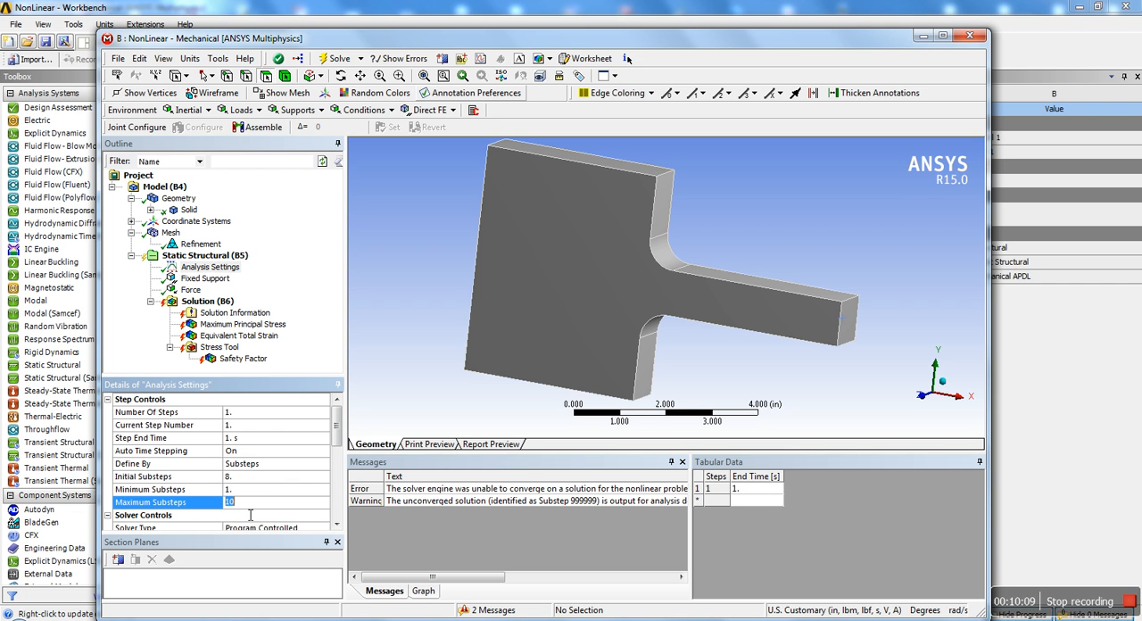
type("25.")
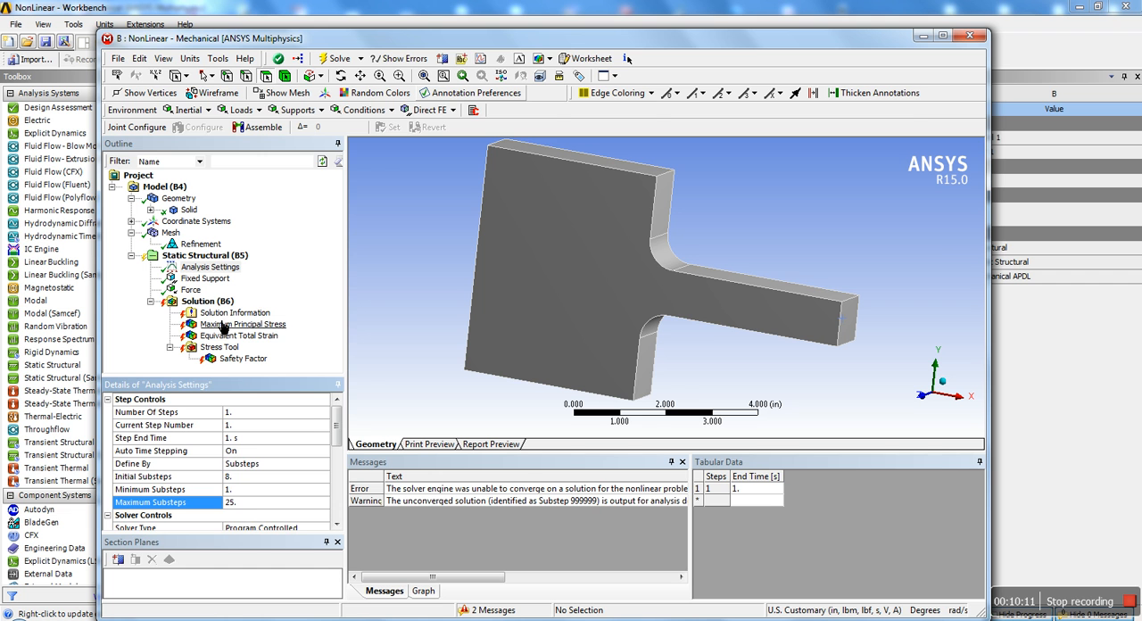
left_click(207, 300)
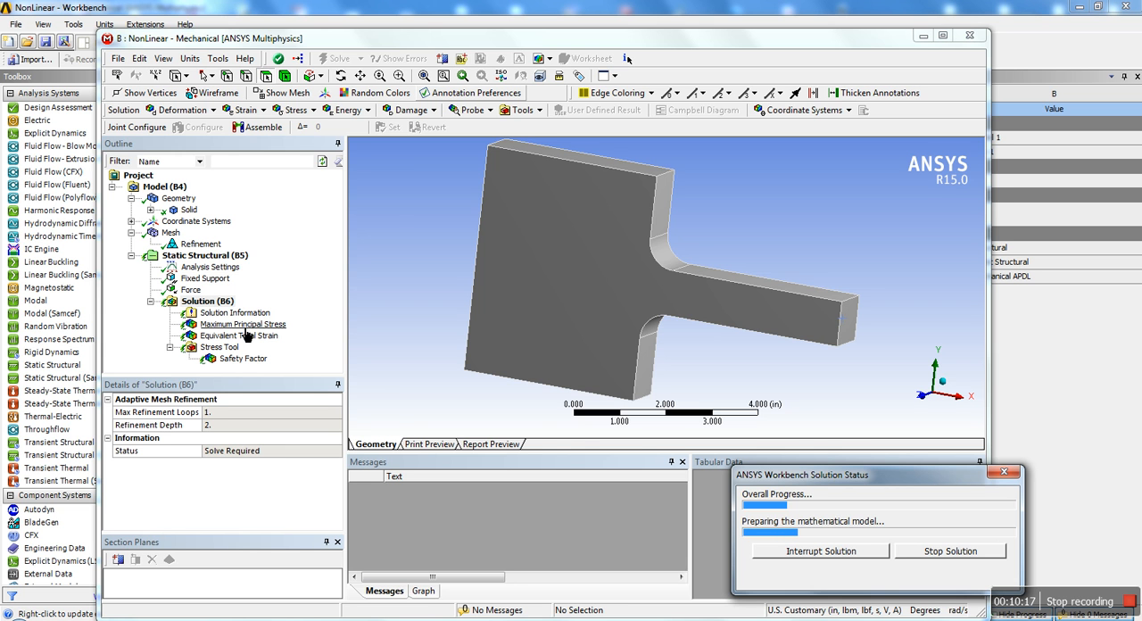
- Set Solution Information output to Force Convergence and follow the graph as the solve converges
left_click(235, 312)
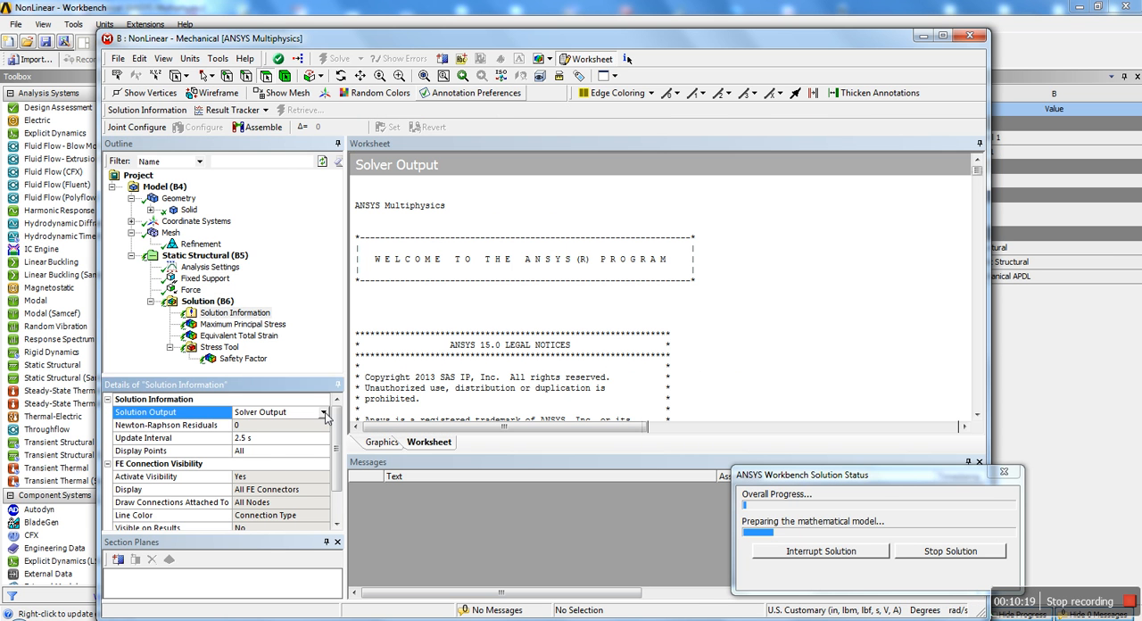
left_click(321, 410)
type("1.")
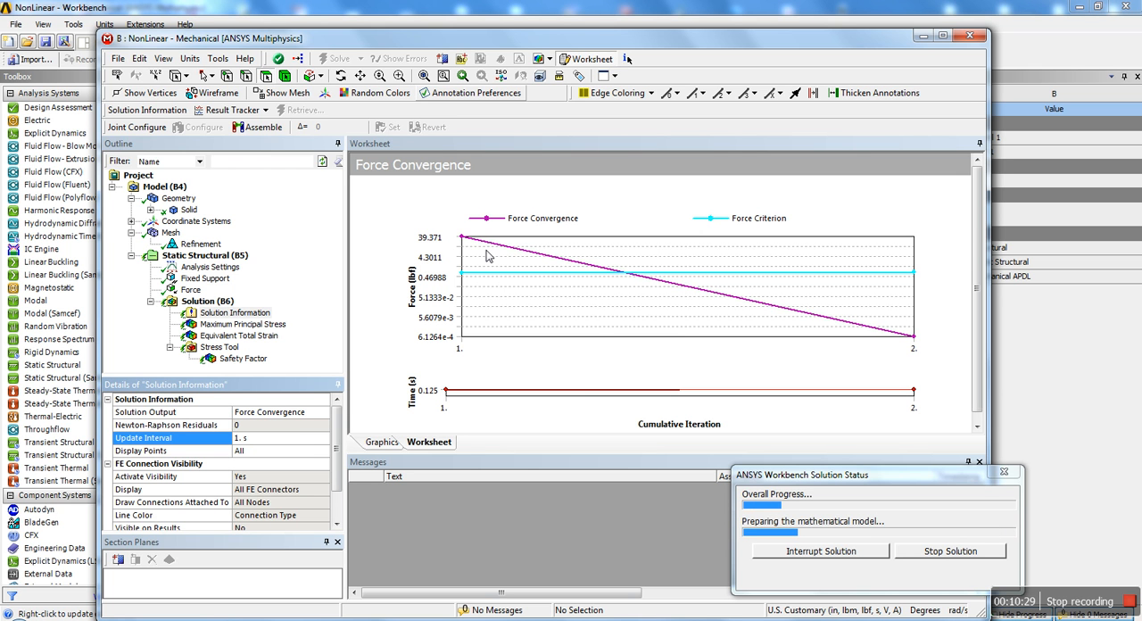
mouse_move(442, 393)
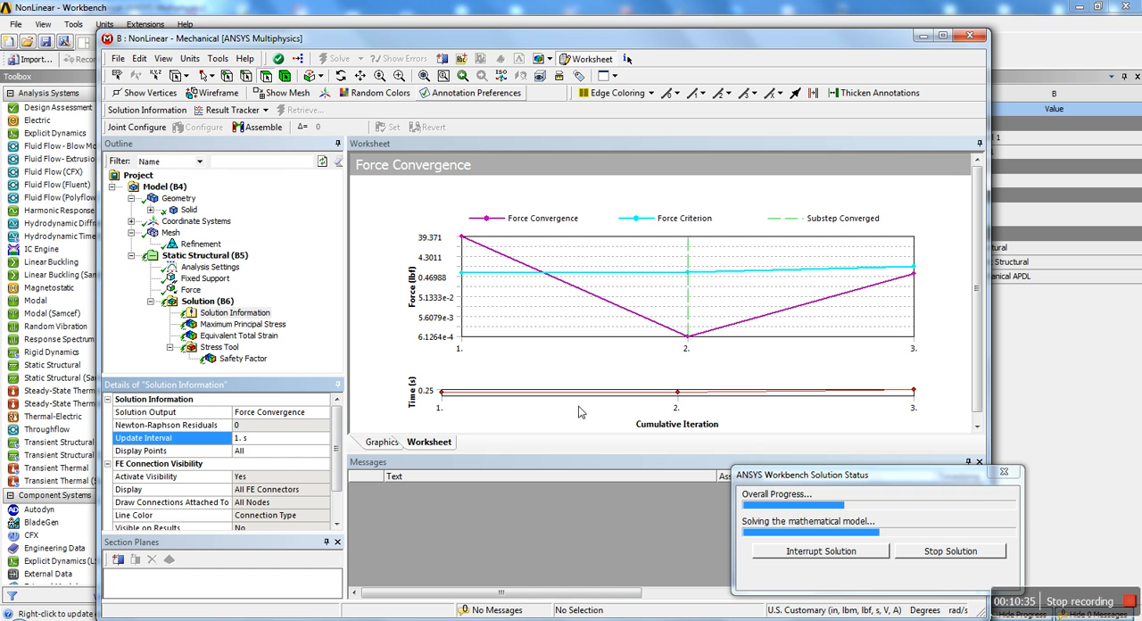
mouse_move(489, 419)
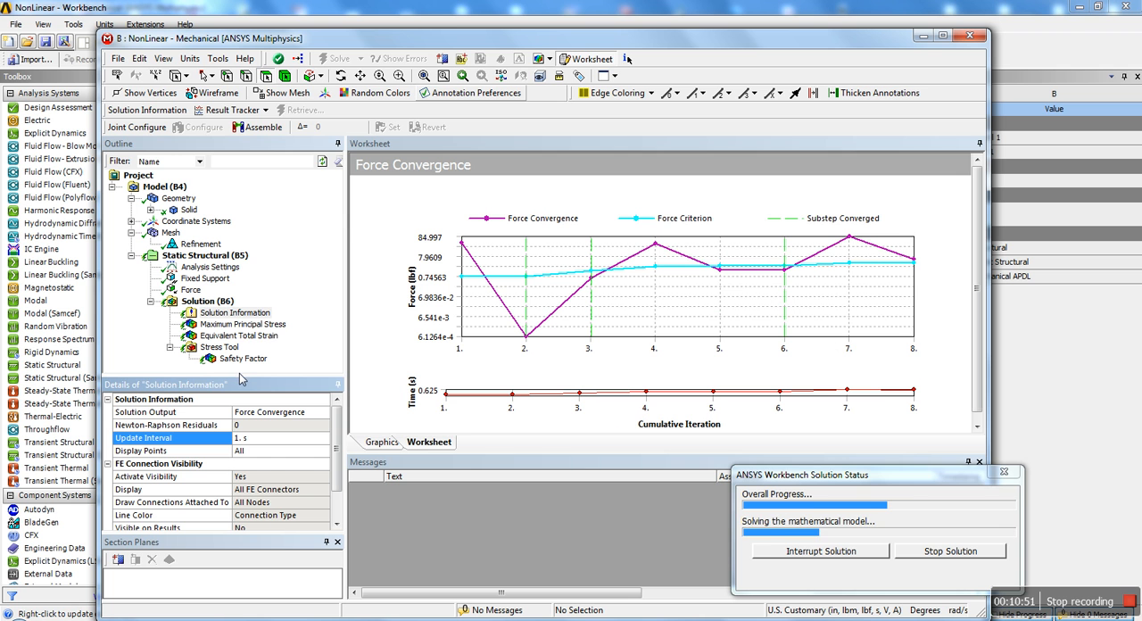
mouse_move(278, 389)
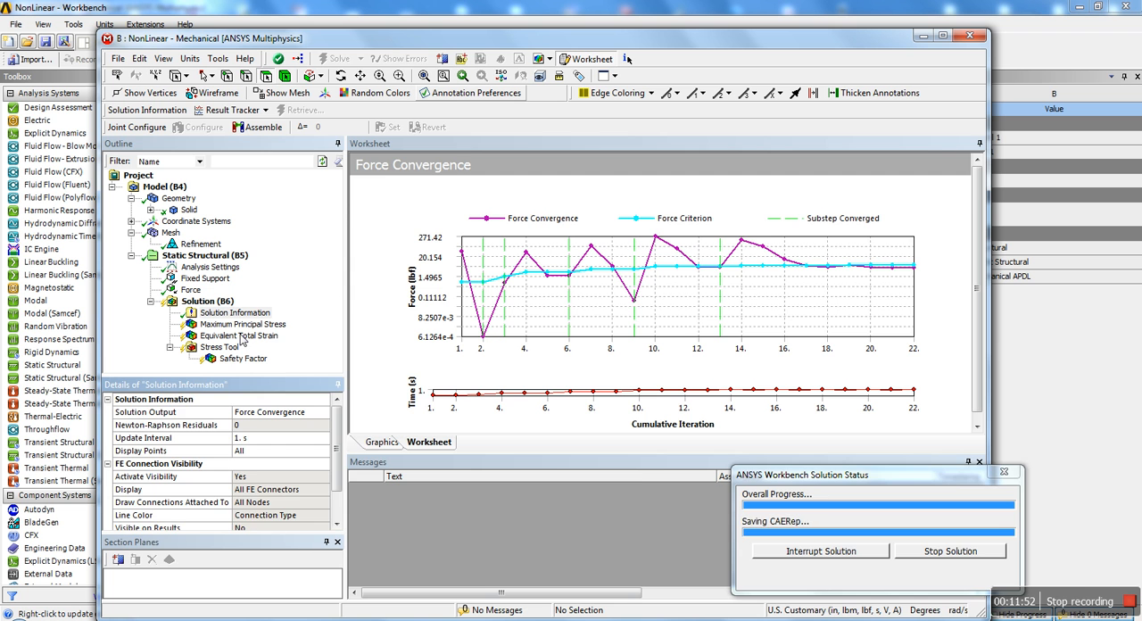
left_click(242, 325)
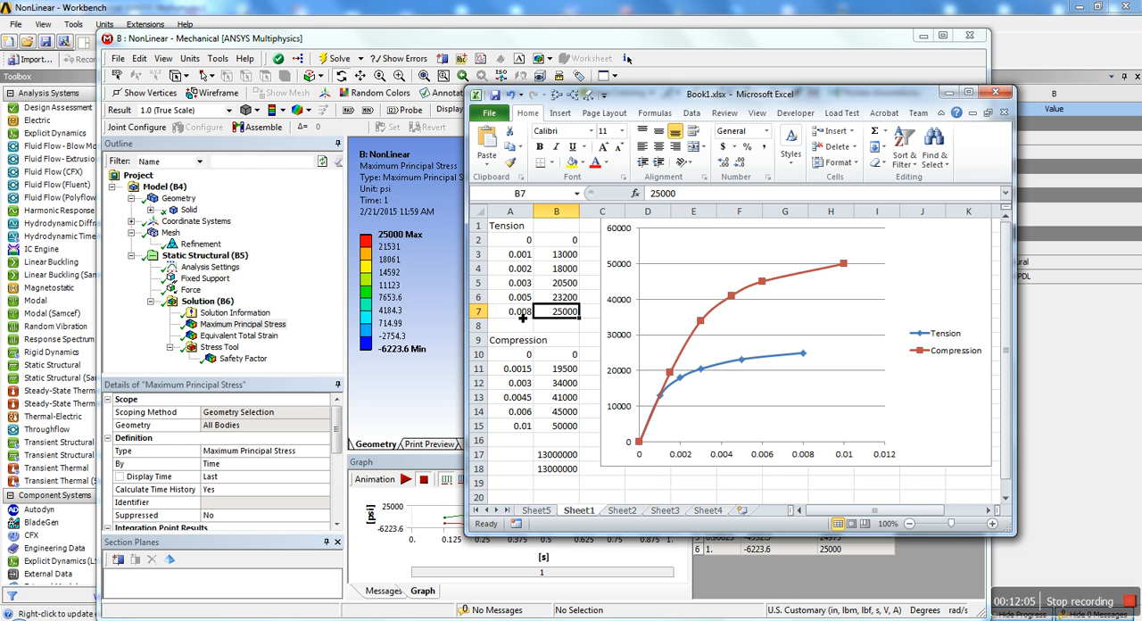
- Display the maximum principal stress contour and orbit to the 25,000 psi peak at the fillet
left_click(510, 311)
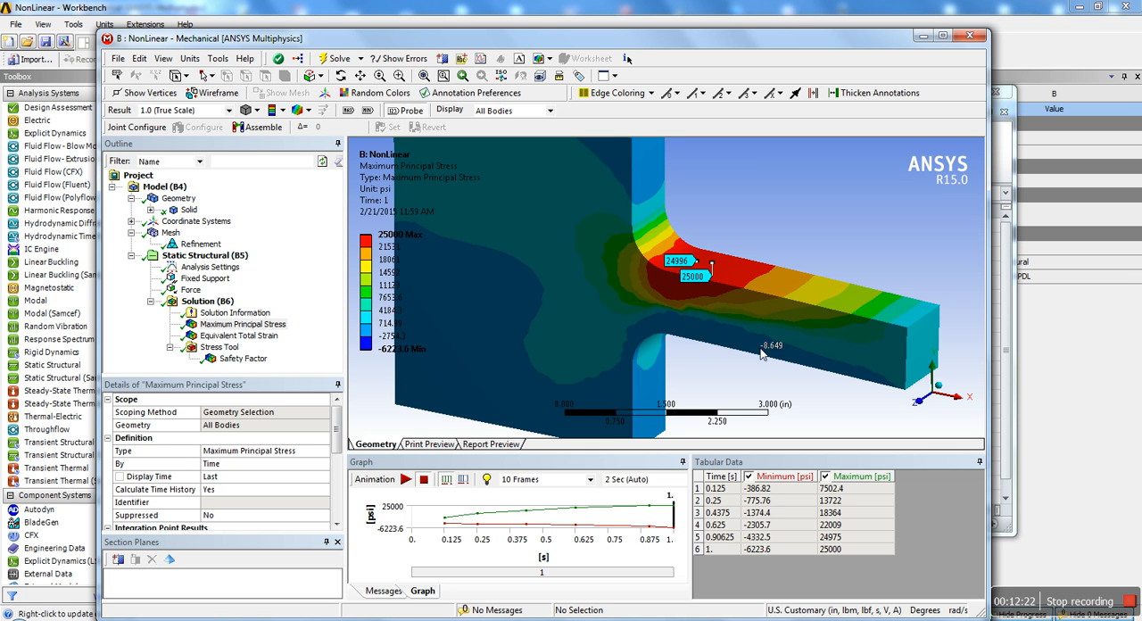
left_click_drag(763, 353, 763, 335)
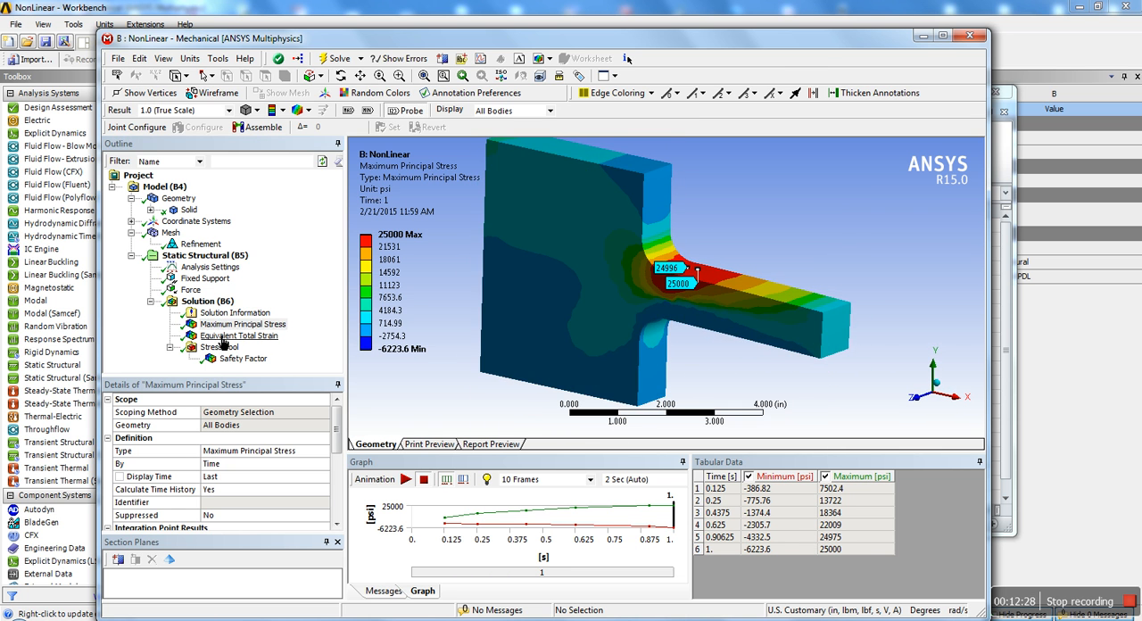
- Display the Equivalent Total Strain contour, peaking at about 0.0209 at the fillet
left_click(239, 335)
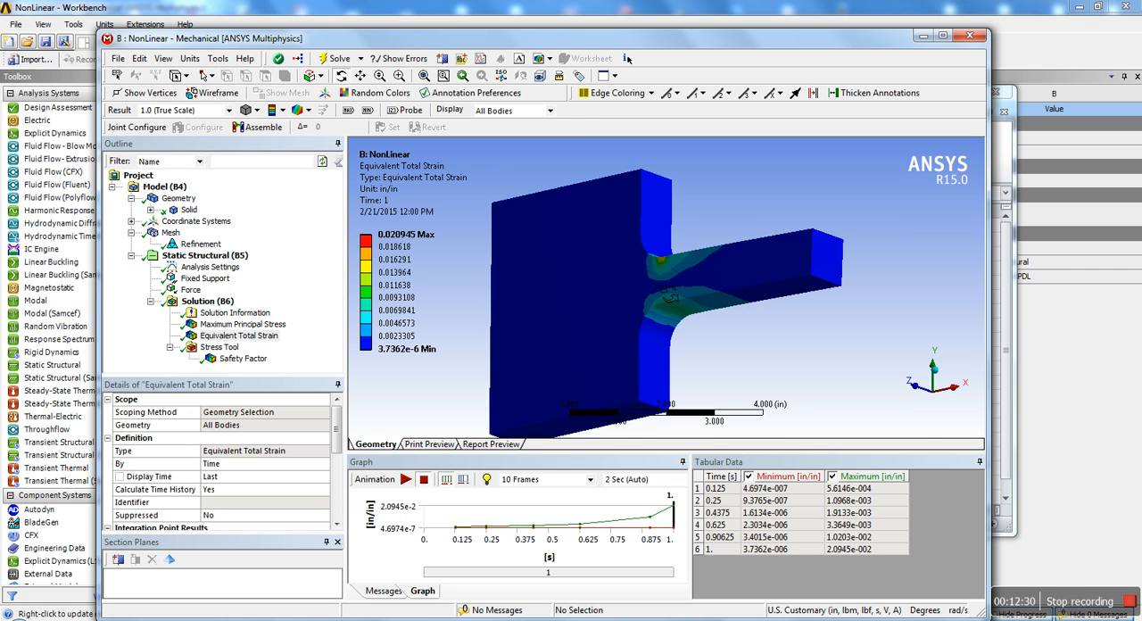
left_click_drag(669, 295, 675, 325)
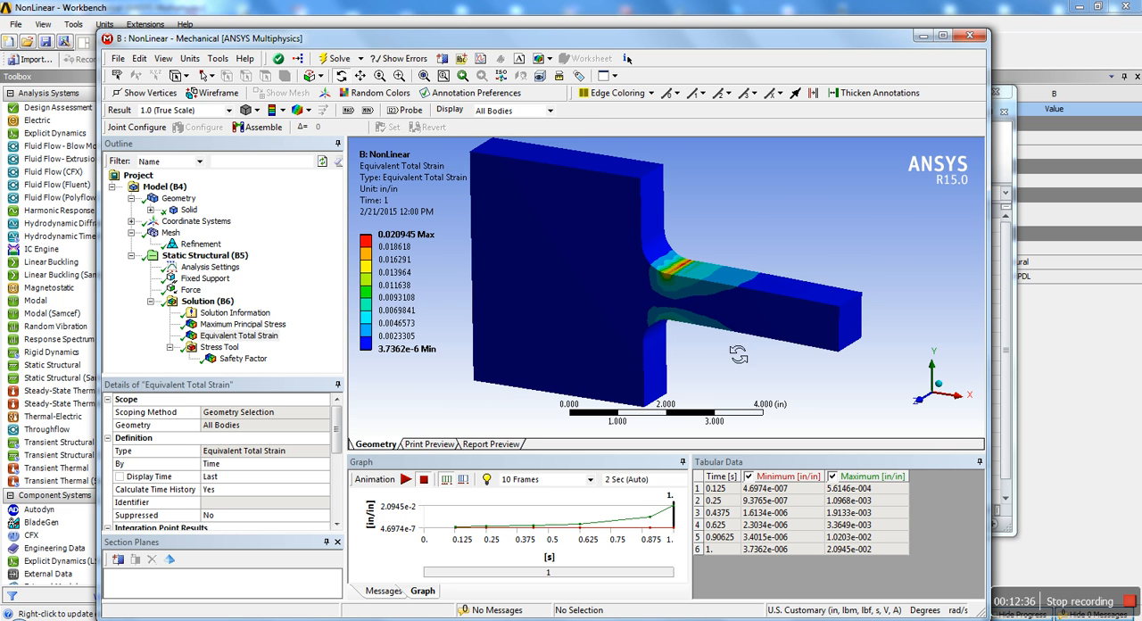
mouse_move(241, 343)
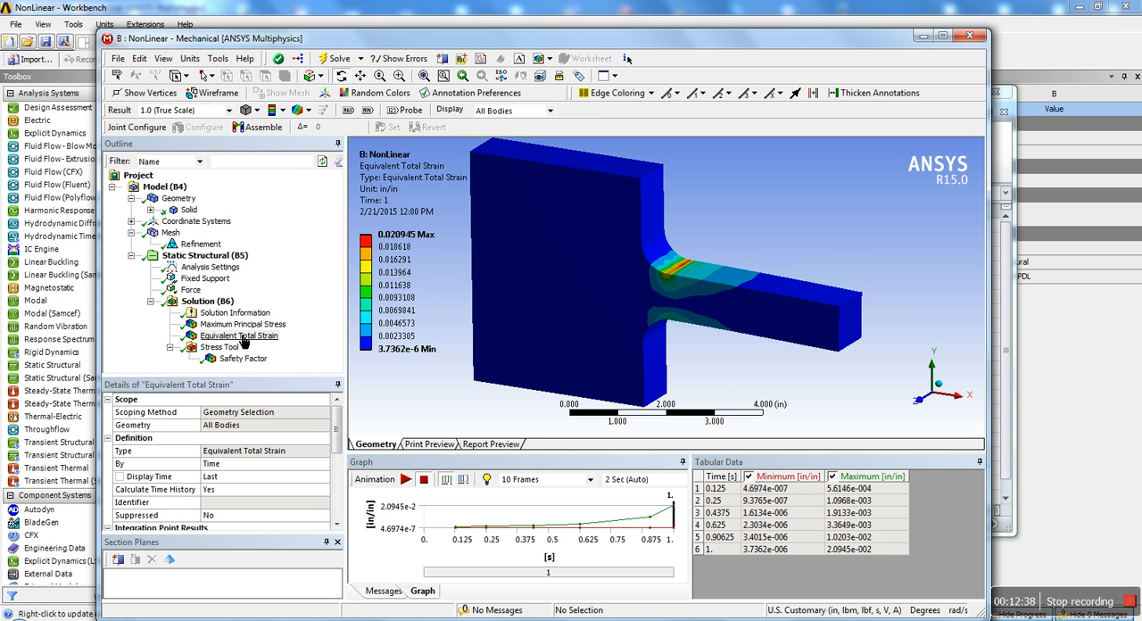
left_click(239, 335)
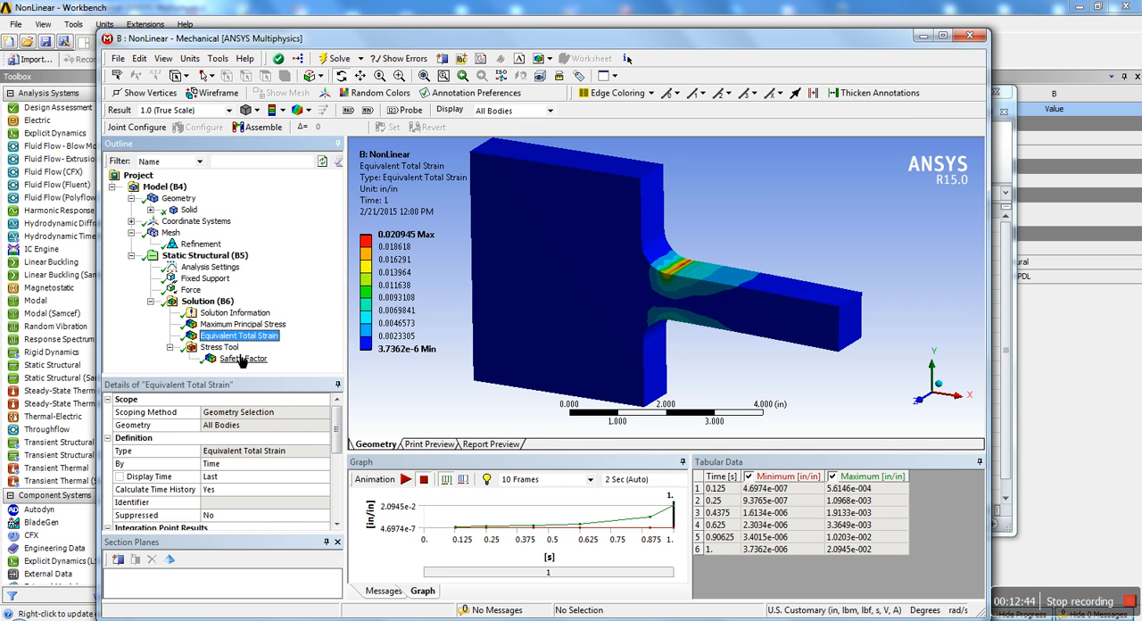
- Insert a User Defined Result for total strain, evaluate it (max ~0.0274), then return to the stress contour
right_click(207, 300)
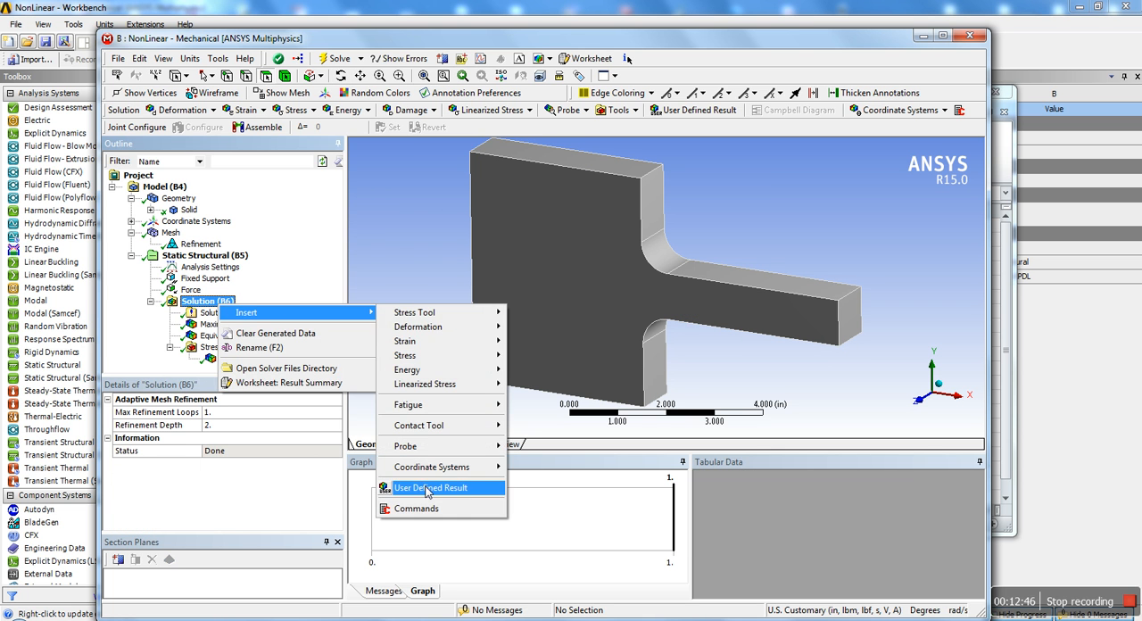
left_click(431, 487)
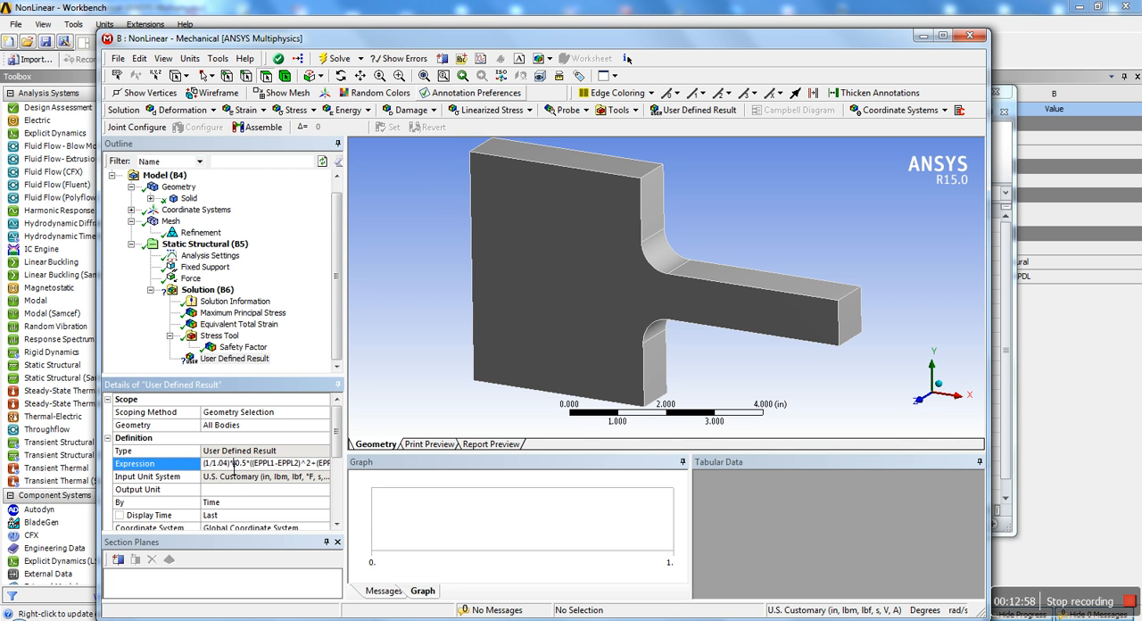
right_click(234, 357)
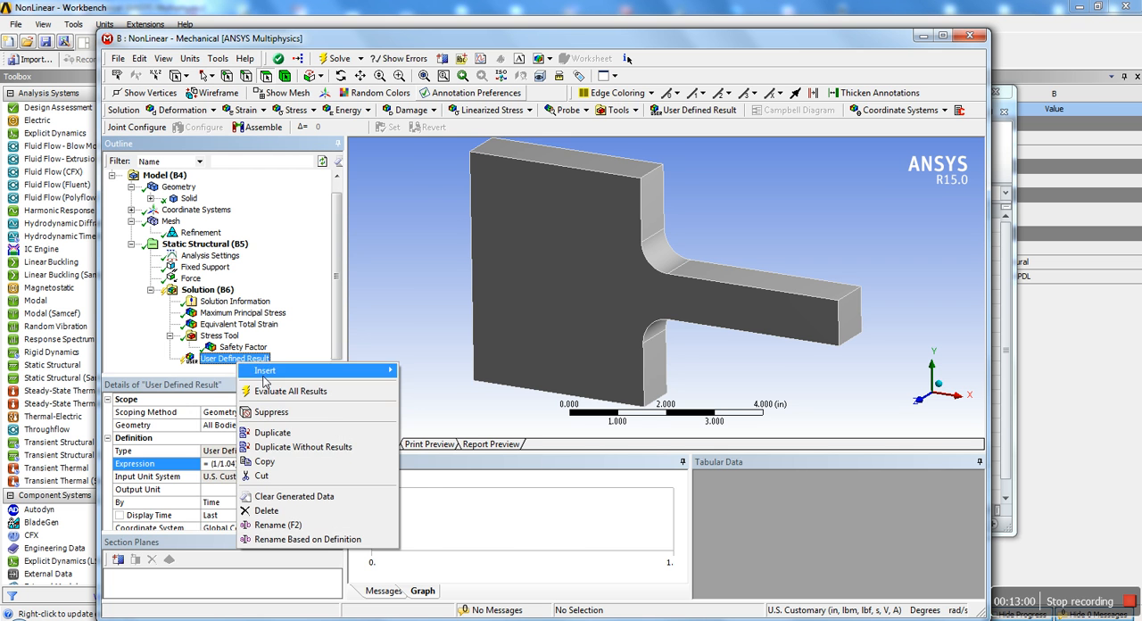
left_click(289, 391)
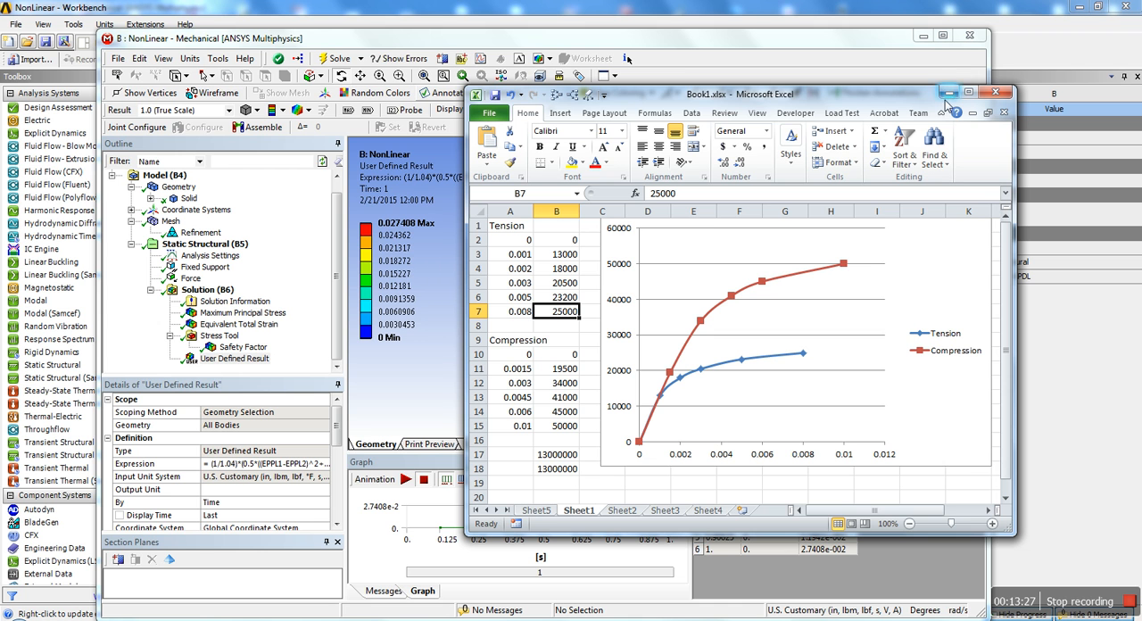
mouse_move(849, 400)
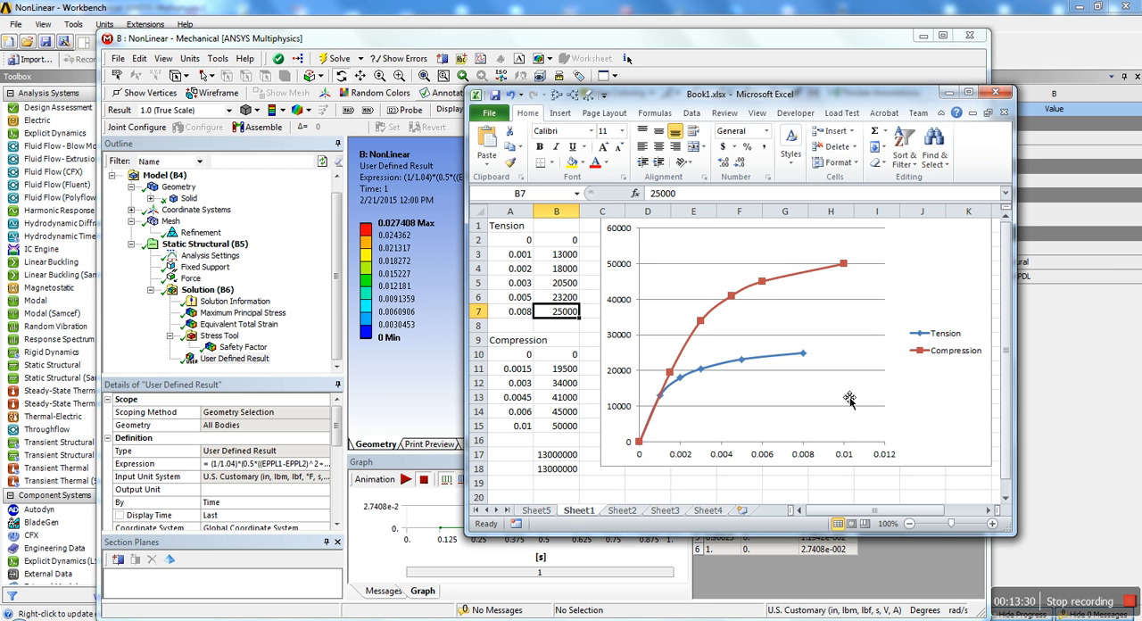
mouse_move(989, 182)
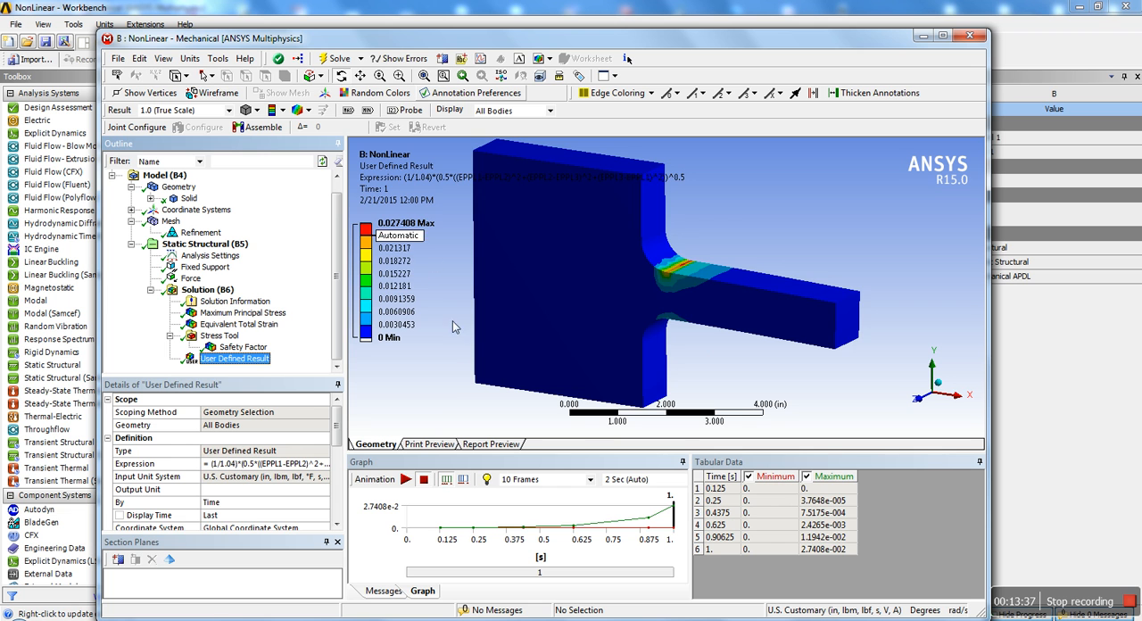
left_click(243, 313)
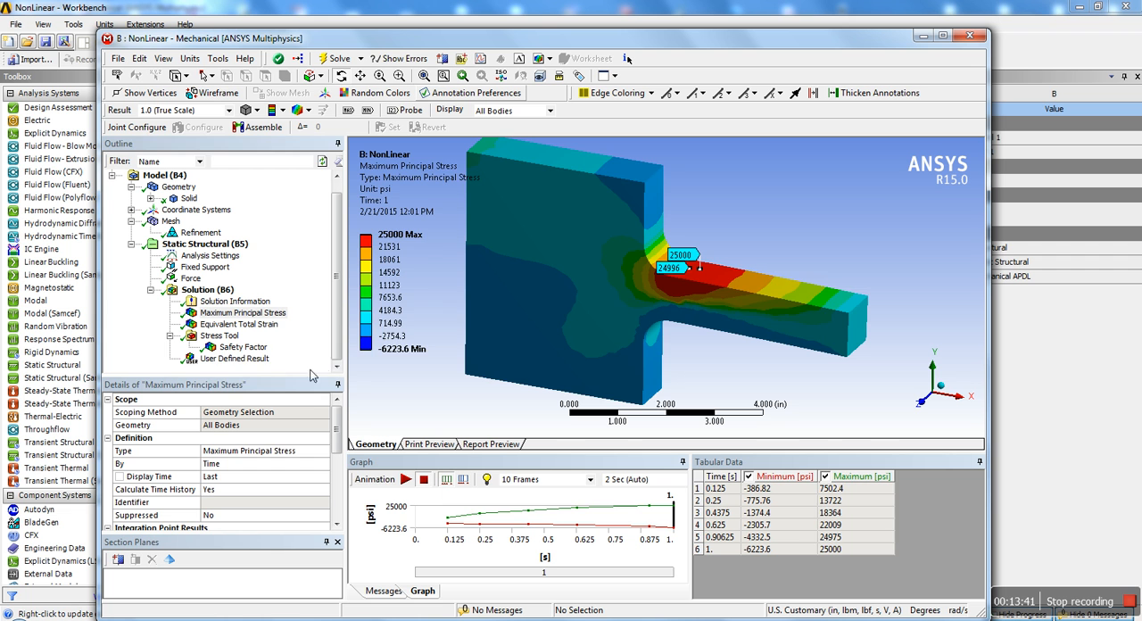
- Review the Mohr-Coulomb safety factor contour (minimum 0.906 at the fillet), then return to maximum principal stress
left_click(243, 346)
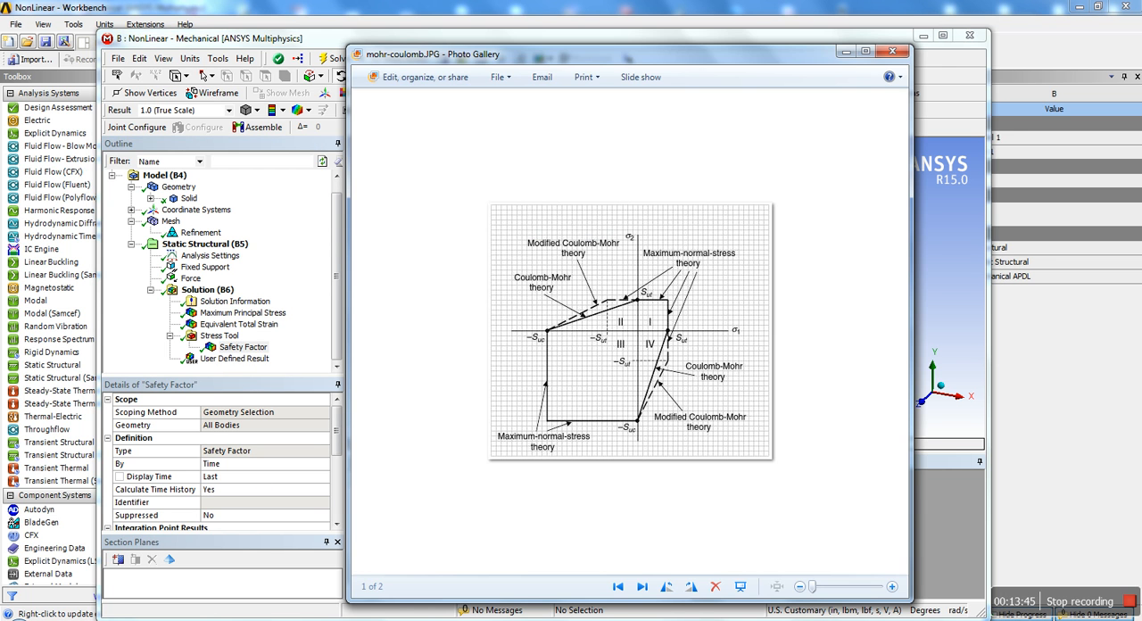
left_click(892, 50)
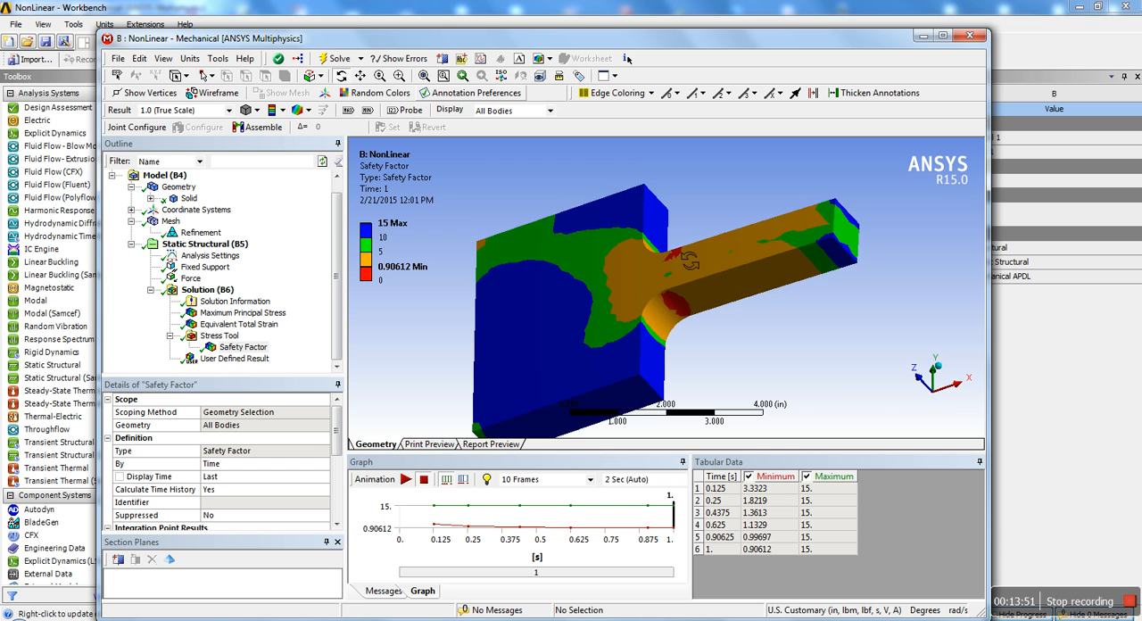
left_click_drag(687, 268, 735, 307)
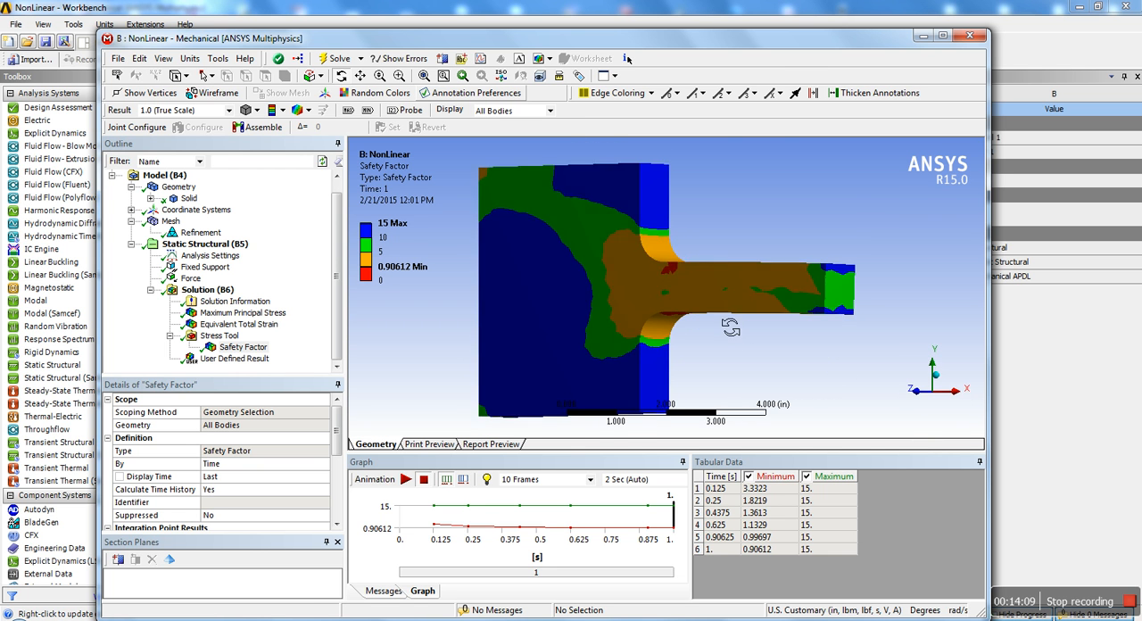
left_click_drag(732, 327, 717, 282)
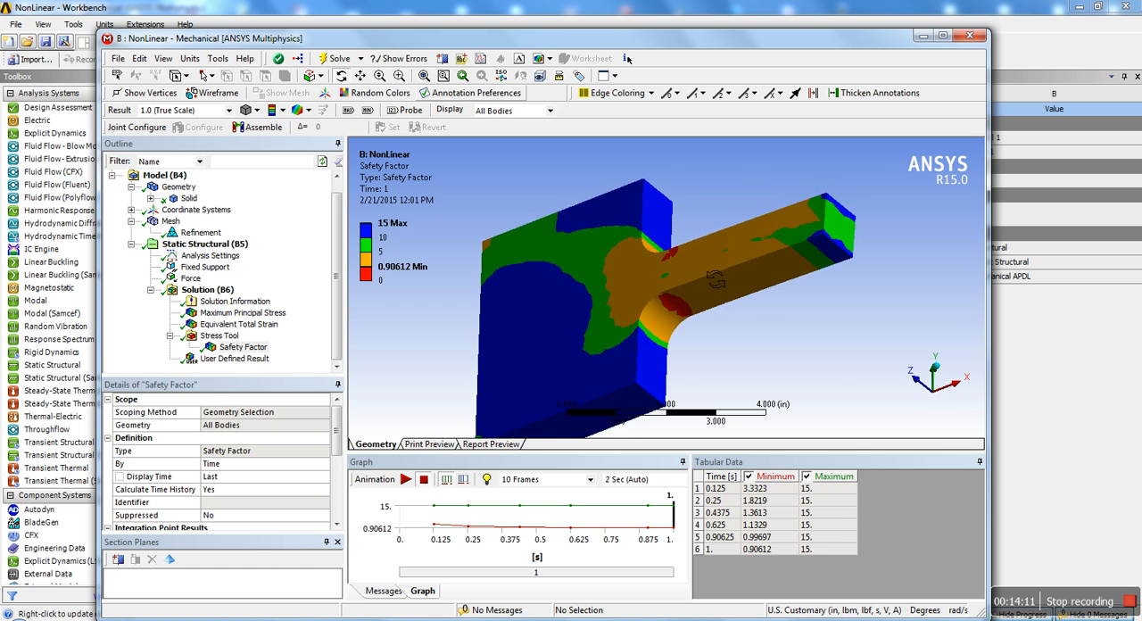
left_click(243, 312)
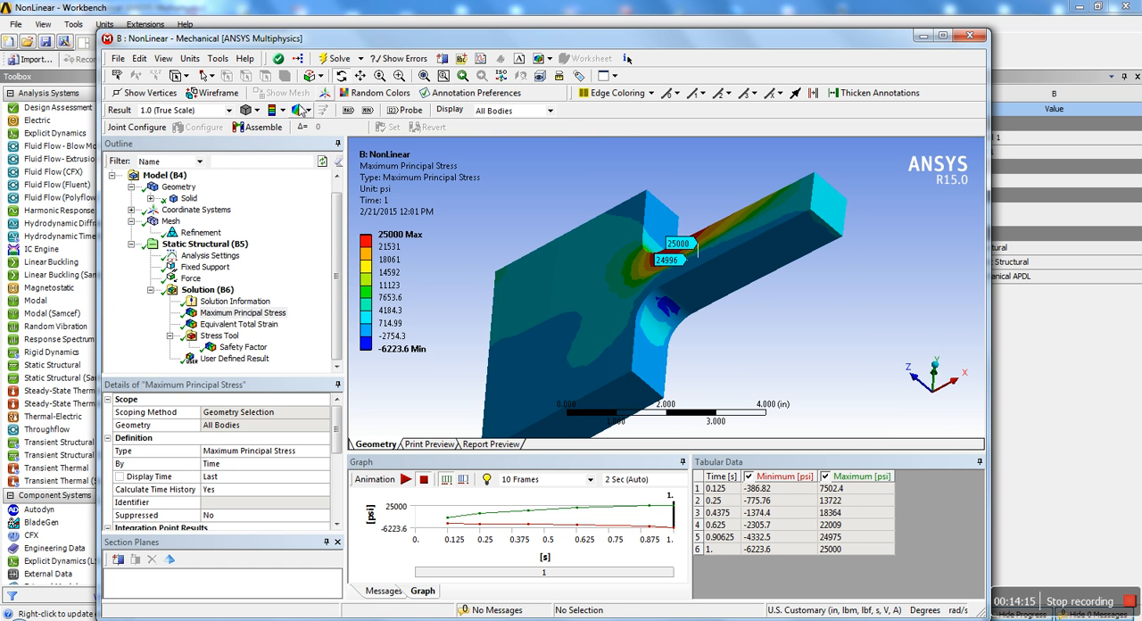
mouse_move(481, 93)
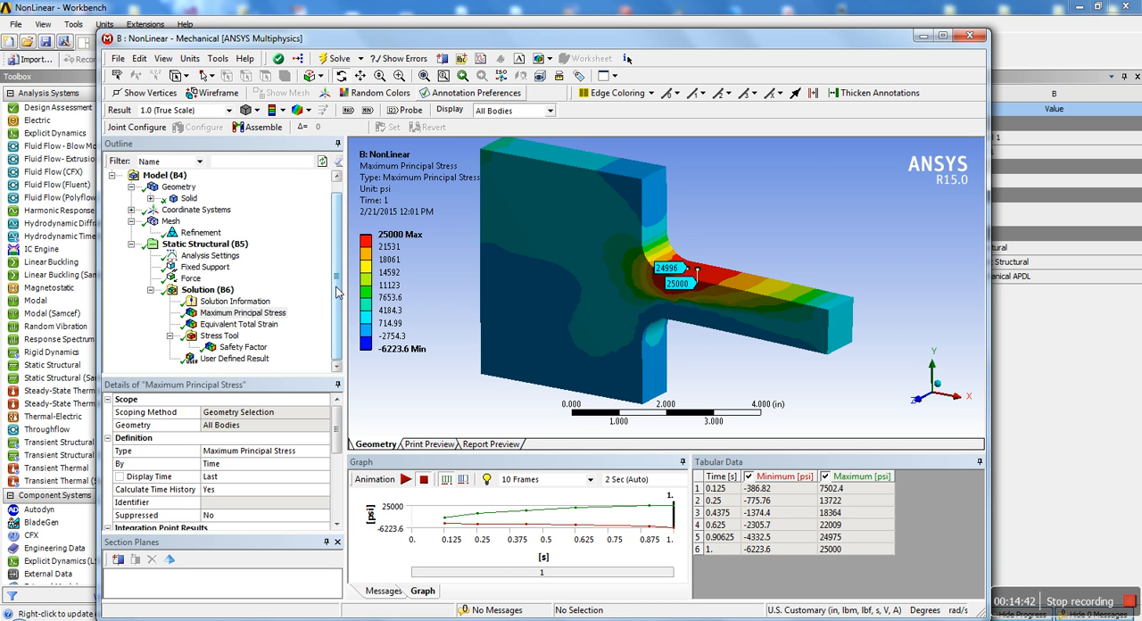
left_click(243, 313)
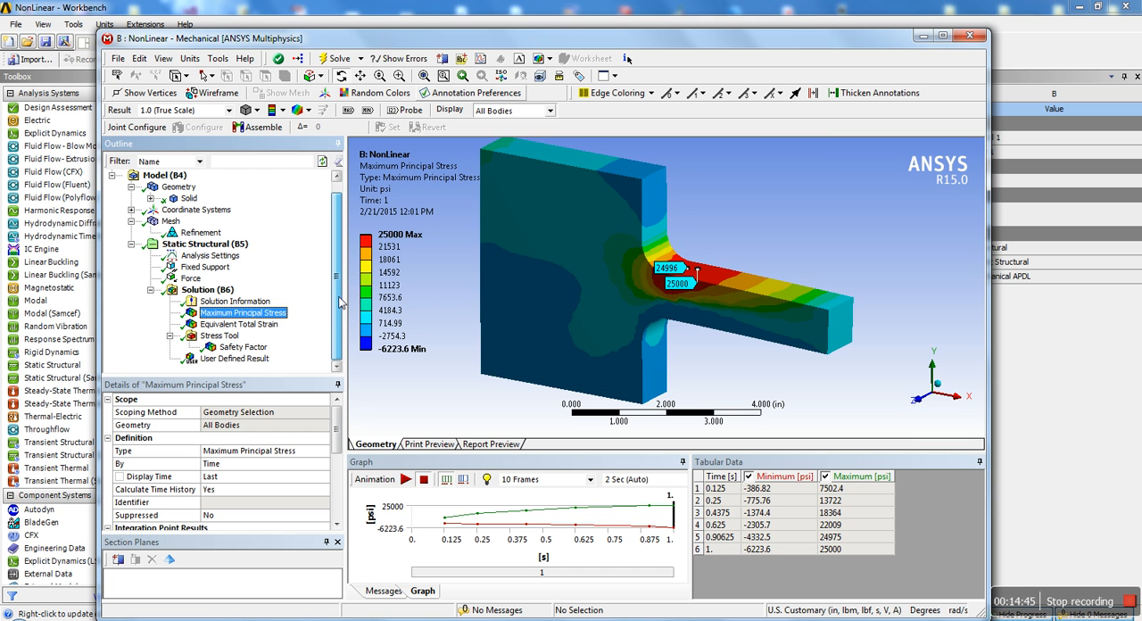